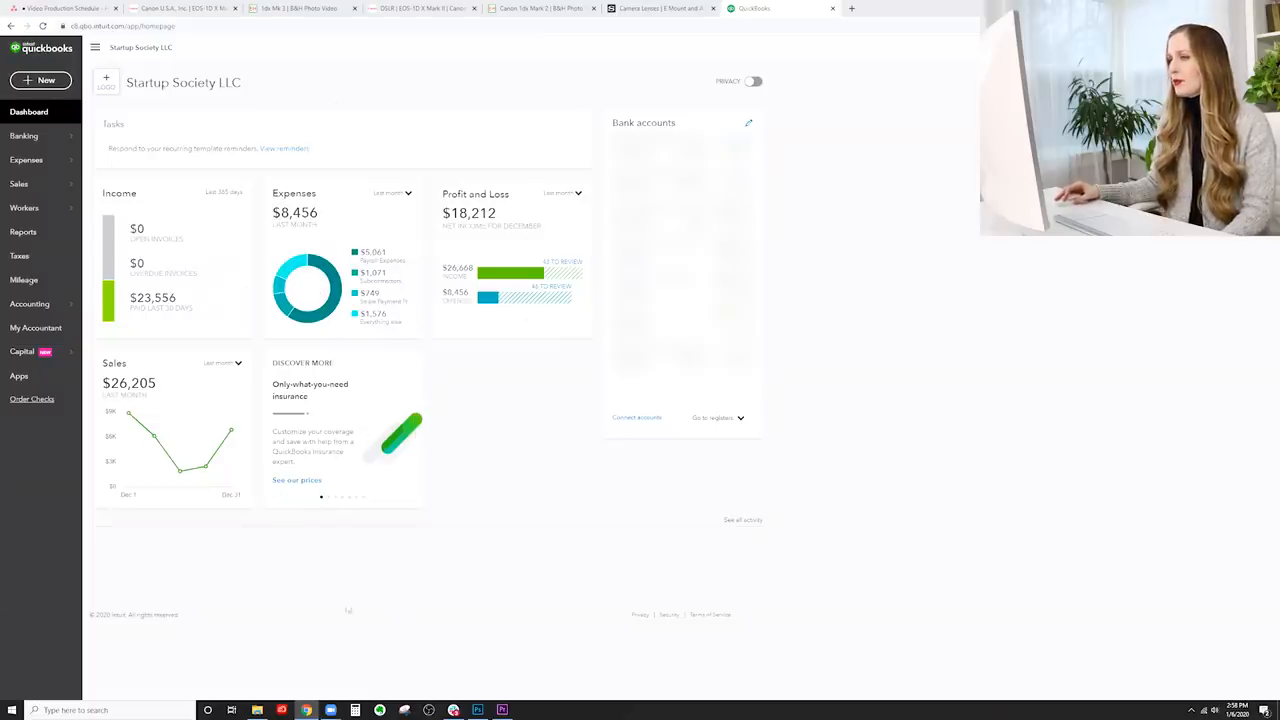
Step: Open Profit and Loss from the Reports list and set the period to calendar year 2019
{"action": "left_click", "coordinate": [24, 232]}
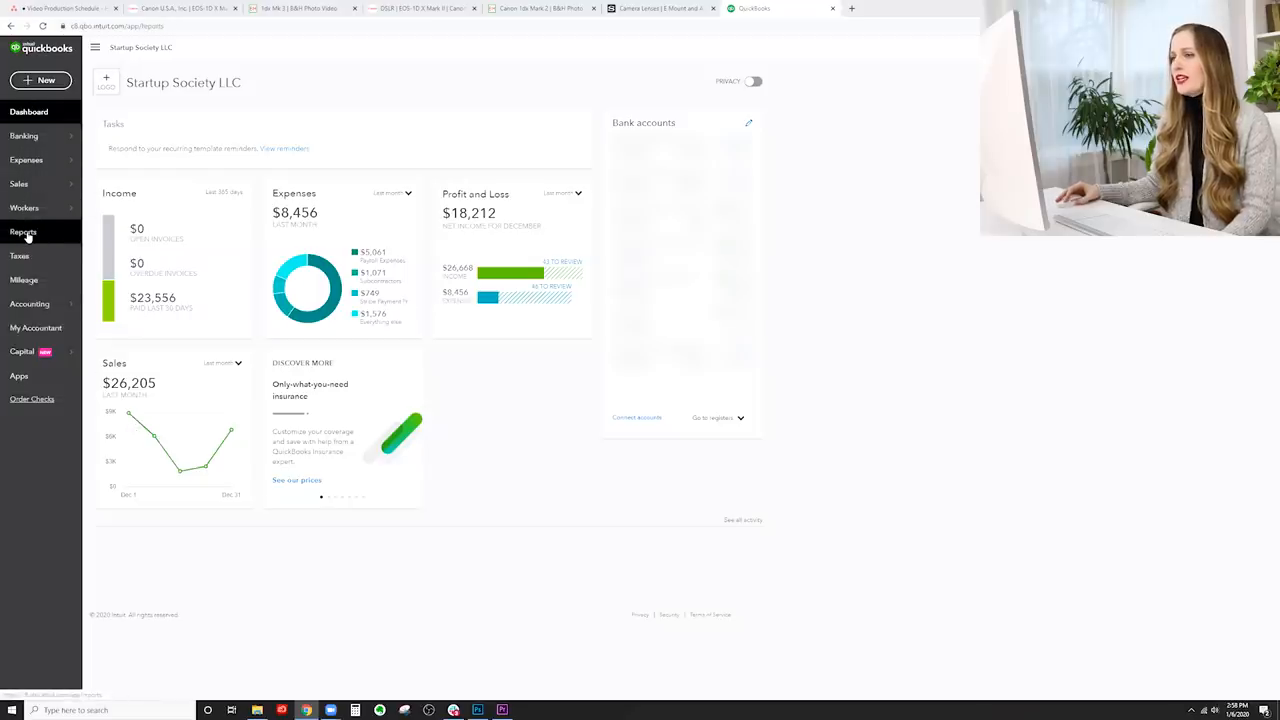
{"action": "left_click", "coordinate": [24, 232]}
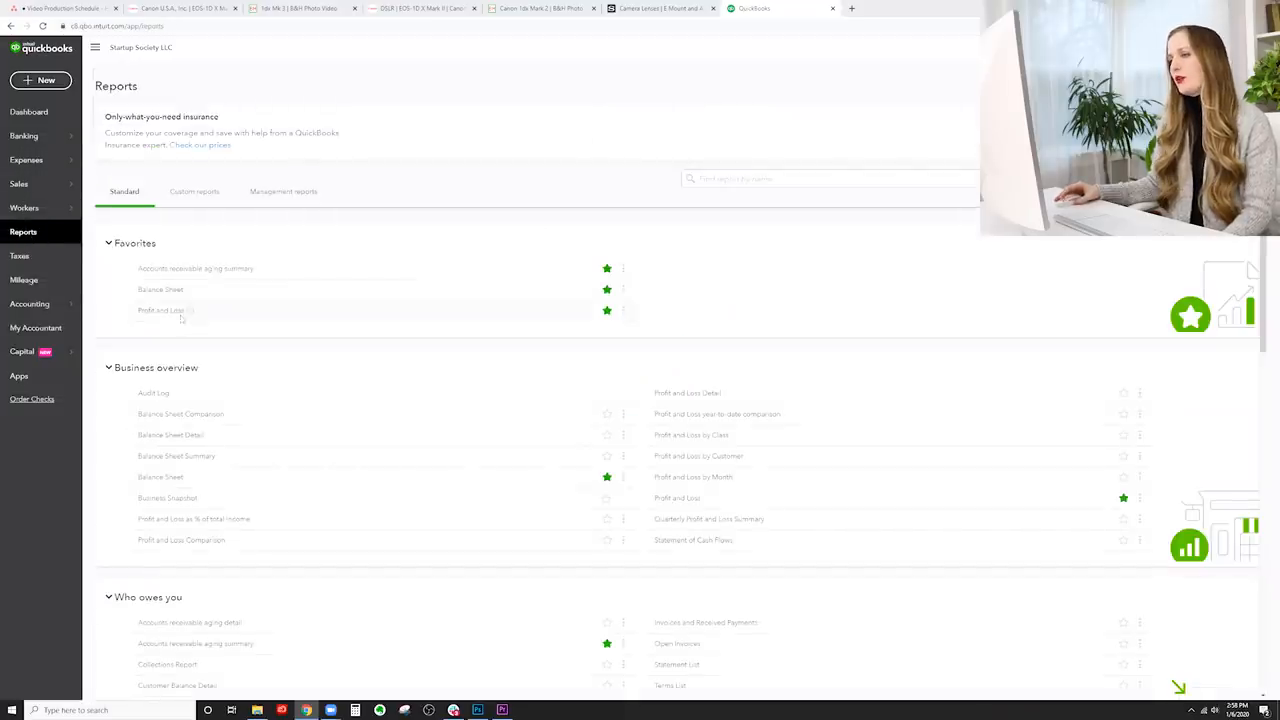
{"action": "left_click", "coordinate": [160, 310]}
{"action": "type", "text": "01/01/2019"}
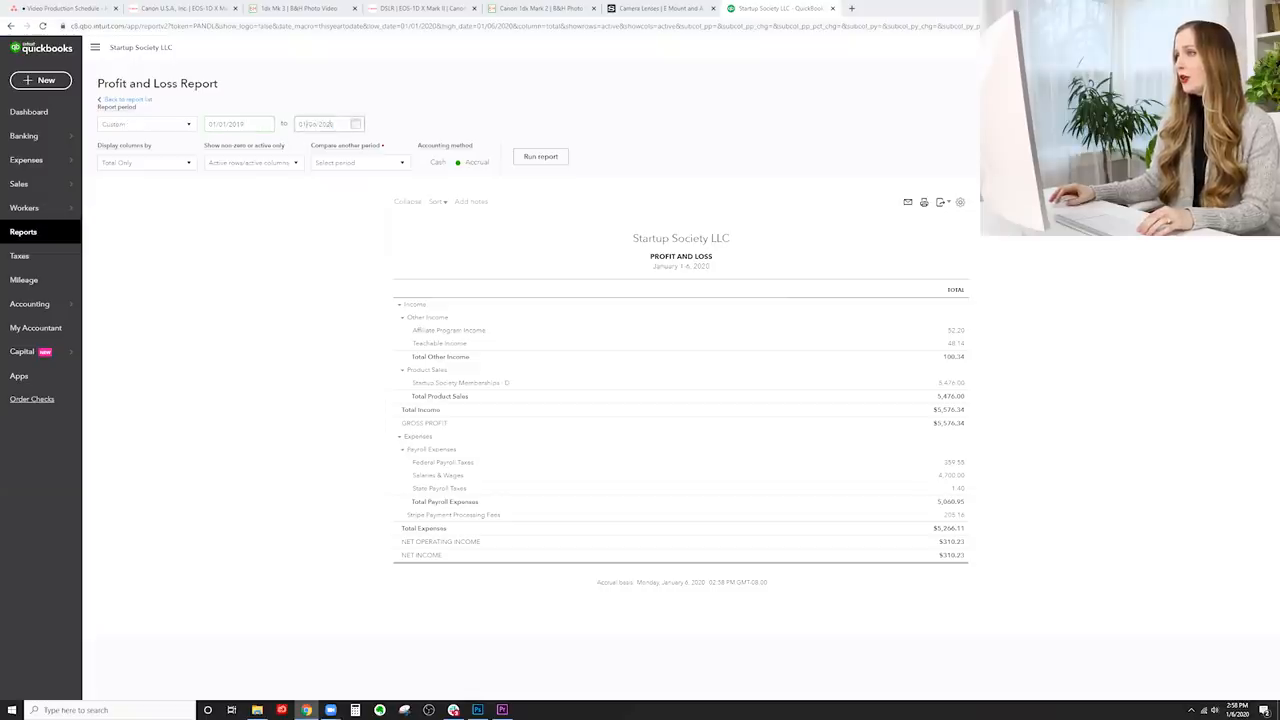
{"action": "left_click", "coordinate": [328, 124]}
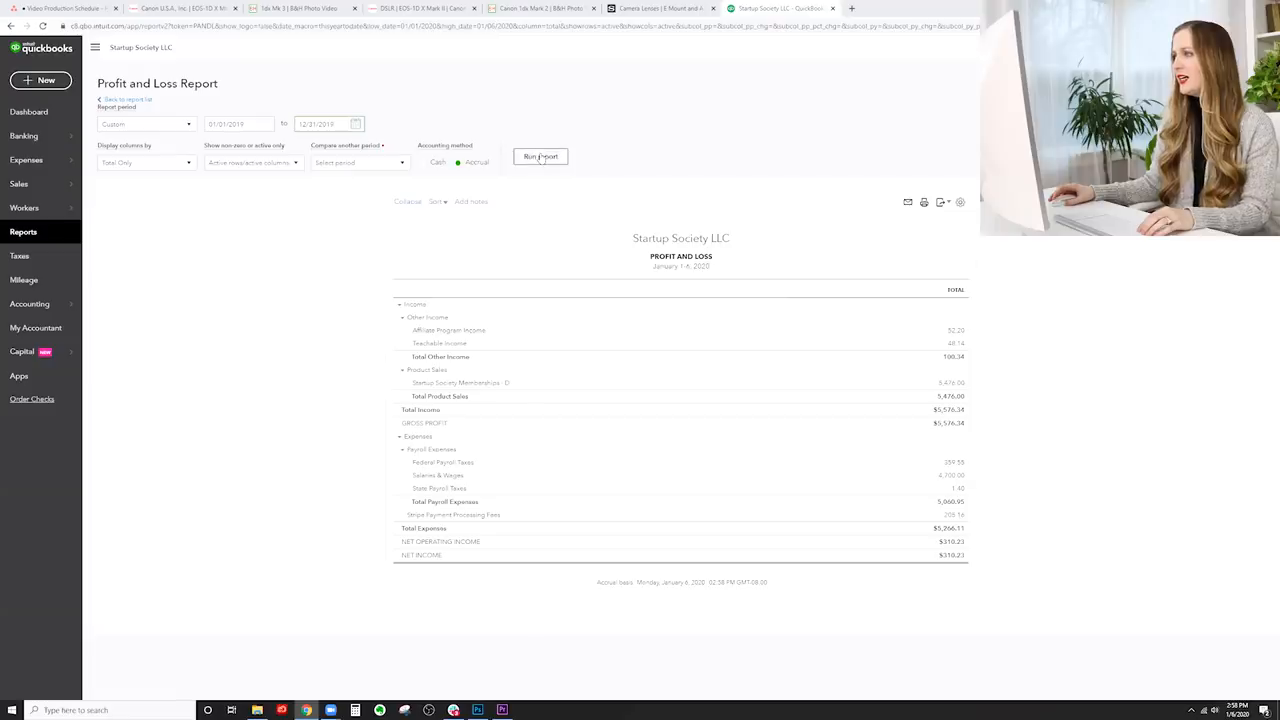
Step: Run the 2019 Profit and Loss report, showing total income of $291,870.03
{"action": "left_click", "coordinate": [540, 156]}
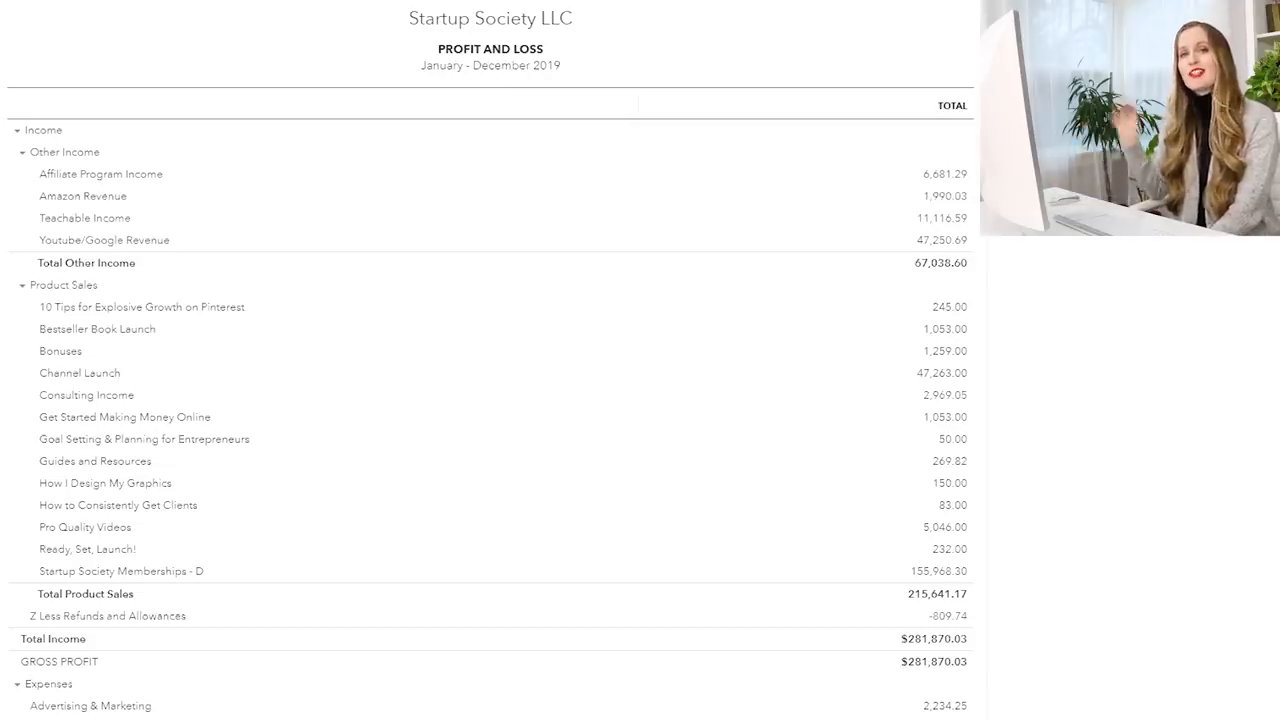
{"action": "mouse_move", "coordinate": [140, 112]}
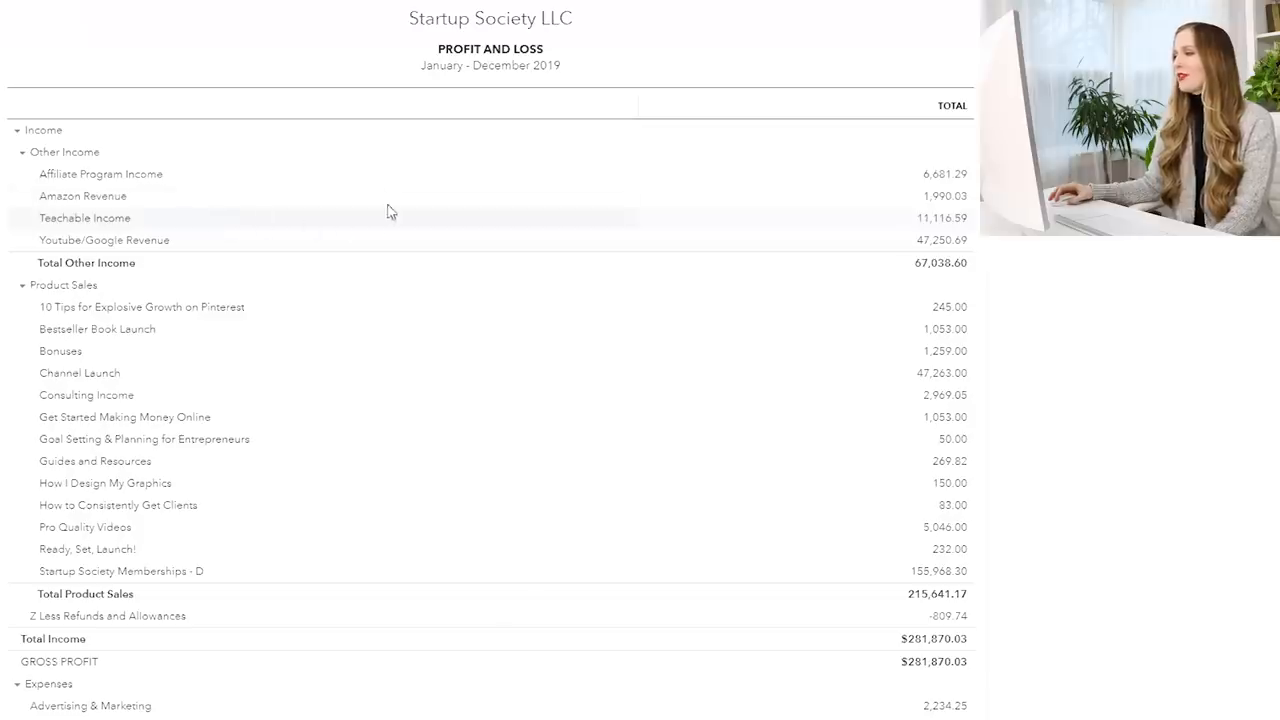
{"action": "mouse_move", "coordinate": [660, 136]}
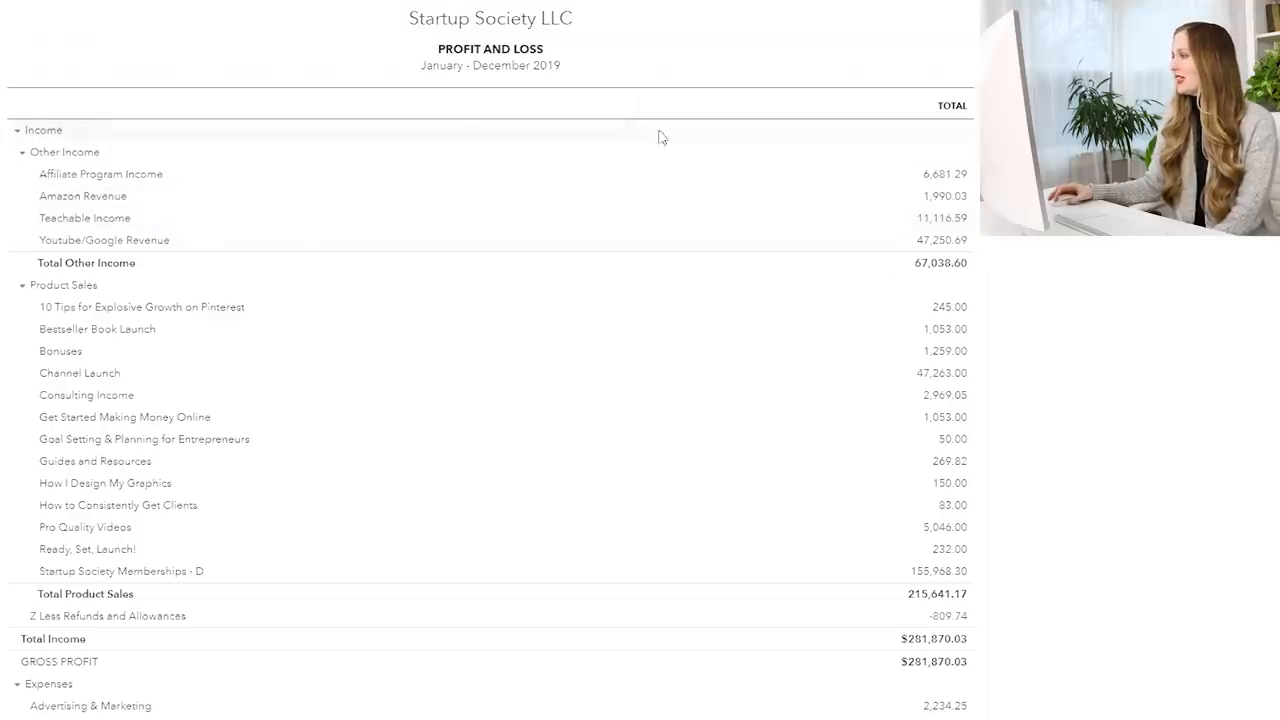
{"action": "mouse_move", "coordinate": [66, 152]}
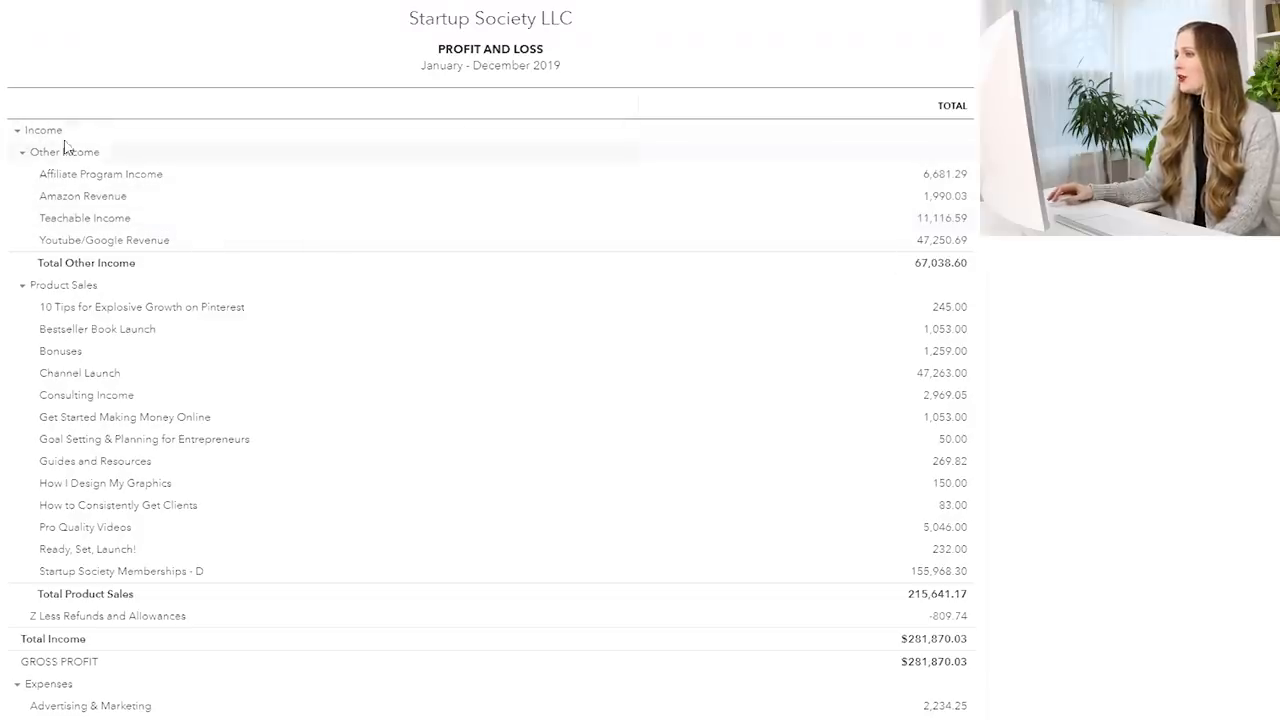
{"action": "mouse_move", "coordinate": [122, 232]}
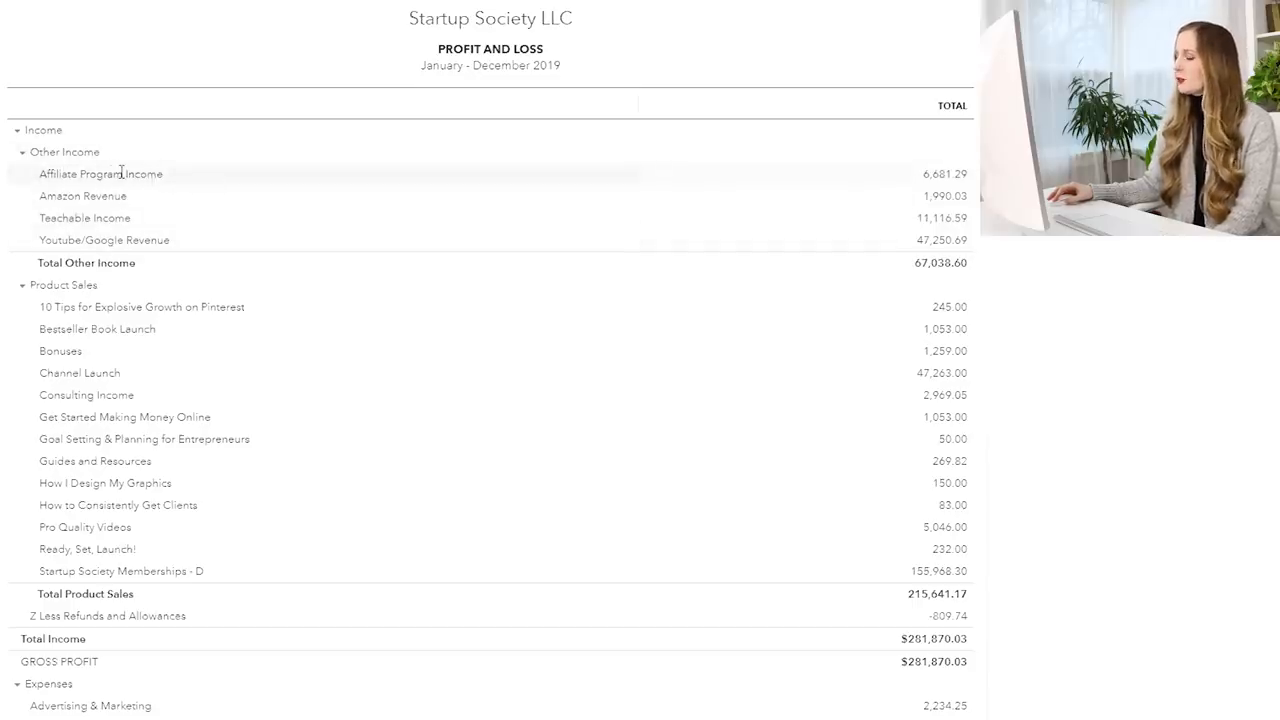
{"action": "mouse_move", "coordinate": [80, 216]}
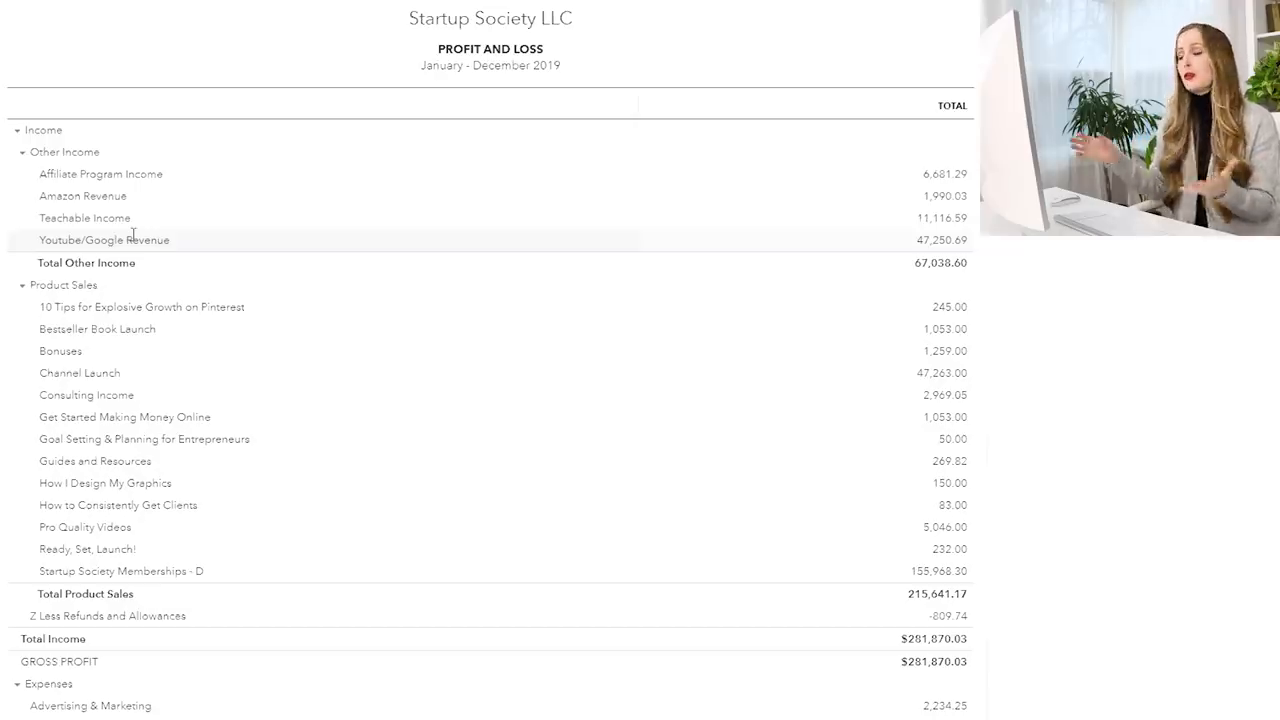
{"action": "mouse_move", "coordinate": [944, 238]}
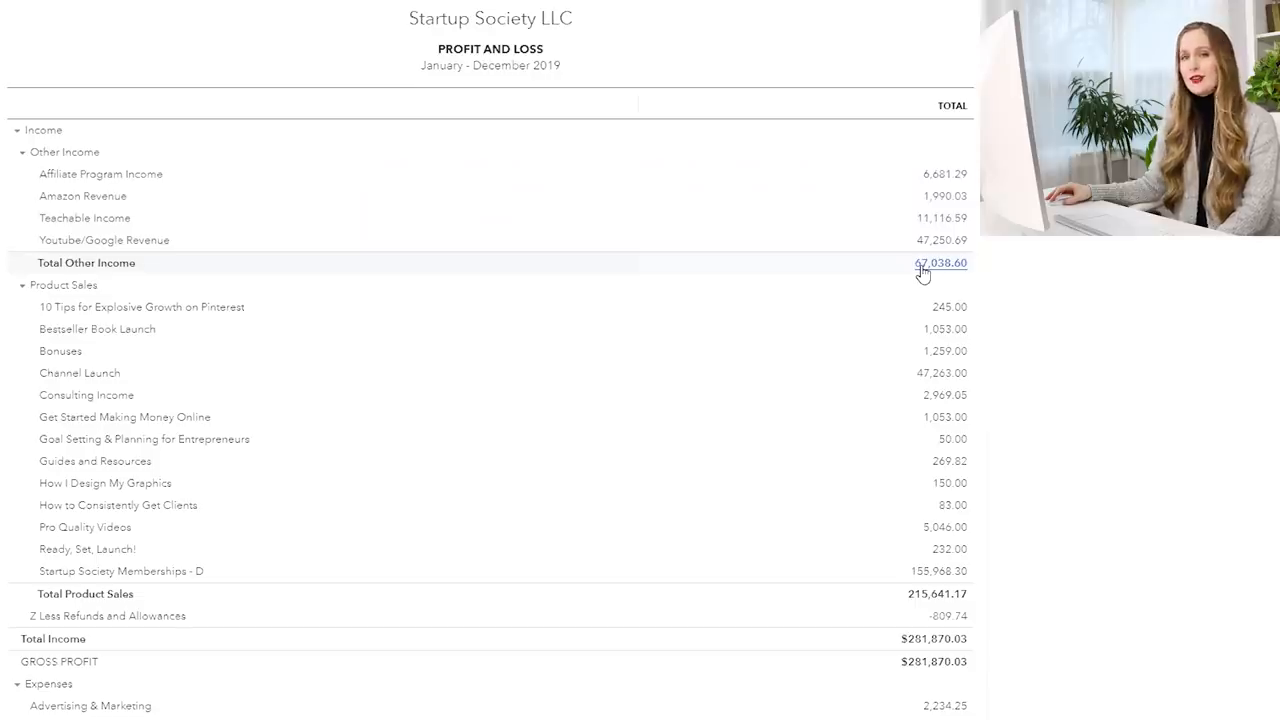
{"action": "mouse_move", "coordinate": [912, 258]}
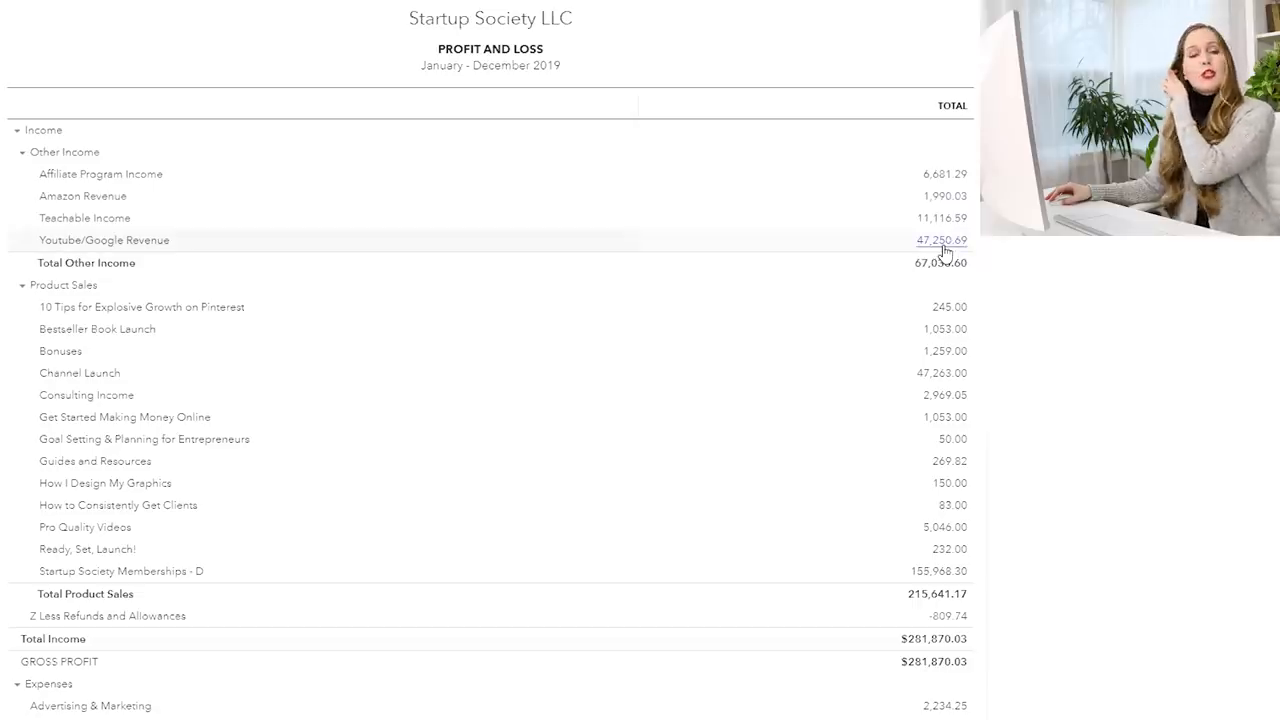
{"action": "mouse_move", "coordinate": [980, 282]}
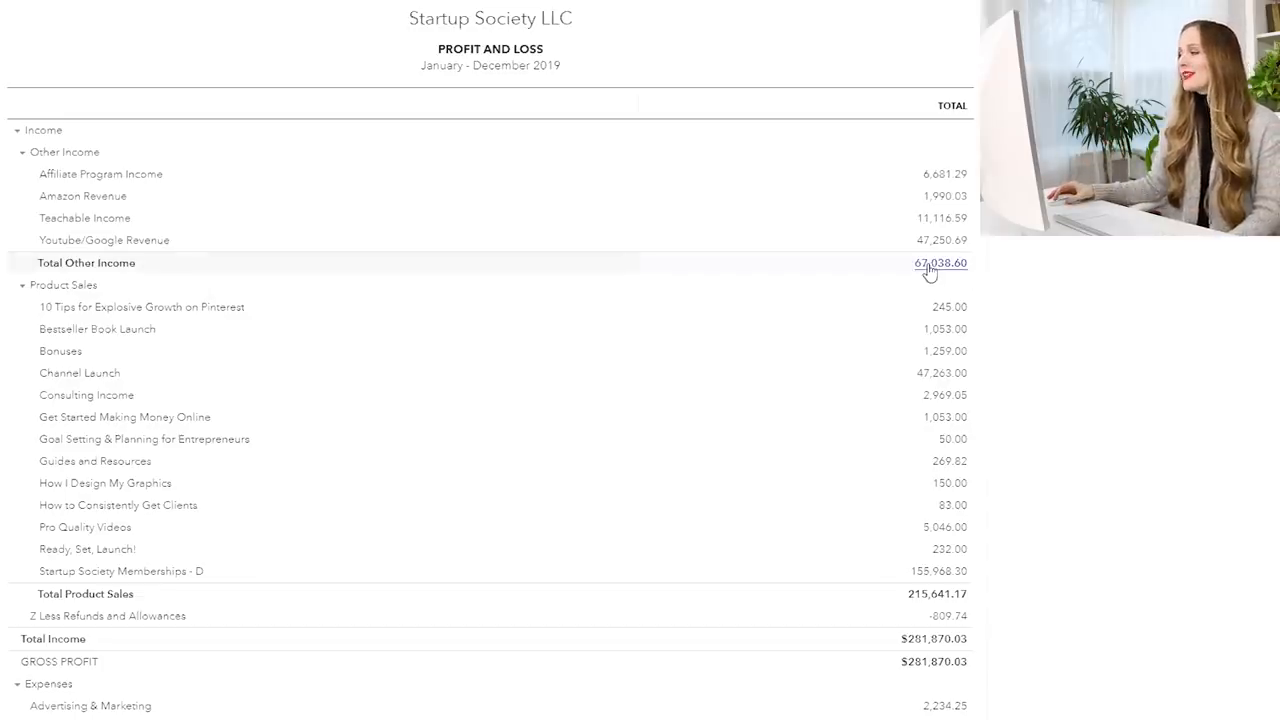
{"action": "mouse_move", "coordinate": [940, 244]}
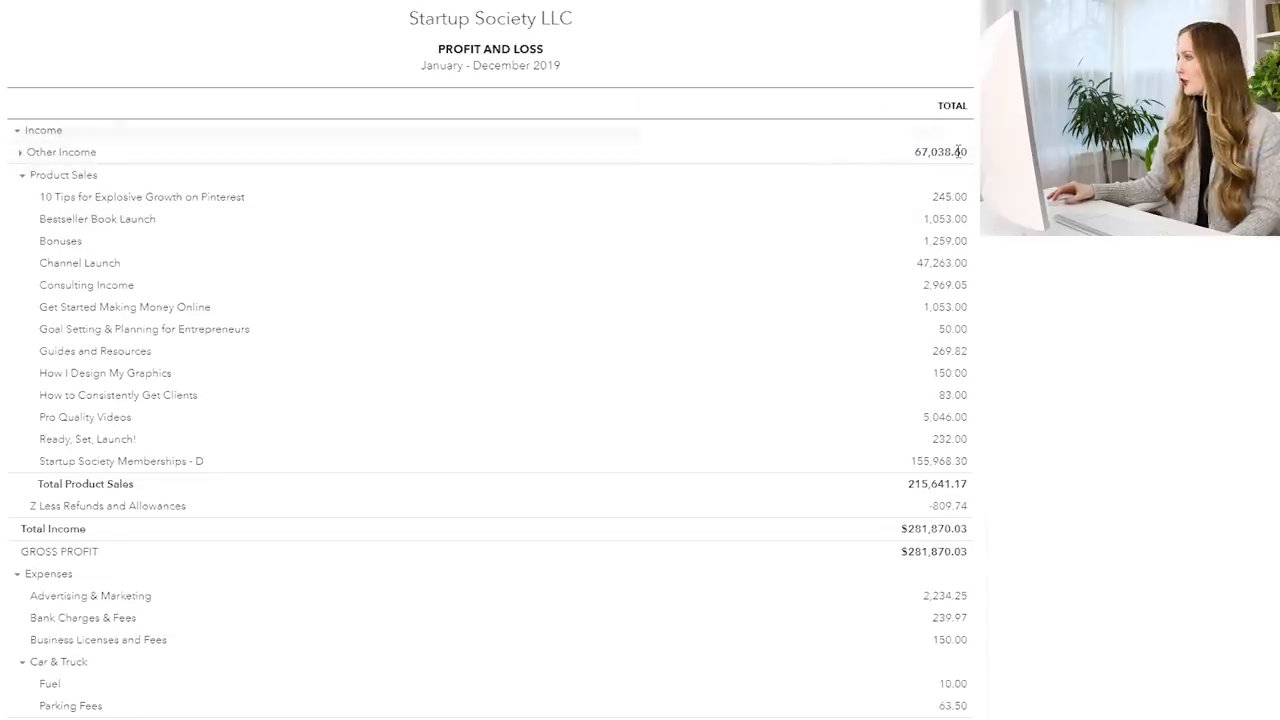
{"action": "mouse_move", "coordinate": [686, 272]}
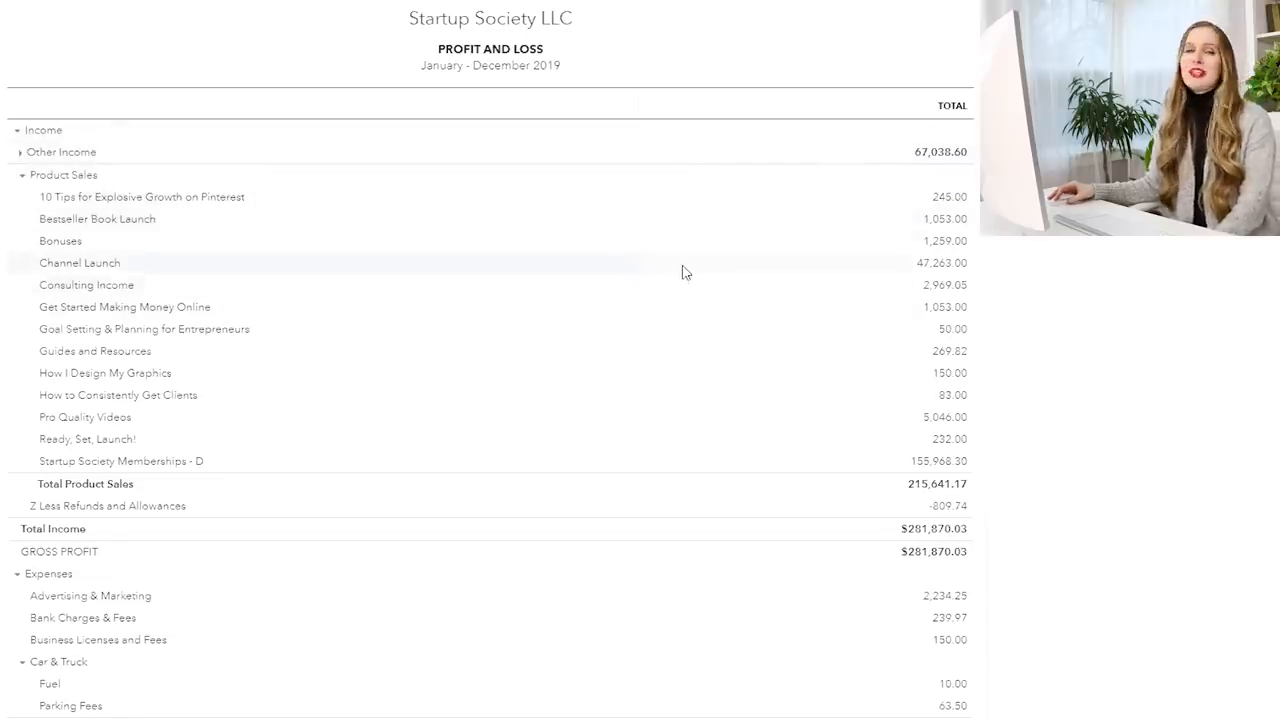
{"action": "mouse_move", "coordinate": [452, 222]}
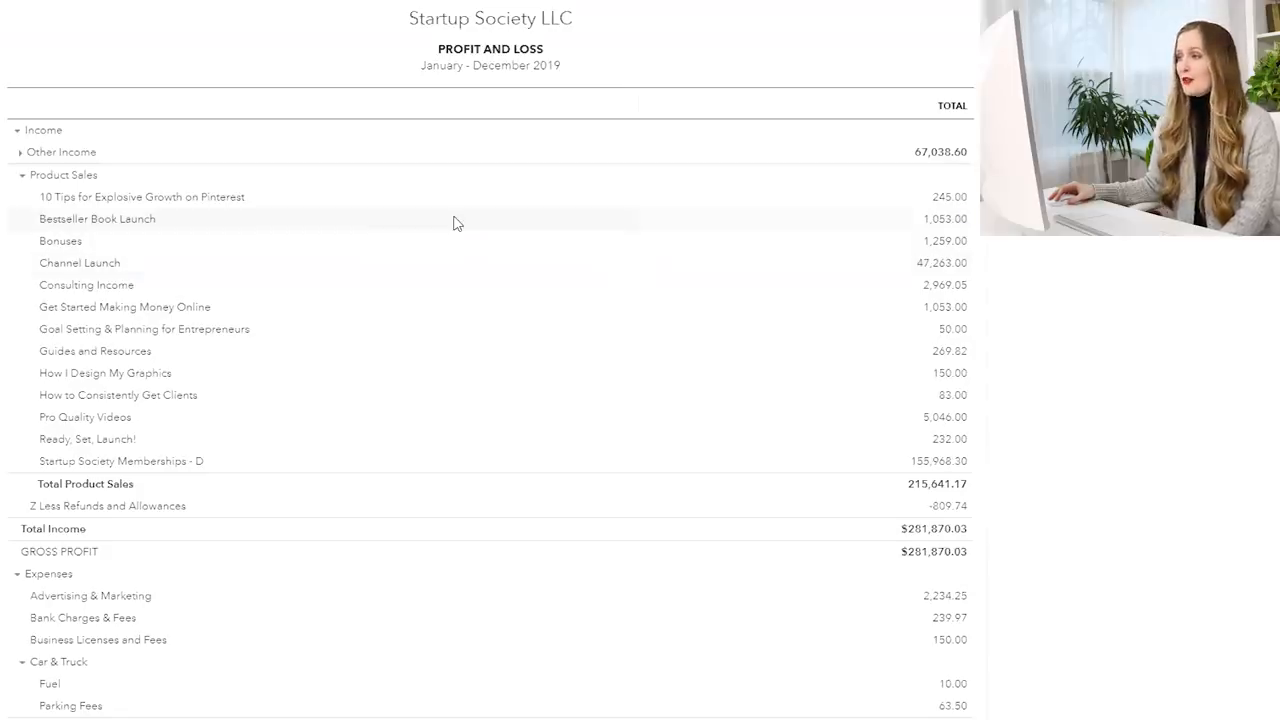
{"action": "mouse_move", "coordinate": [490, 240]}
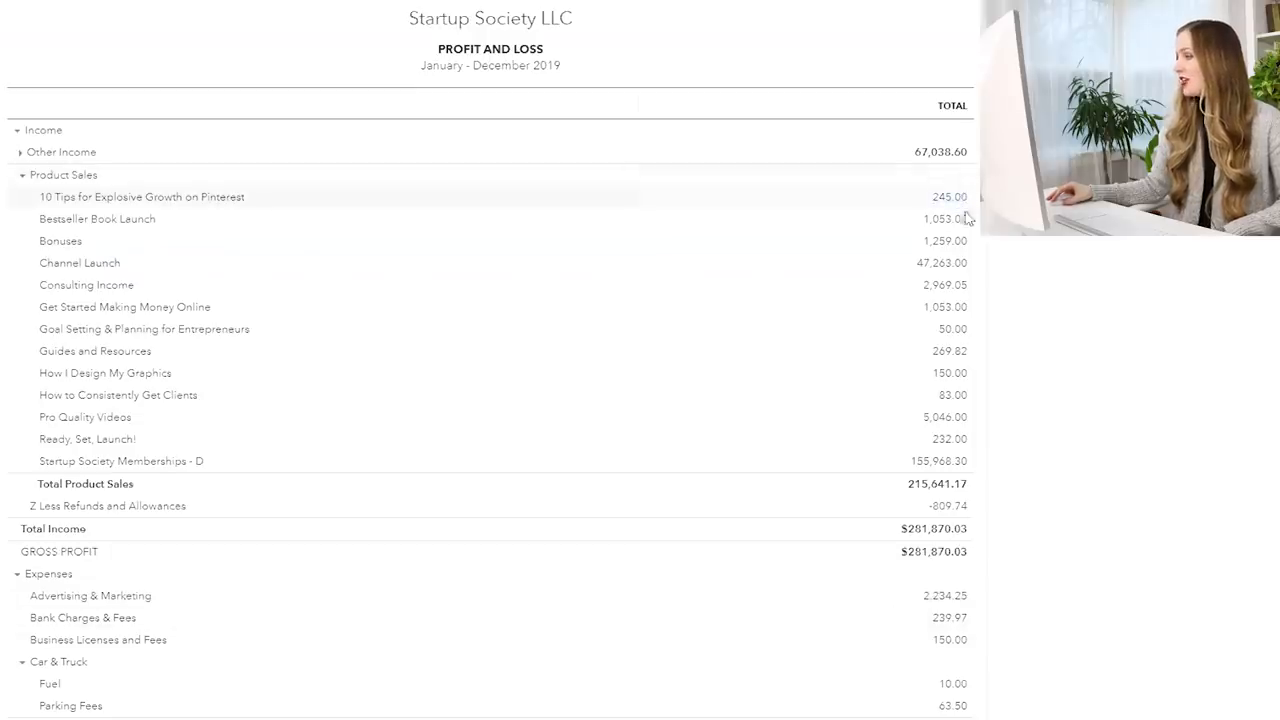
{"action": "mouse_move", "coordinate": [976, 252]}
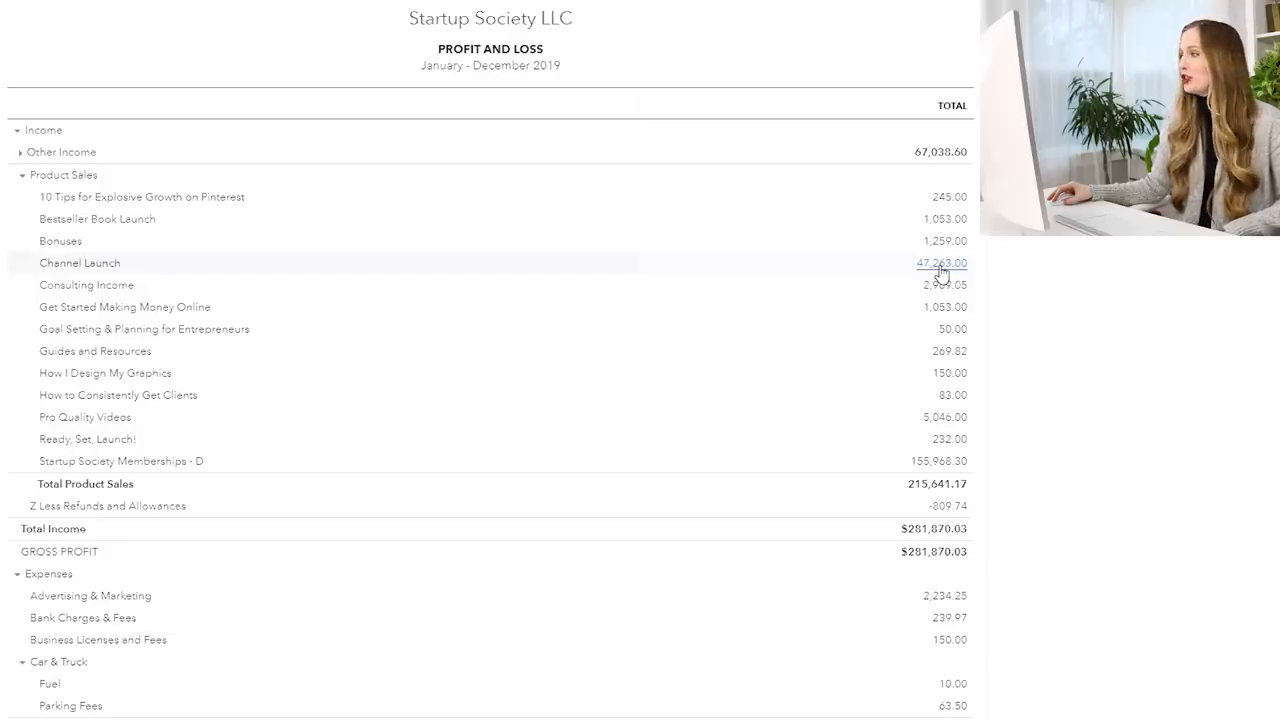
{"action": "mouse_move", "coordinate": [936, 348]}
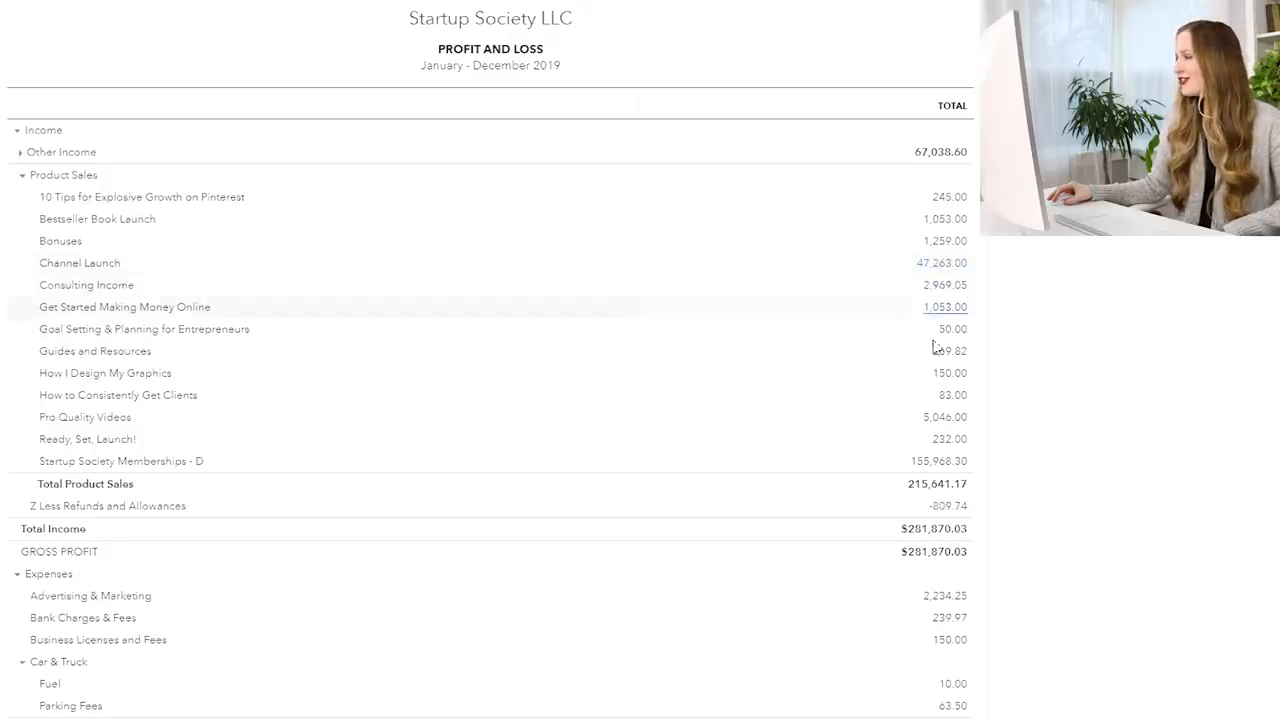
{"action": "mouse_move", "coordinate": [938, 460]}
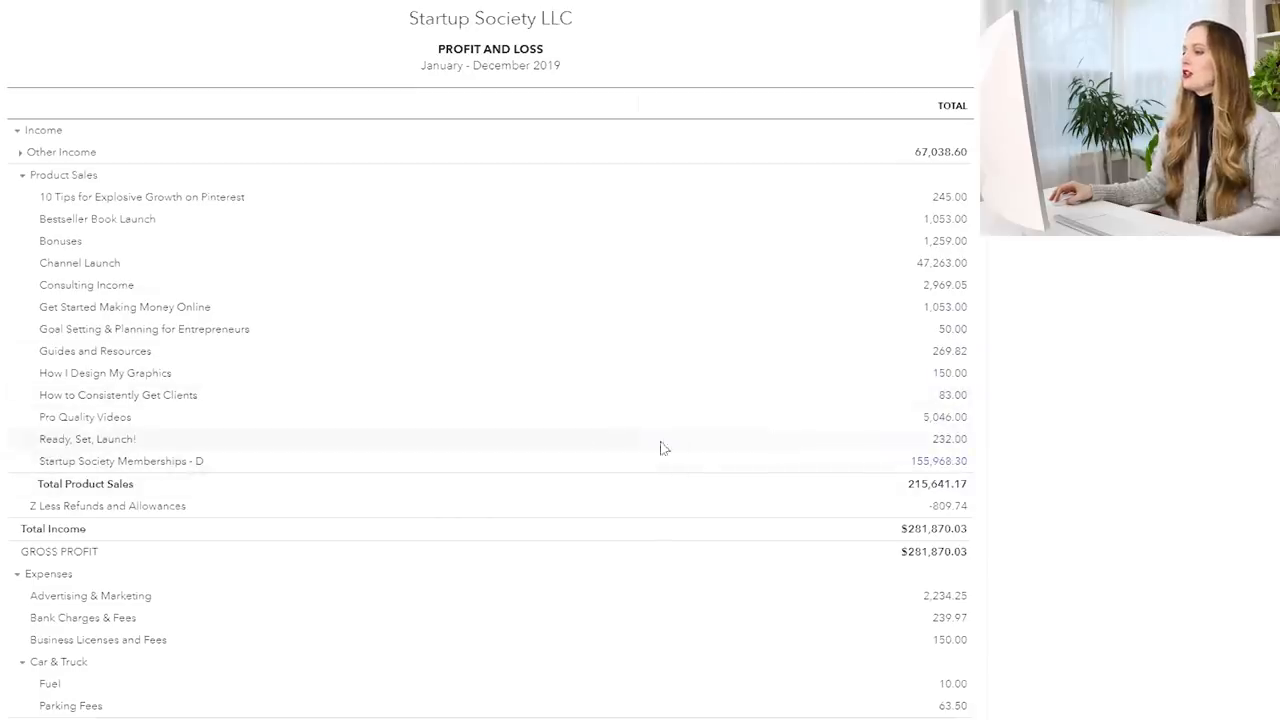
{"action": "mouse_move", "coordinate": [112, 482]}
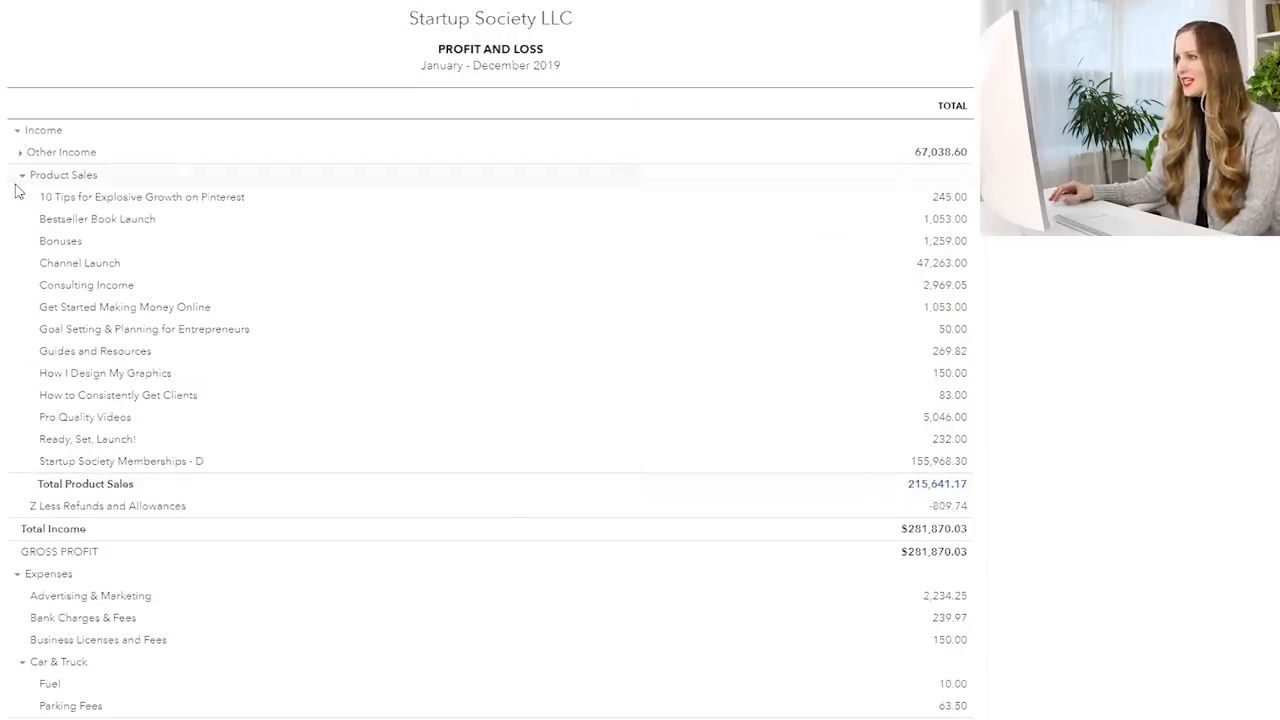
Step: Collapse Product Sales to its 215,641.17 total so the expense lines show below
{"action": "left_click", "coordinate": [20, 176]}
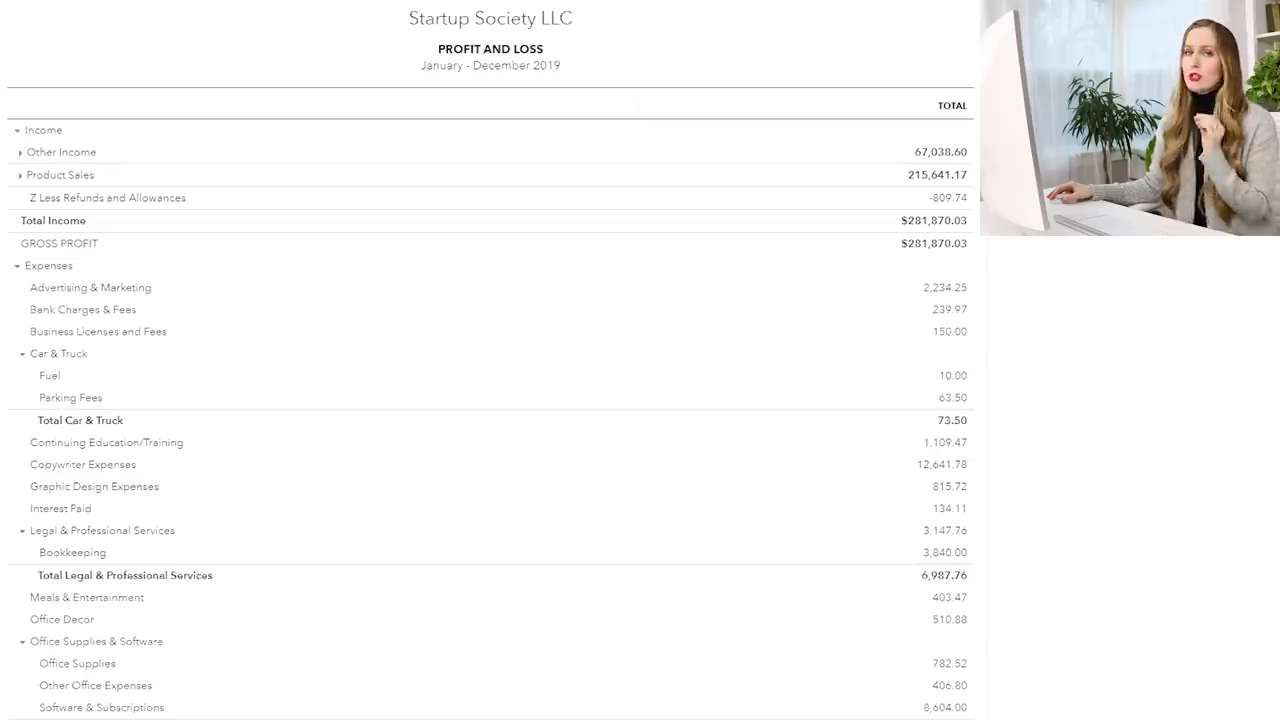
{"action": "mouse_move", "coordinate": [1270, 316]}
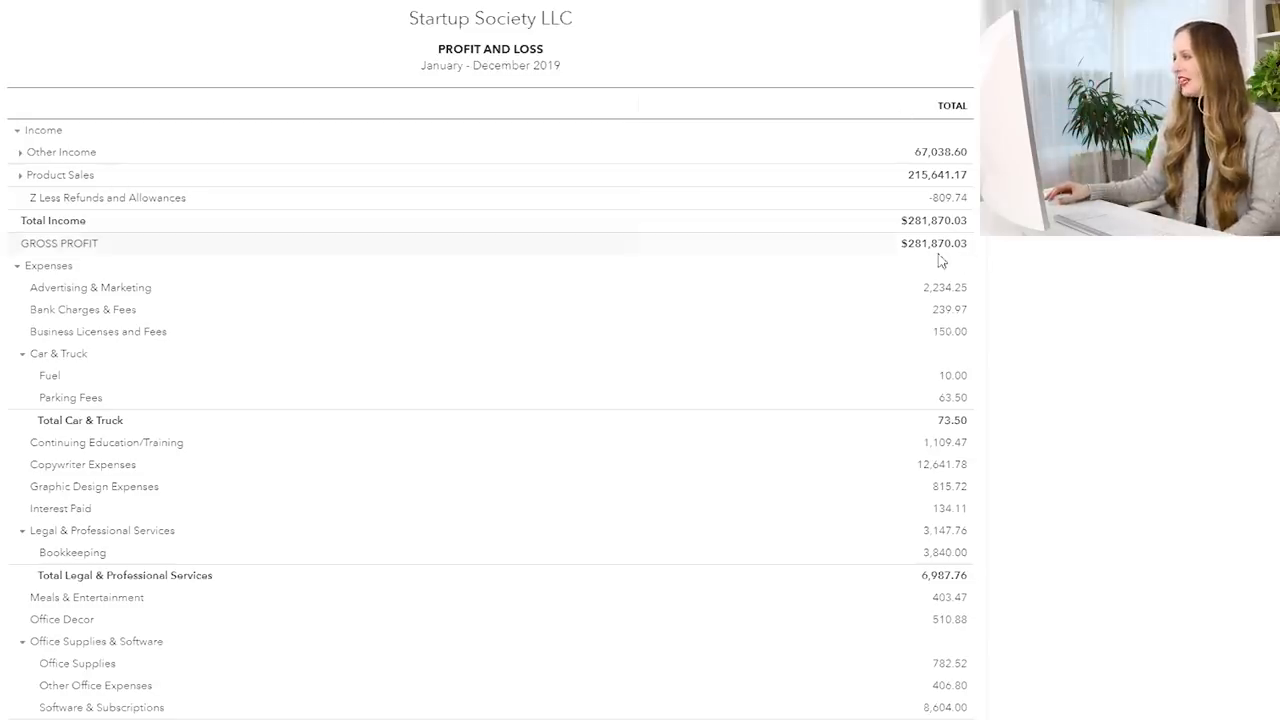
{"action": "mouse_move", "coordinate": [932, 244]}
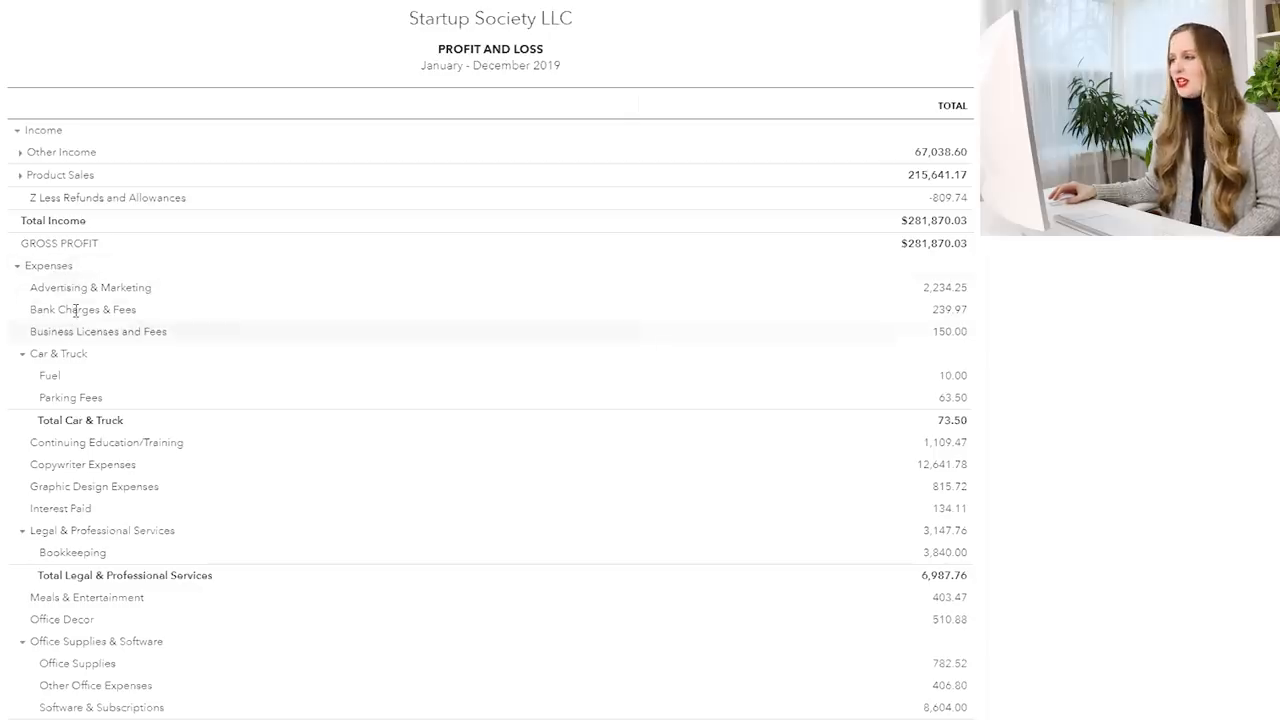
{"action": "mouse_move", "coordinate": [944, 296]}
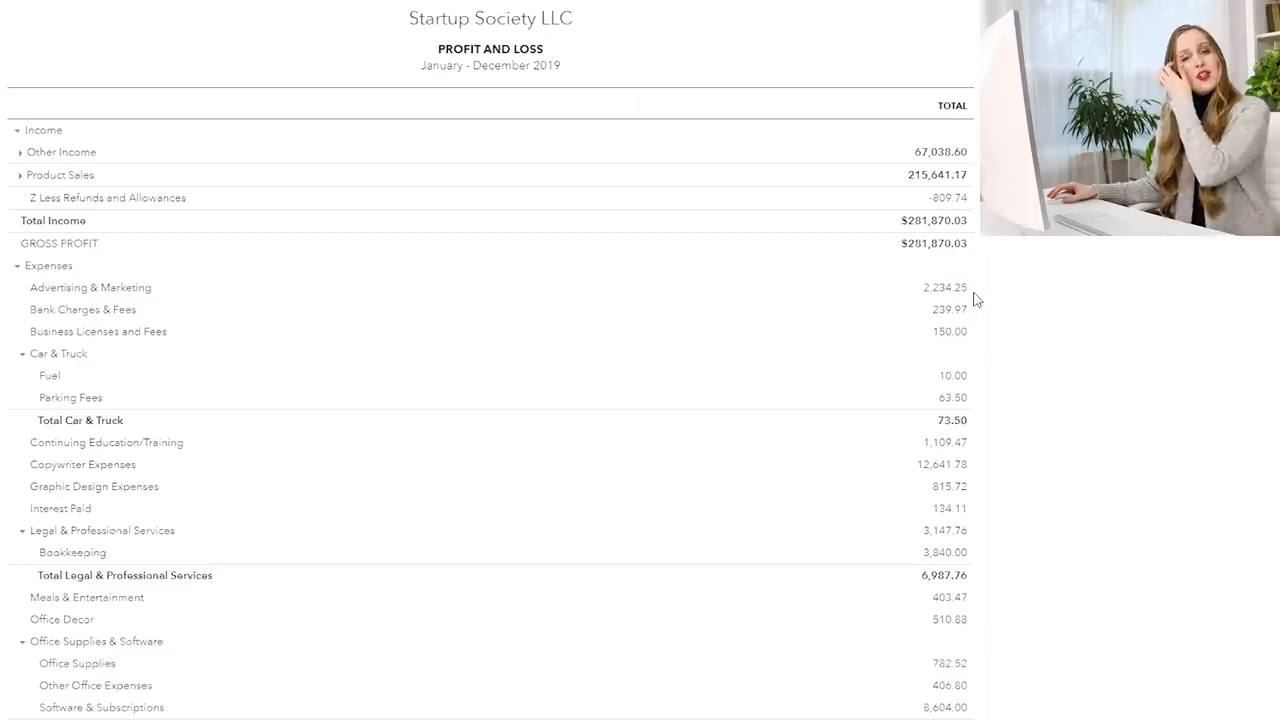
{"action": "mouse_move", "coordinate": [944, 288]}
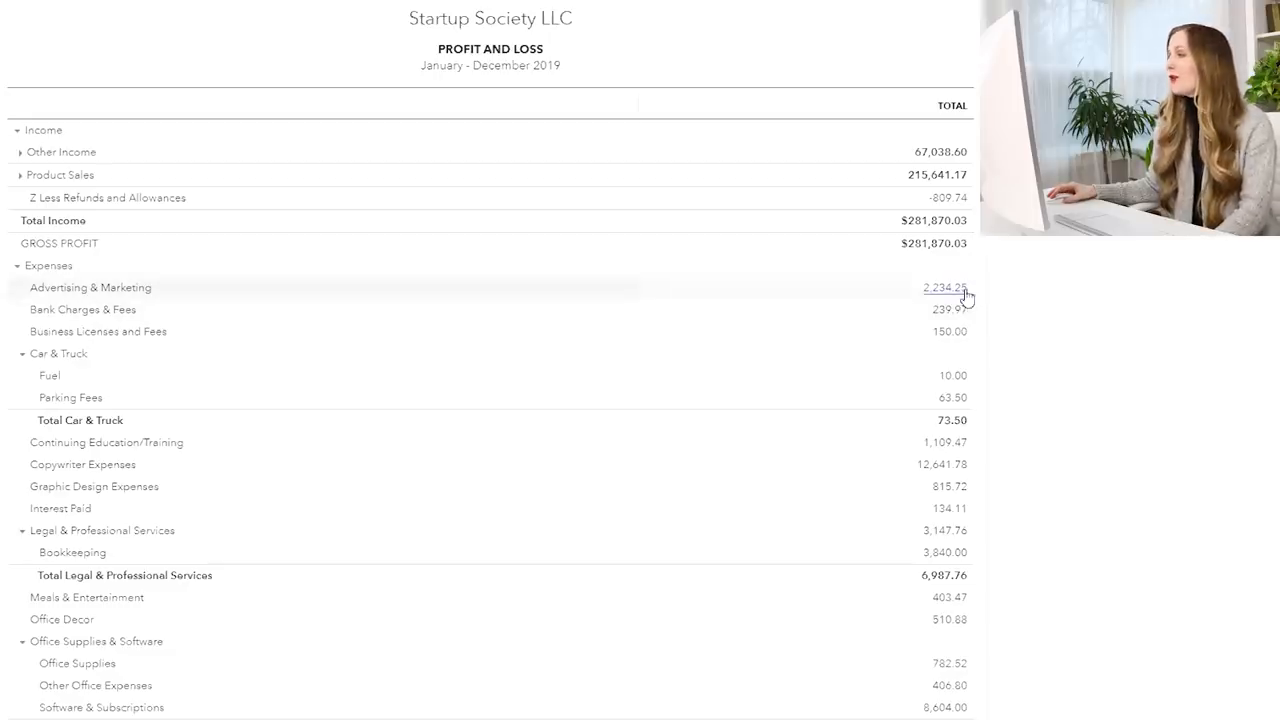
{"action": "mouse_move", "coordinate": [120, 344]}
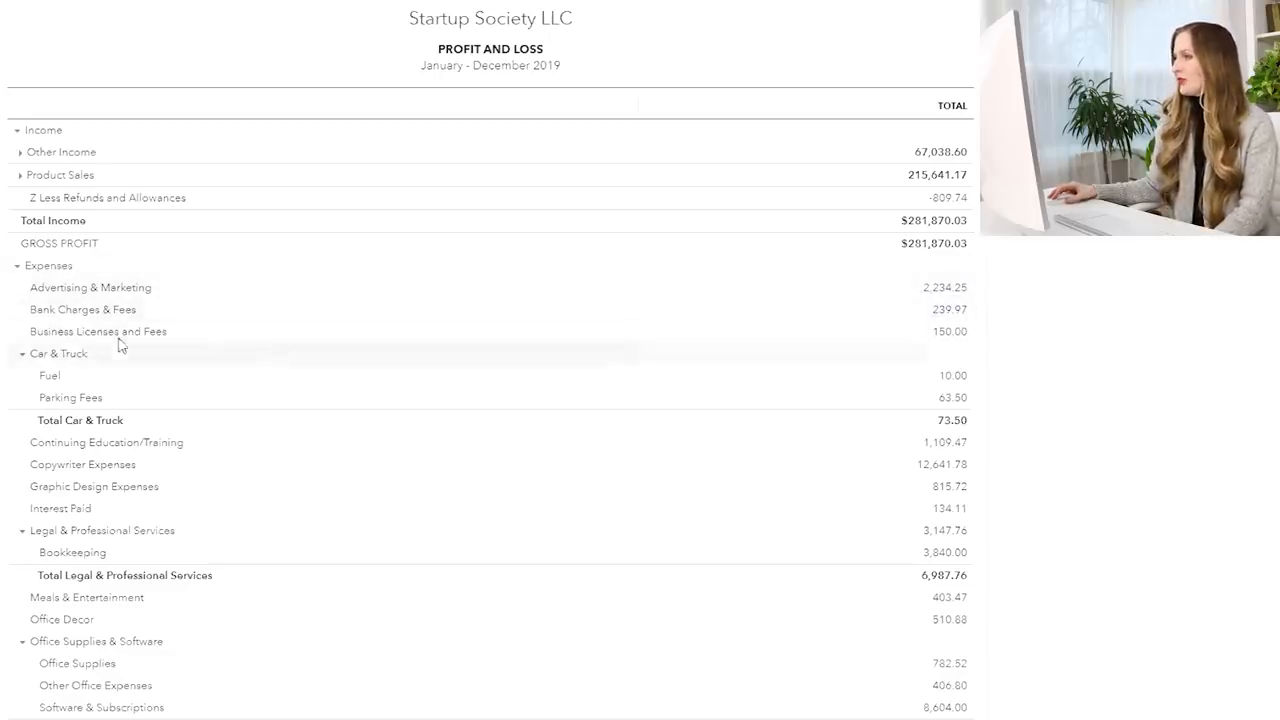
{"action": "mouse_move", "coordinate": [120, 338]}
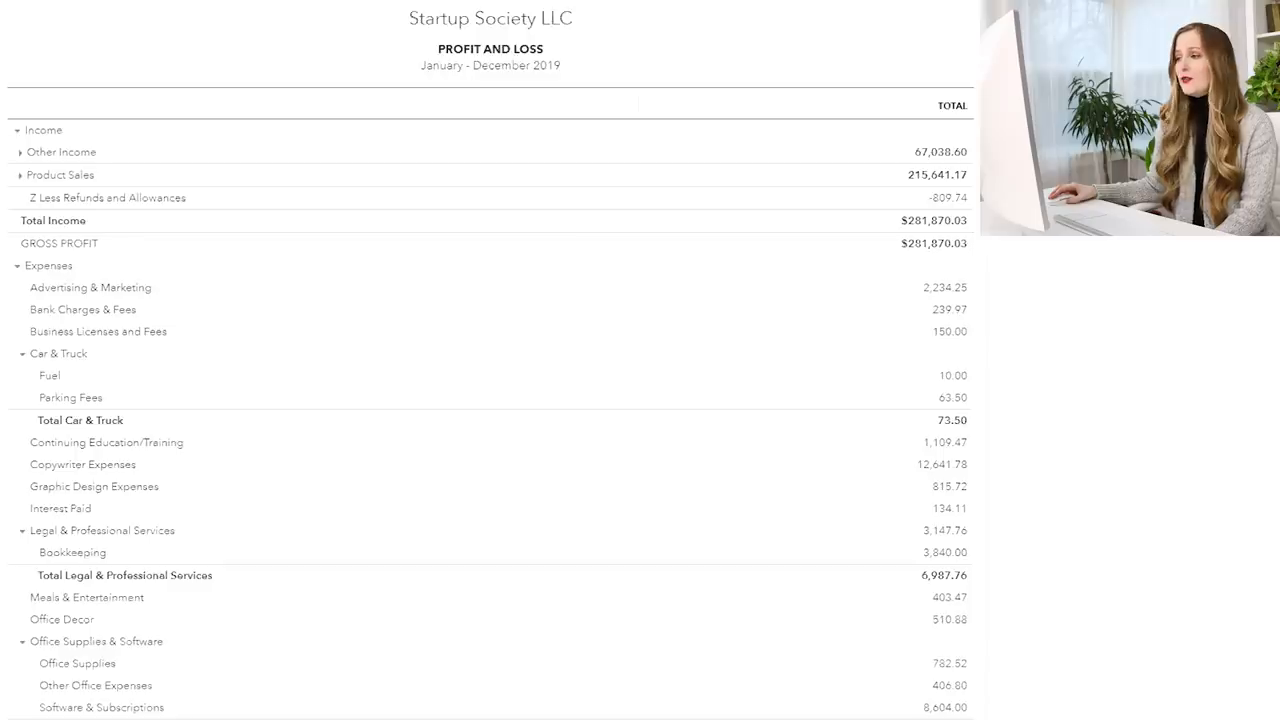
{"action": "scroll", "scroll_direction": "down", "scroll_amount": 3}
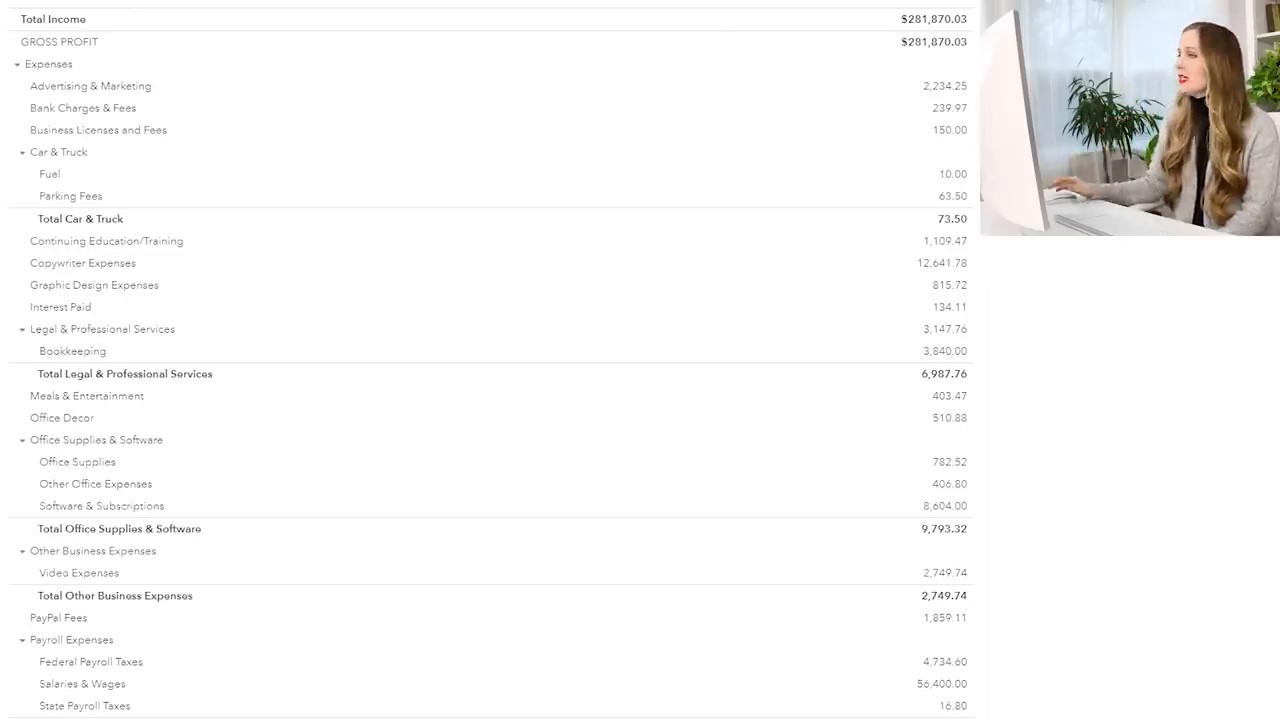
{"action": "mouse_move", "coordinate": [1038, 248]}
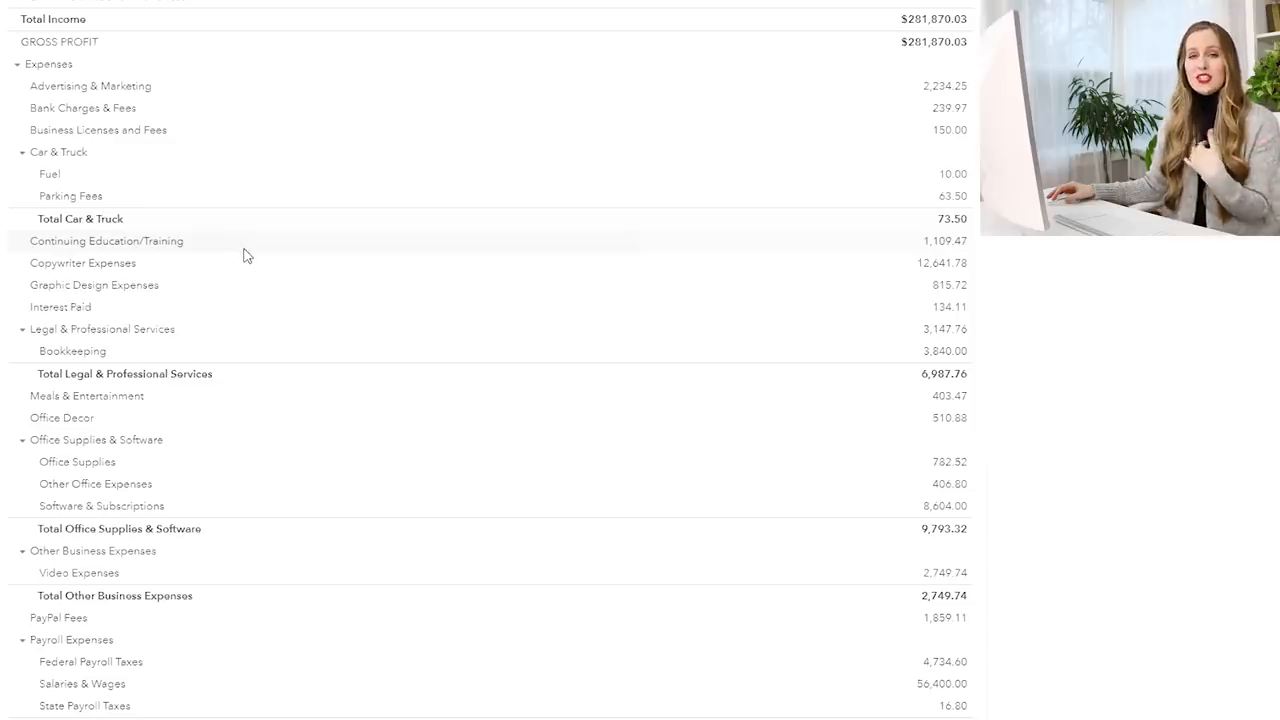
{"action": "mouse_move", "coordinate": [850, 284]}
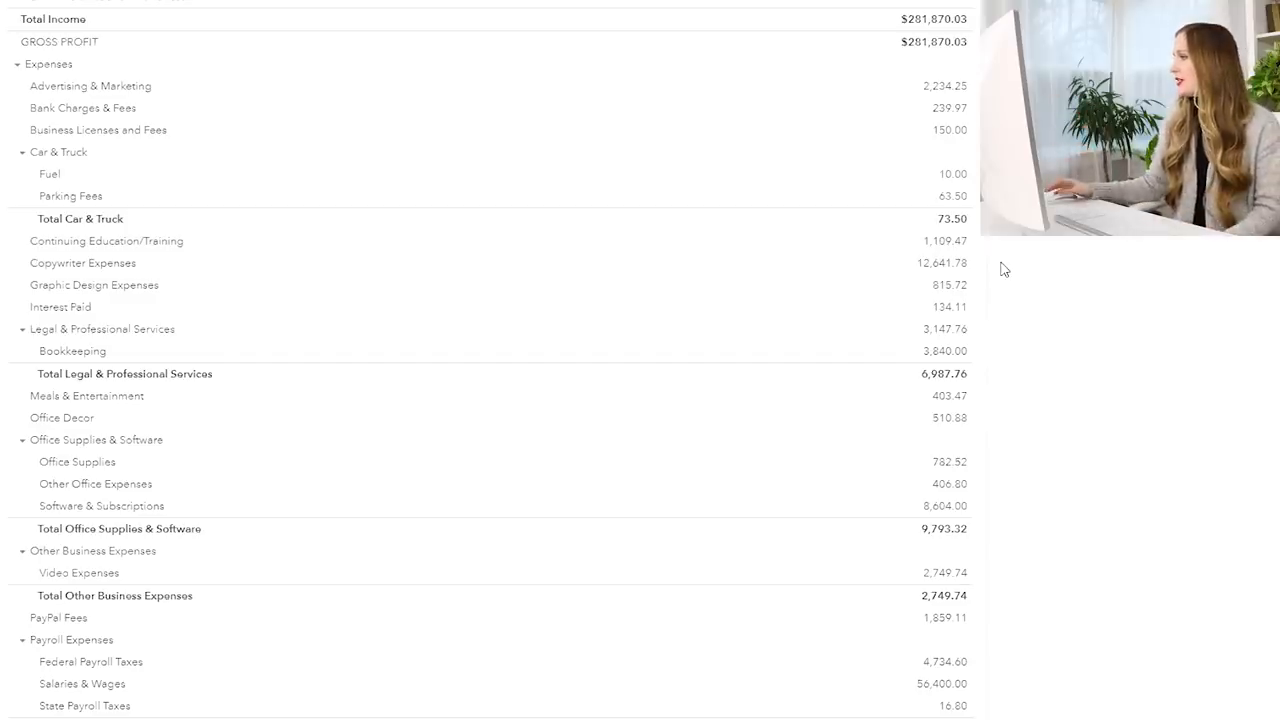
{"action": "mouse_move", "coordinate": [1058, 288]}
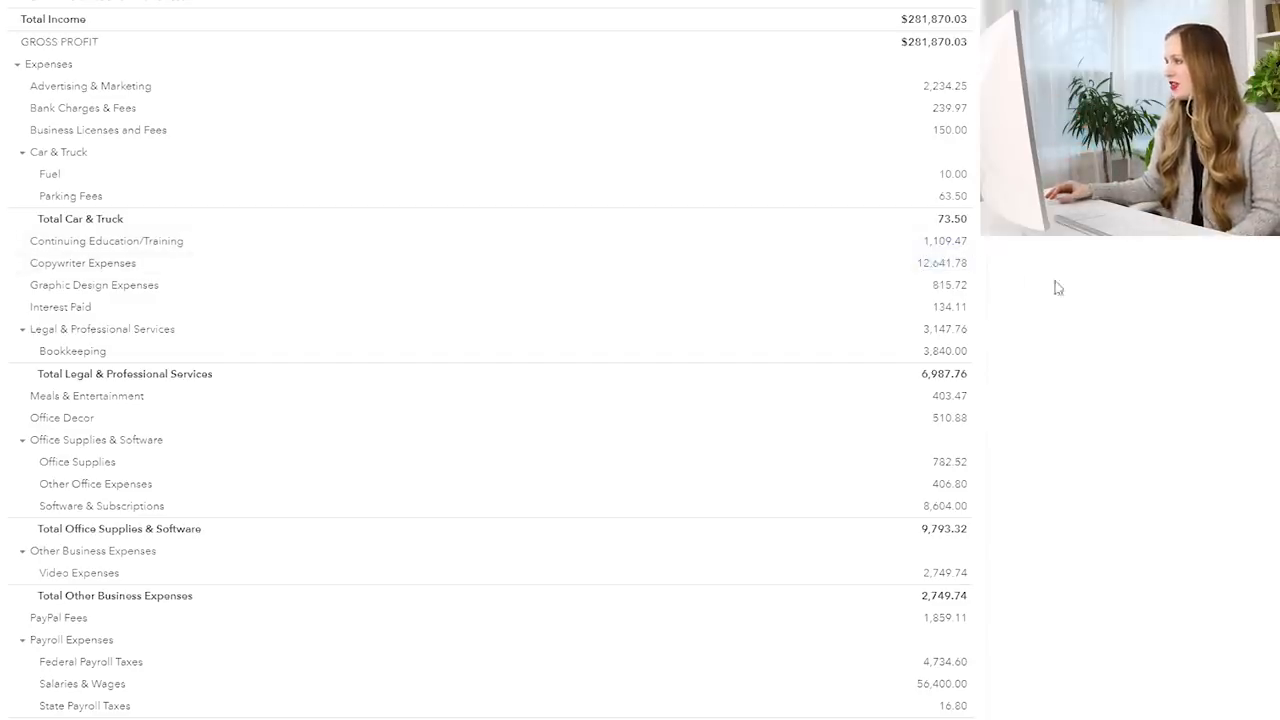
{"action": "mouse_move", "coordinate": [1106, 288]}
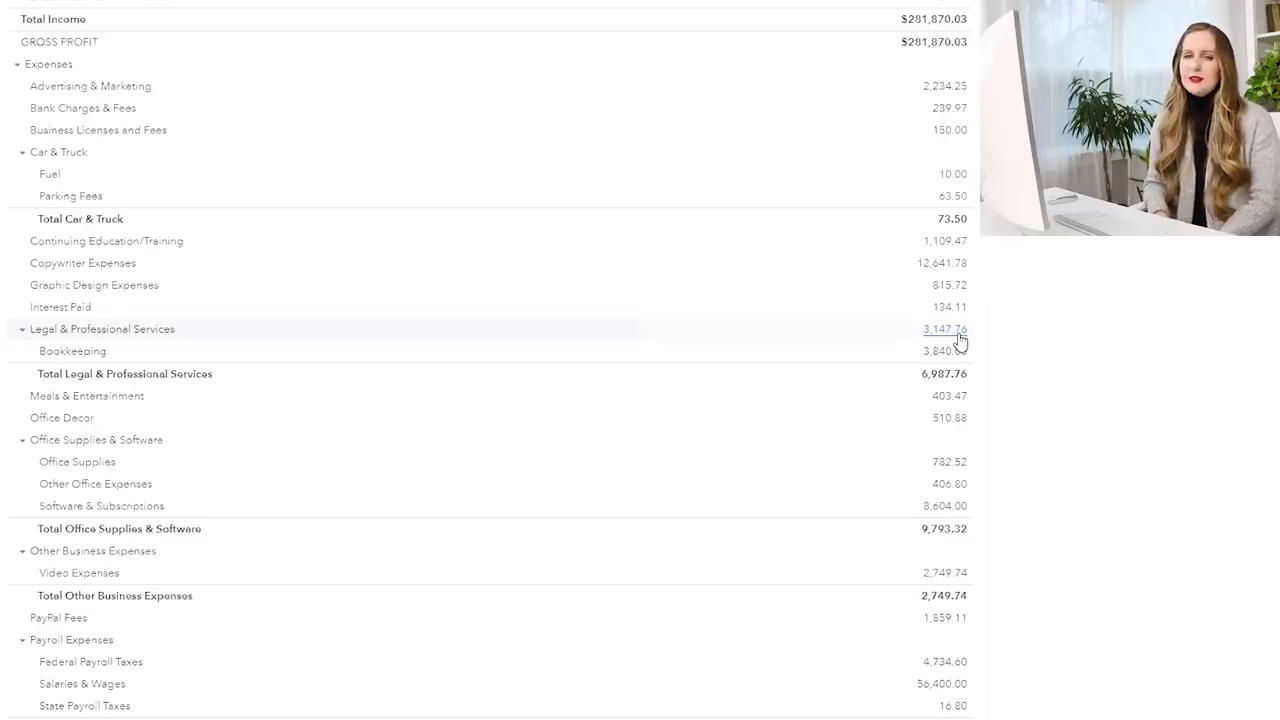
{"action": "mouse_move", "coordinate": [810, 360]}
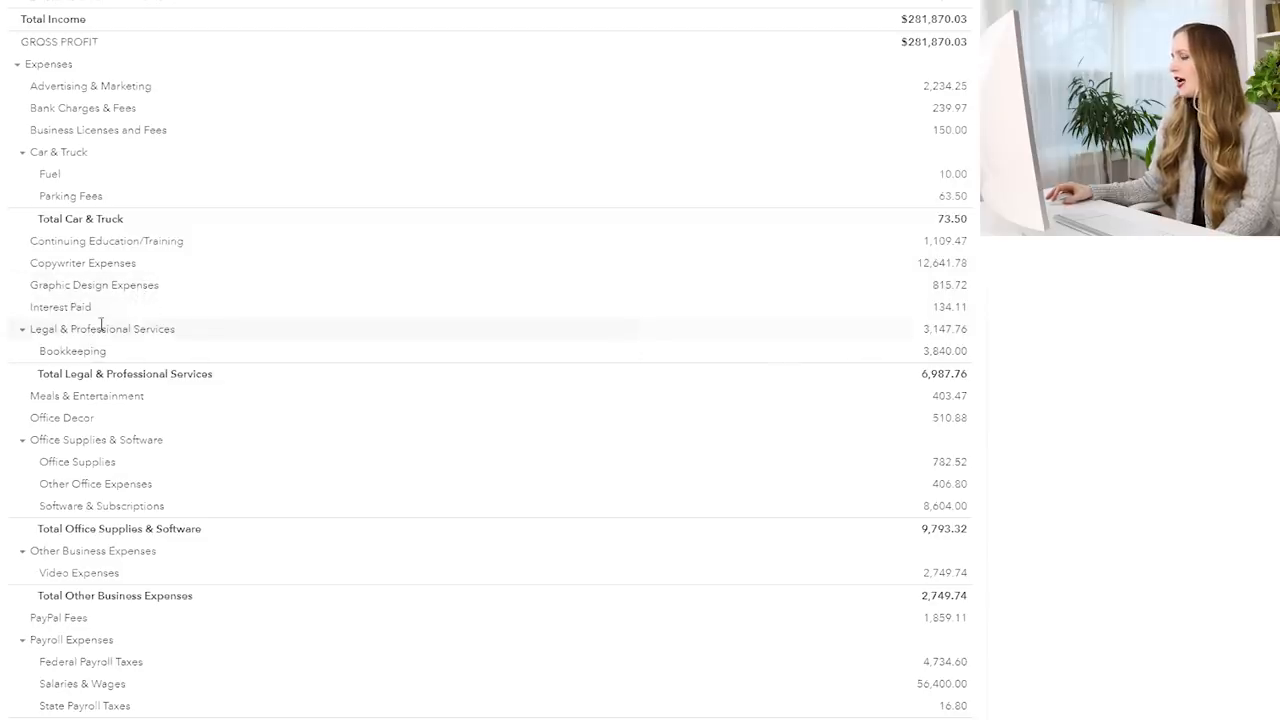
{"action": "left_click", "coordinate": [20, 328]}
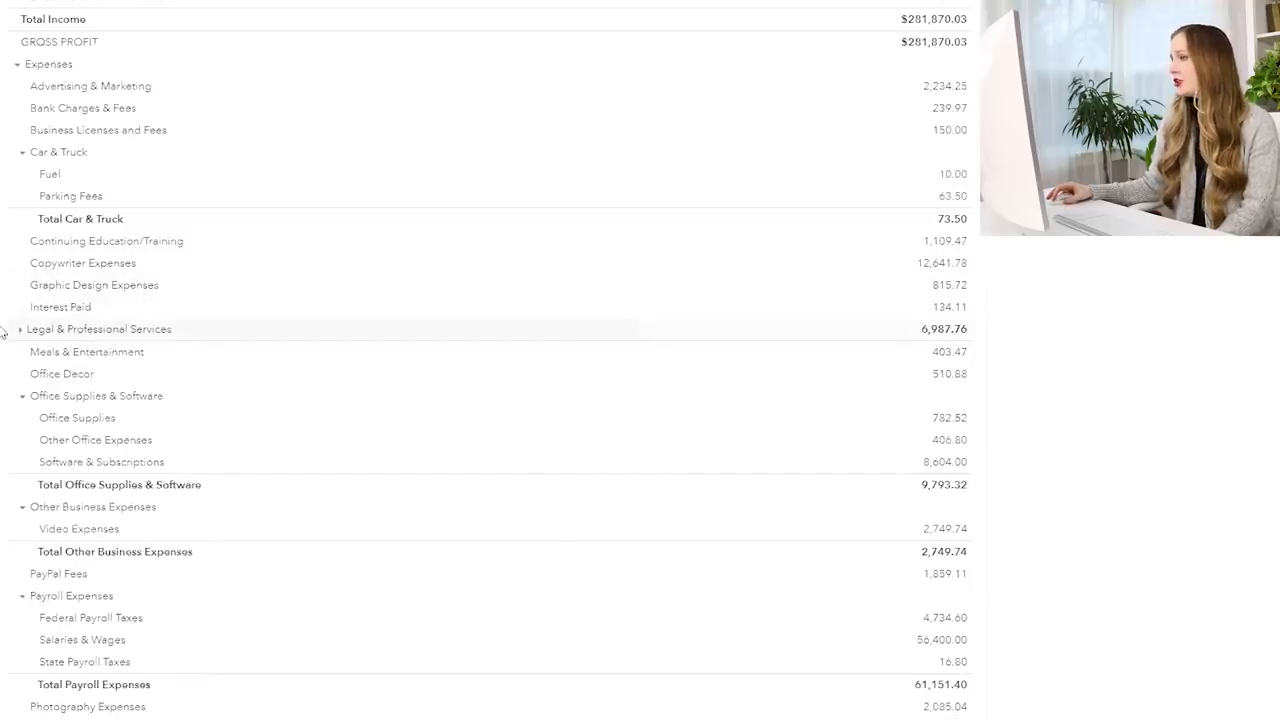
{"action": "left_click", "coordinate": [20, 328]}
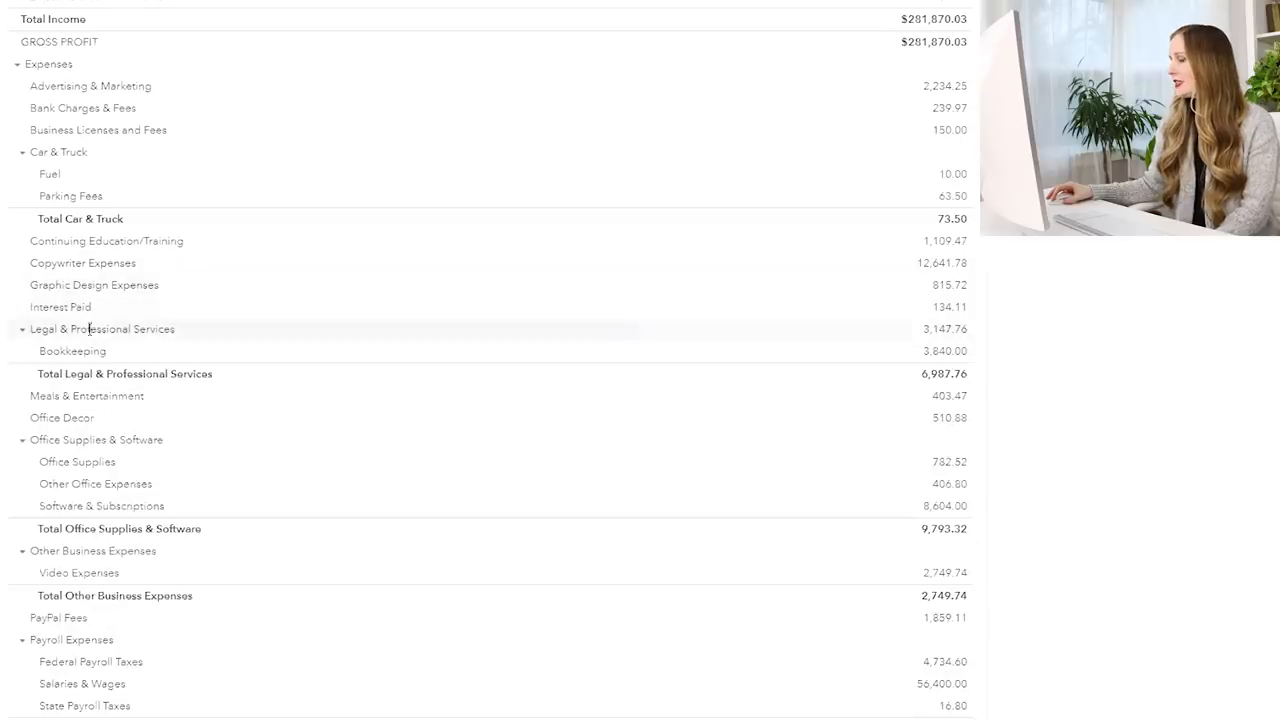
{"action": "mouse_move", "coordinate": [960, 336]}
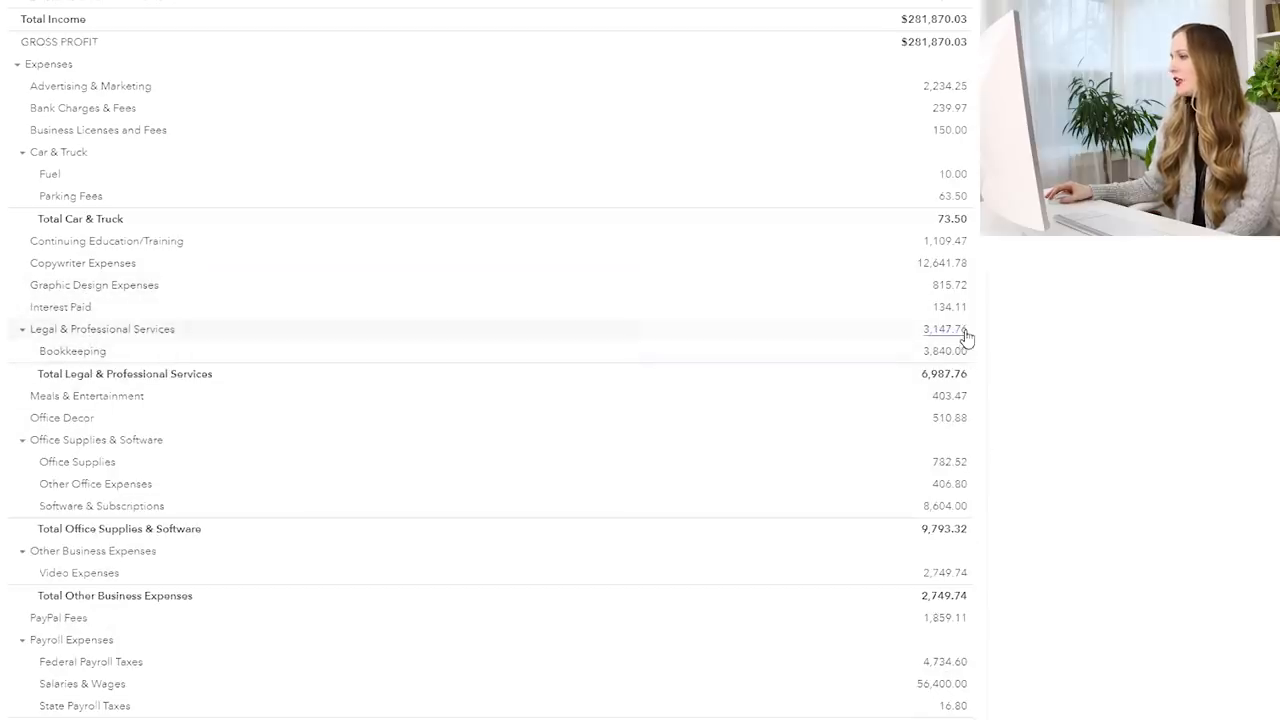
{"action": "mouse_move", "coordinate": [944, 352]}
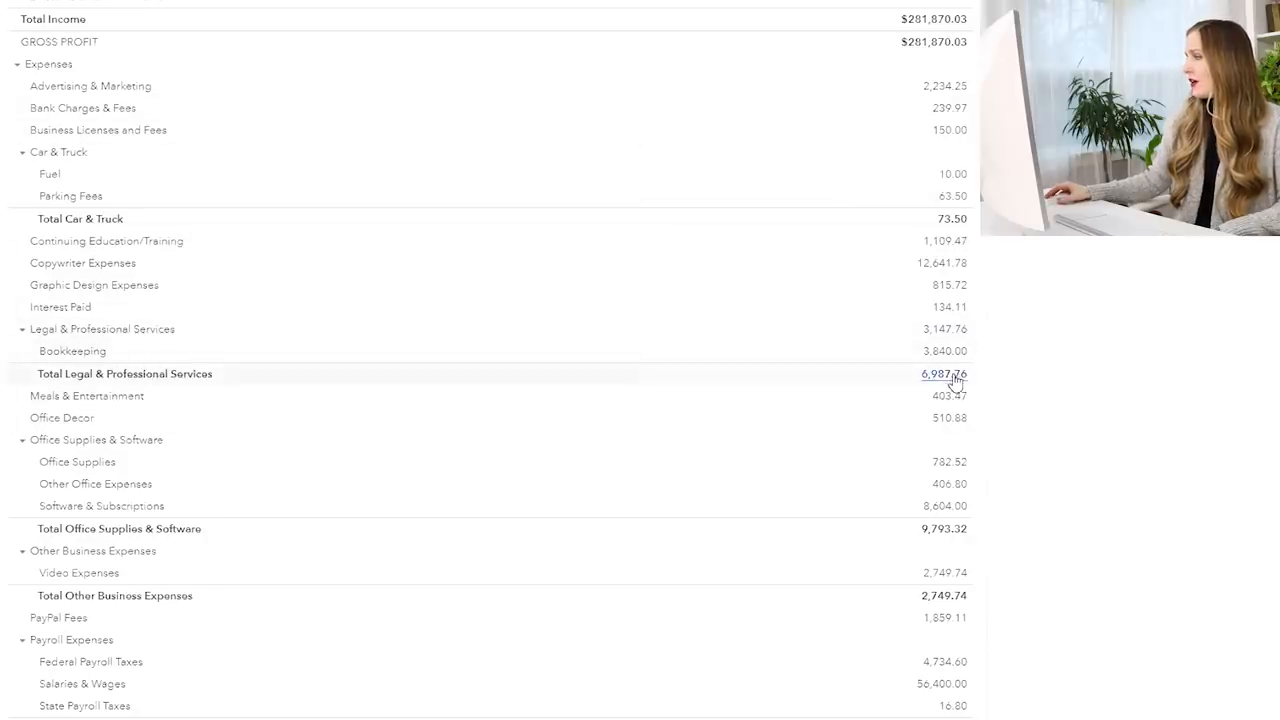
{"action": "mouse_move", "coordinate": [820, 378]}
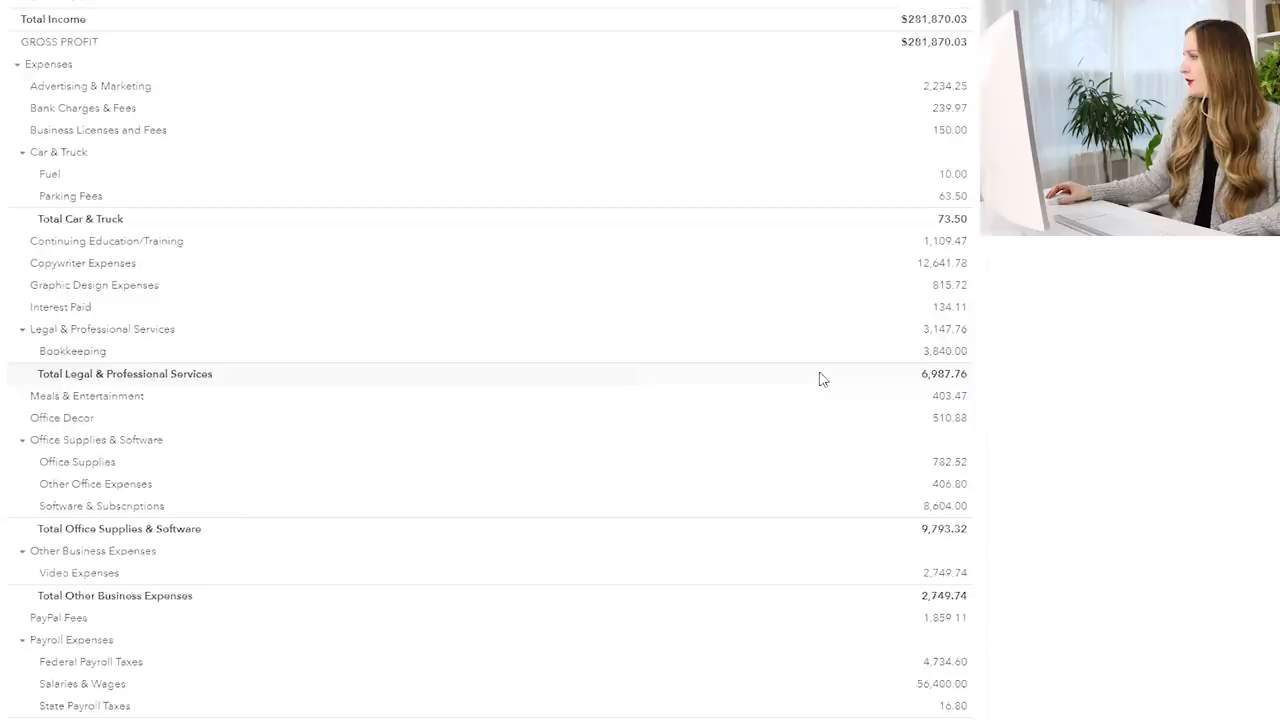
{"action": "scroll", "scroll_direction": "down", "scroll_amount": 3}
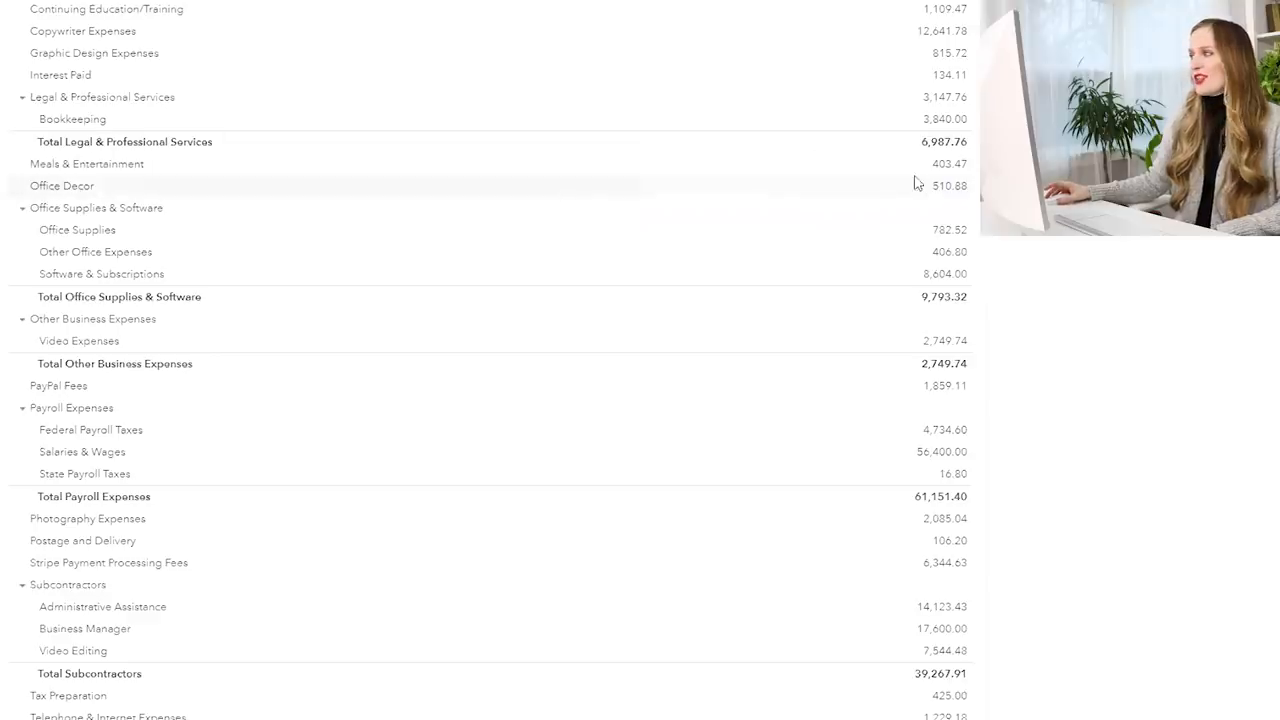
{"action": "mouse_move", "coordinate": [936, 198]}
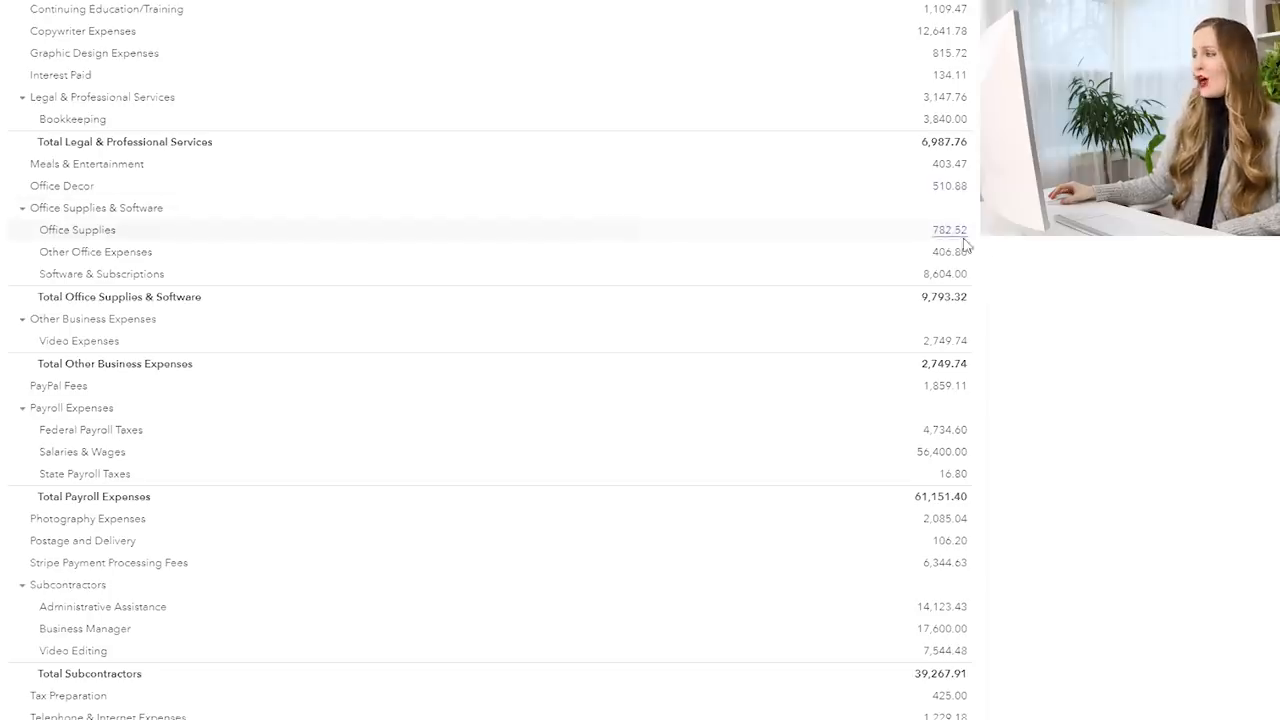
{"action": "mouse_move", "coordinate": [948, 252]}
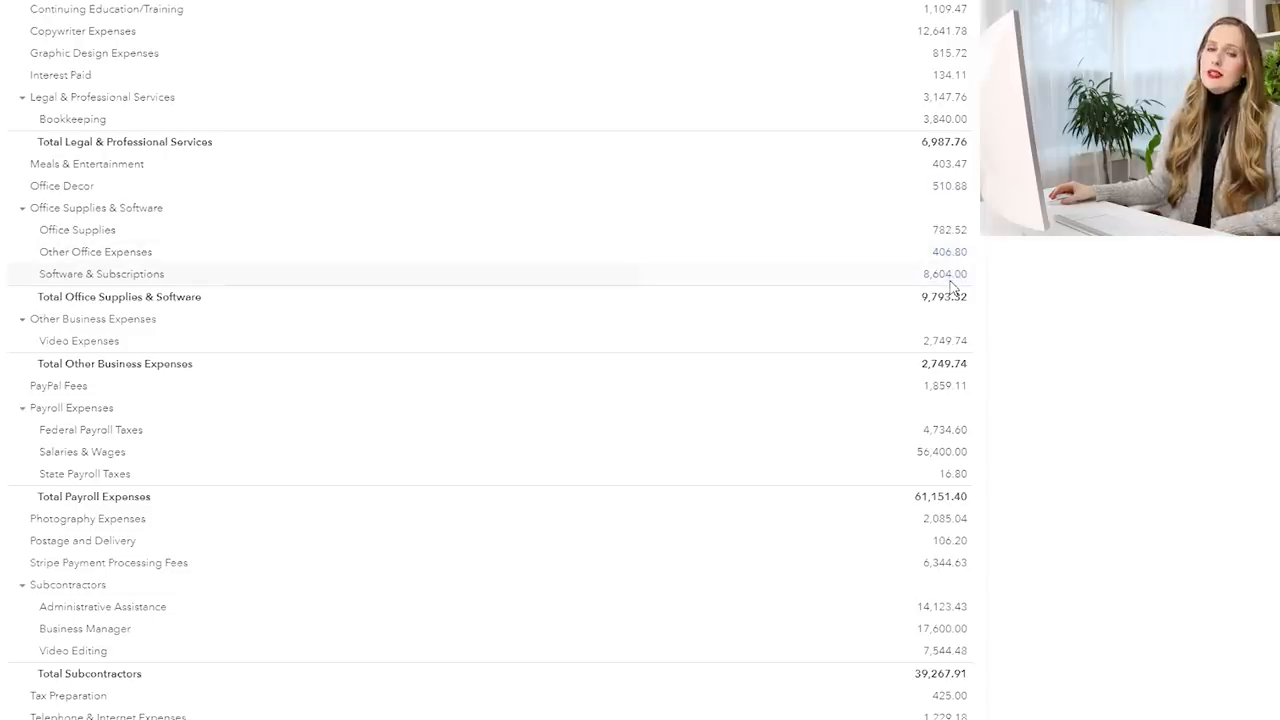
{"action": "mouse_move", "coordinate": [944, 296]}
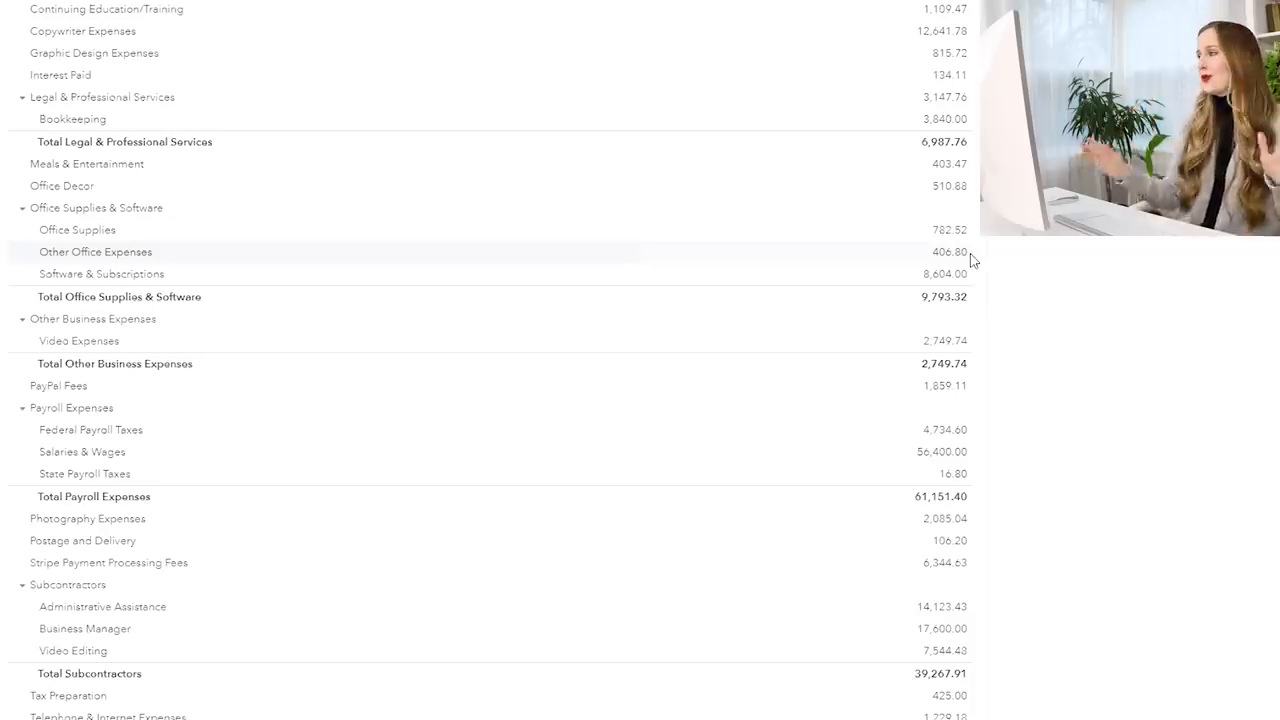
{"action": "mouse_move", "coordinate": [304, 144]}
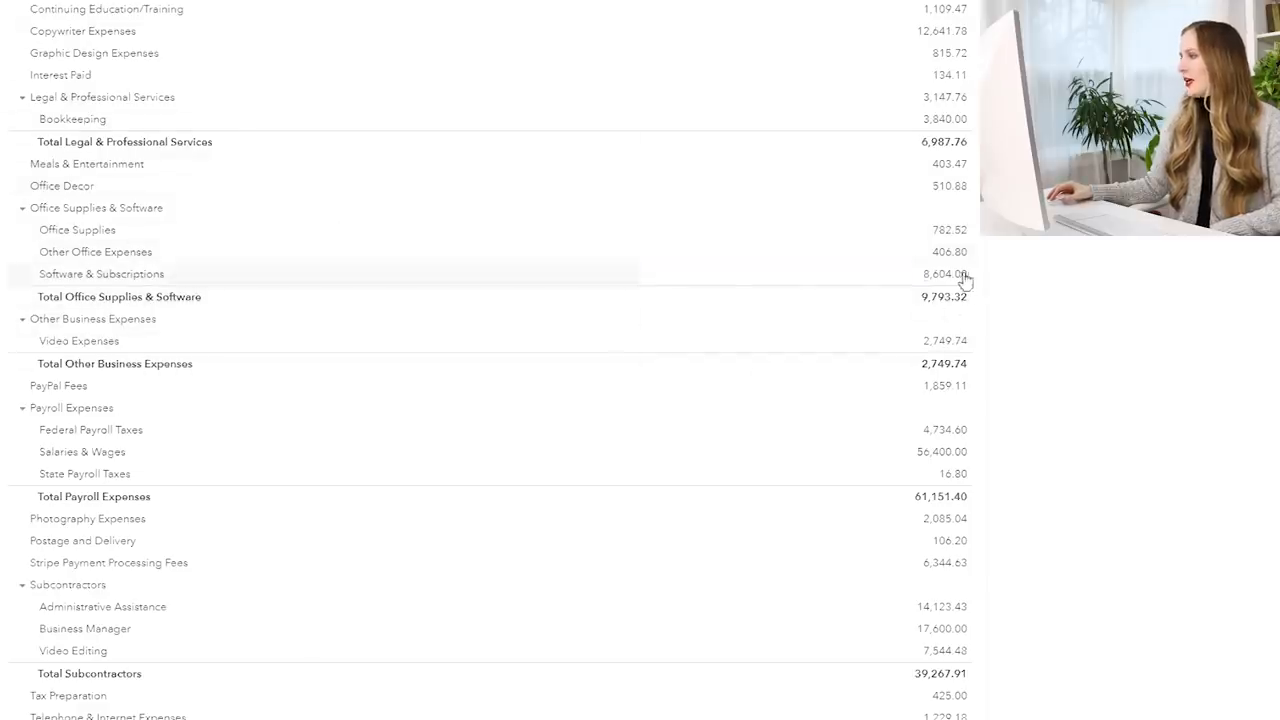
{"action": "mouse_move", "coordinate": [360, 232]}
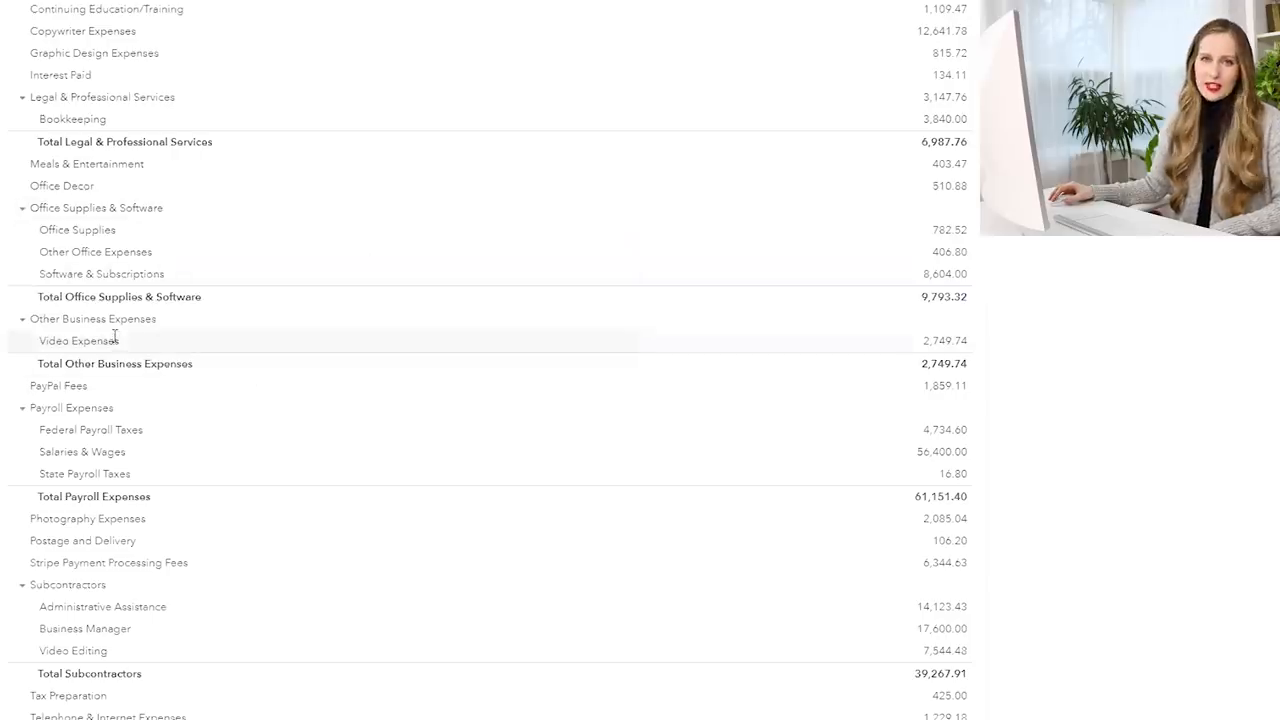
{"action": "mouse_move", "coordinate": [964, 376]}
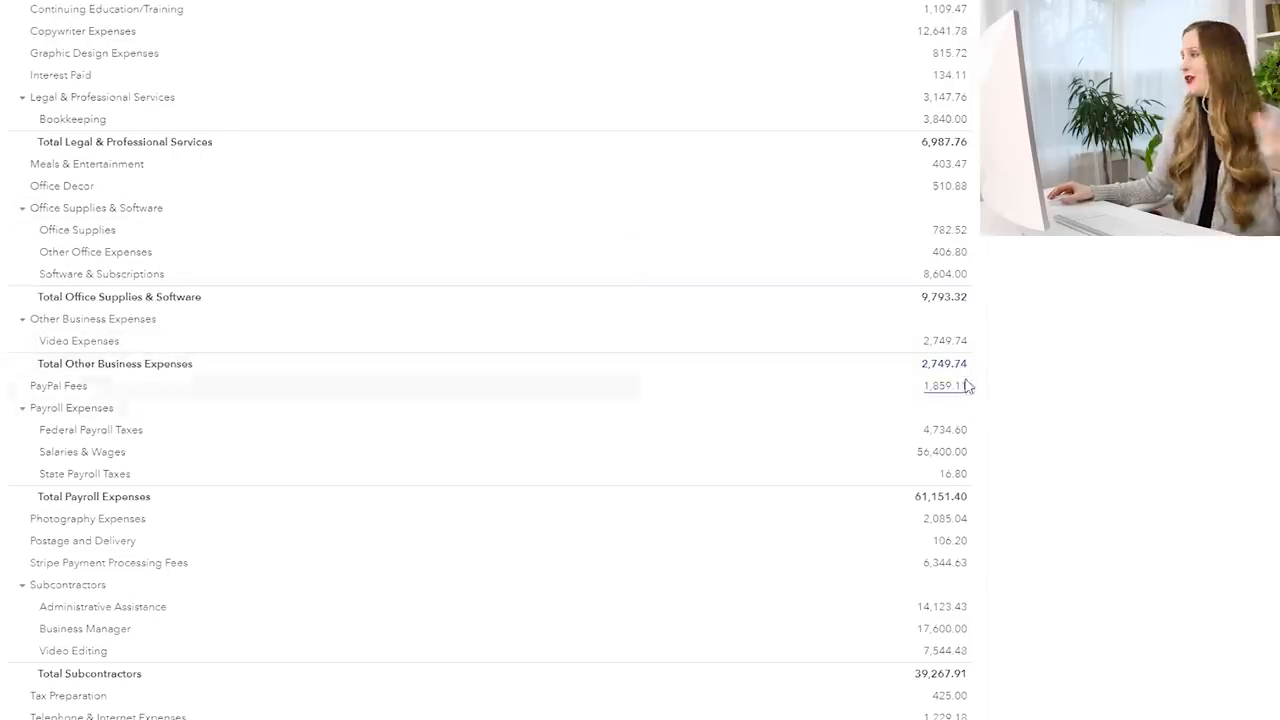
{"action": "mouse_move", "coordinate": [1068, 360]}
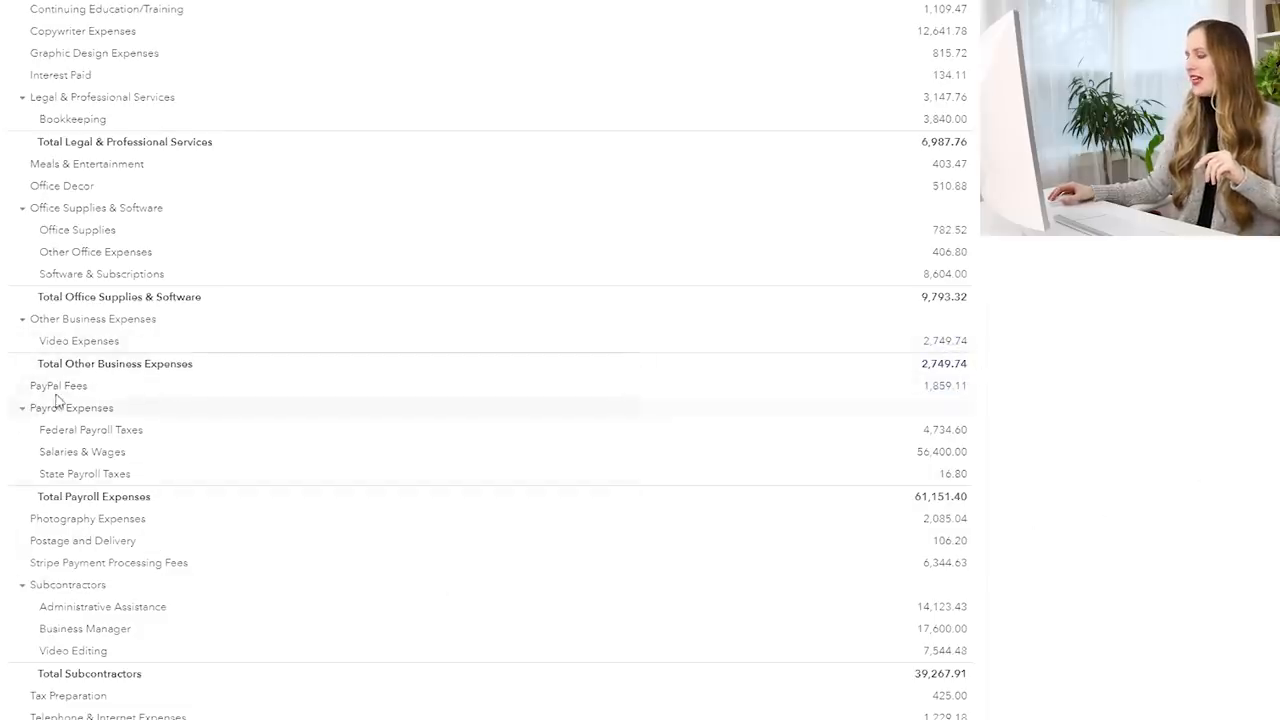
{"action": "mouse_move", "coordinate": [1104, 414]}
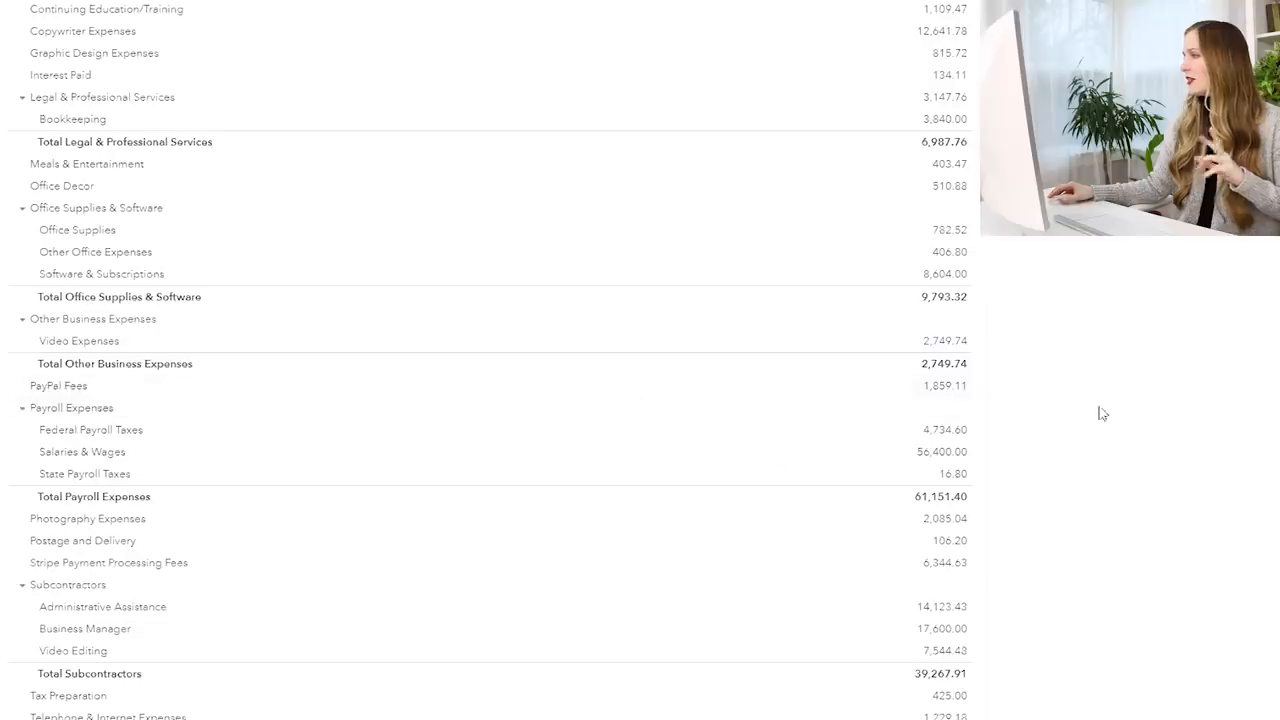
{"action": "mouse_move", "coordinate": [944, 386]}
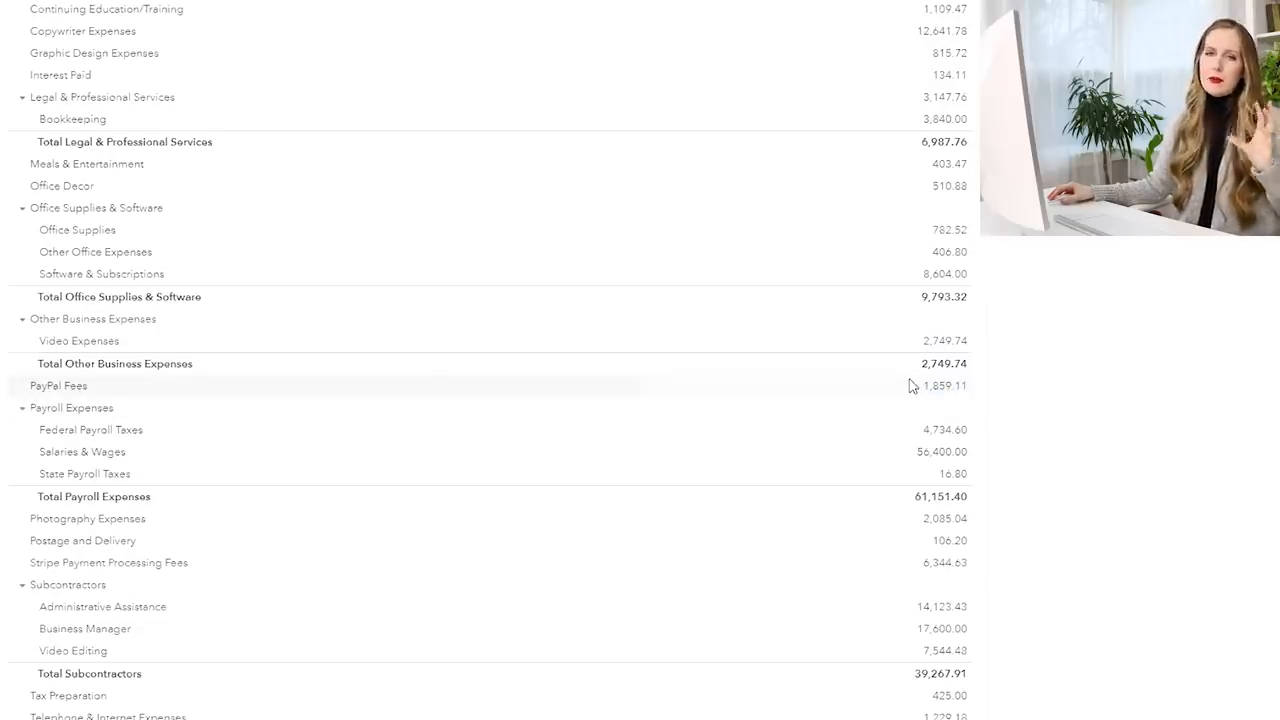
{"action": "mouse_move", "coordinate": [940, 388]}
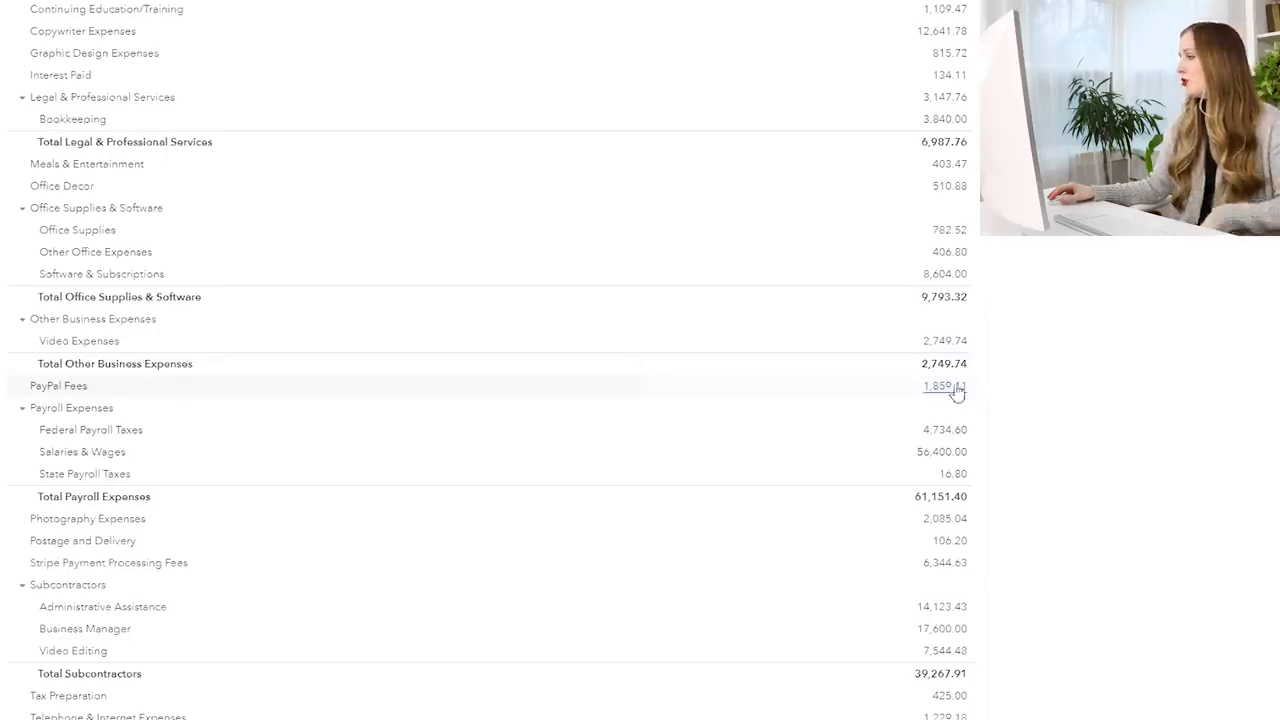
{"action": "mouse_move", "coordinate": [162, 452]}
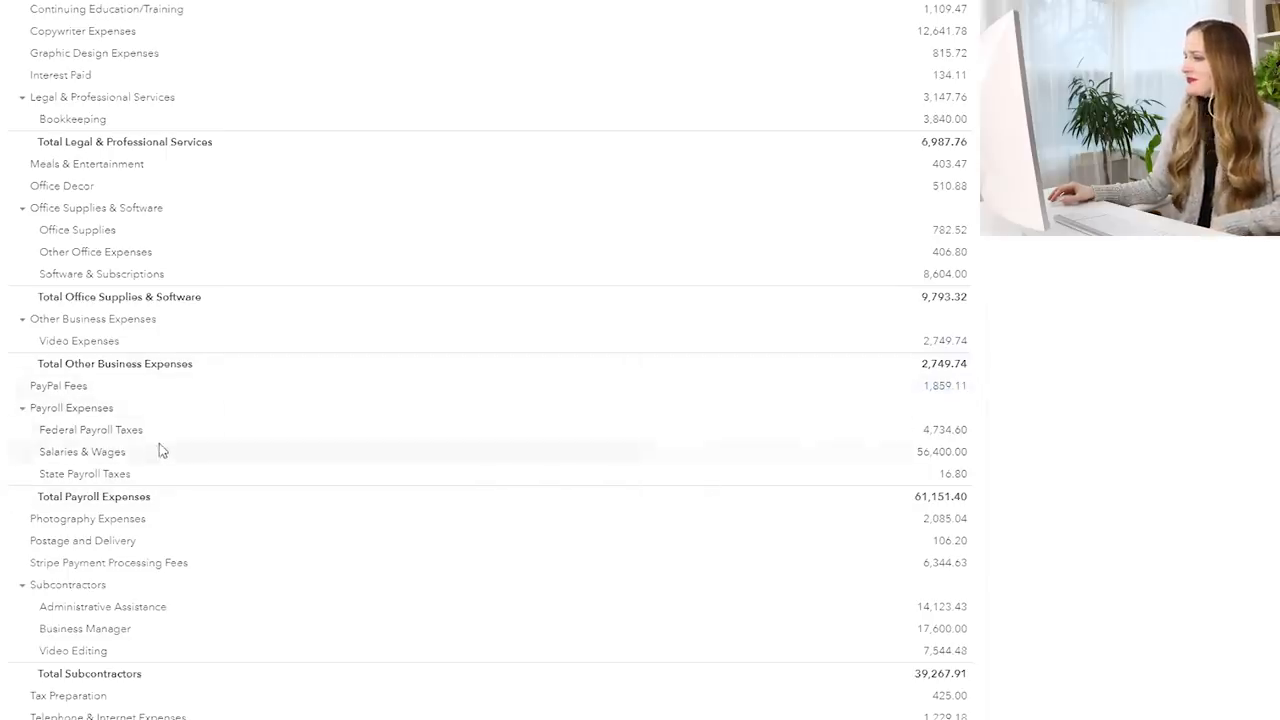
{"action": "mouse_move", "coordinate": [200, 424]}
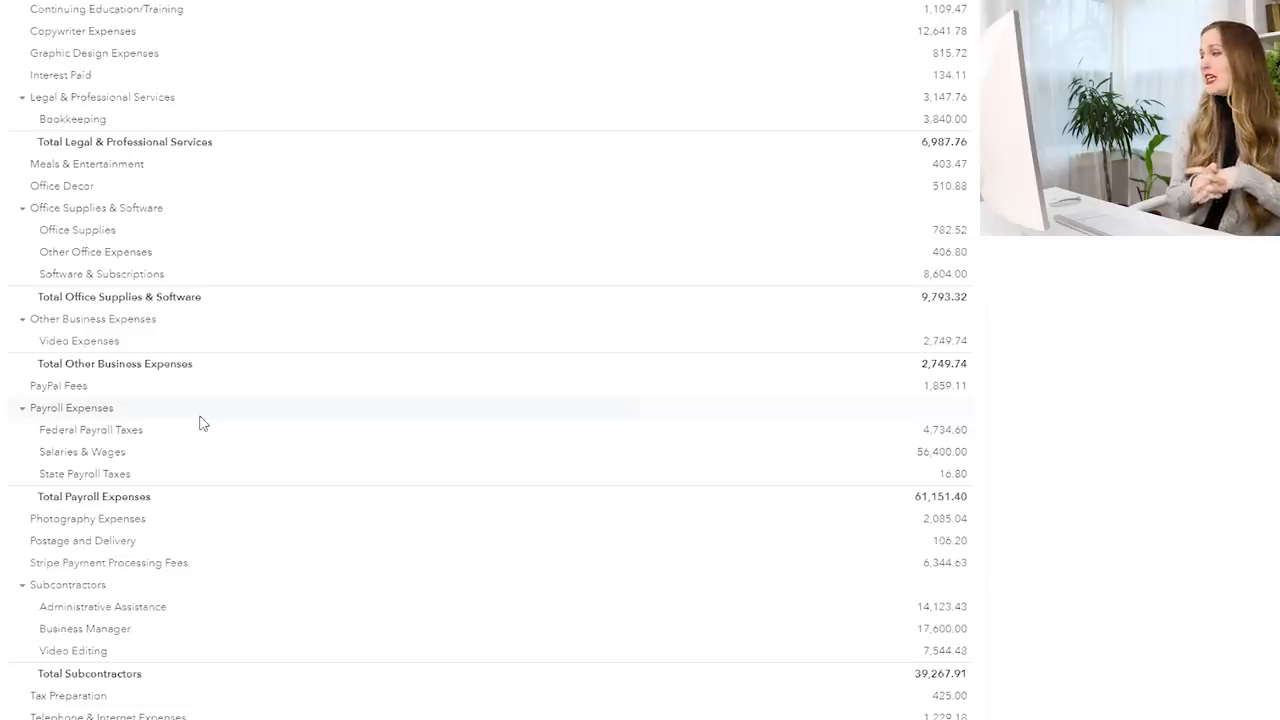
{"action": "mouse_move", "coordinate": [940, 452]}
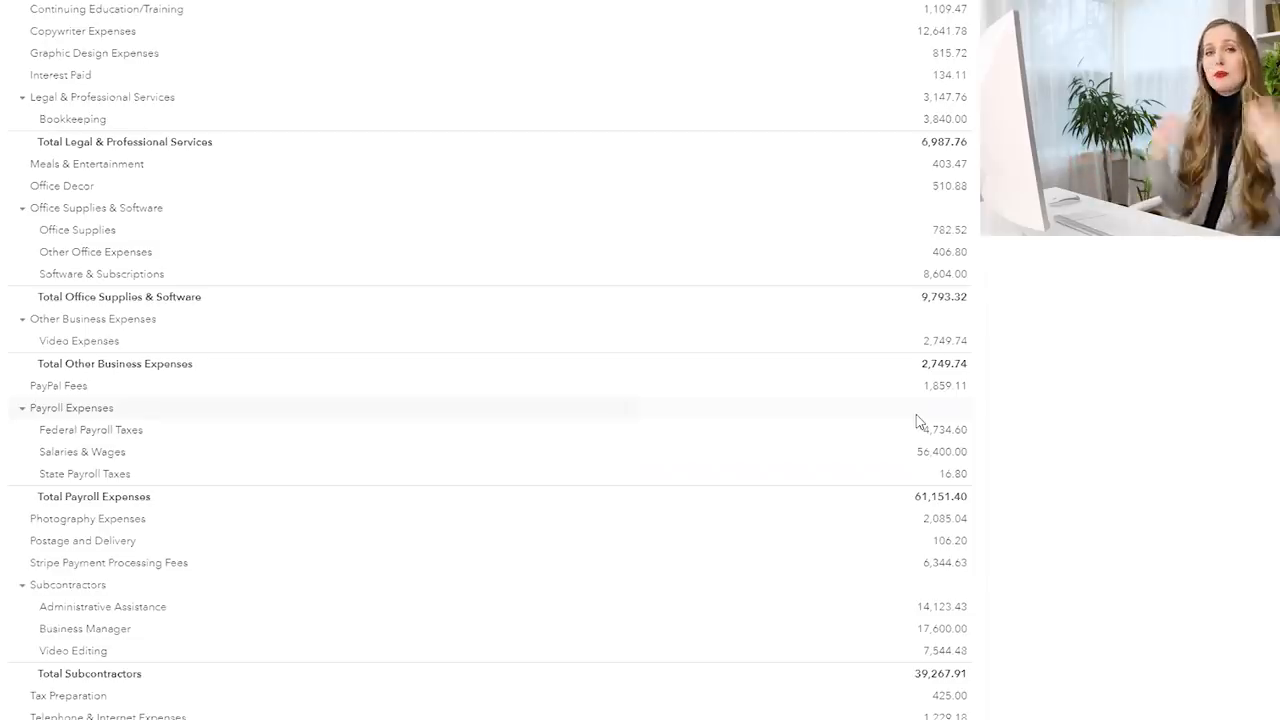
{"action": "mouse_move", "coordinate": [1056, 432]}
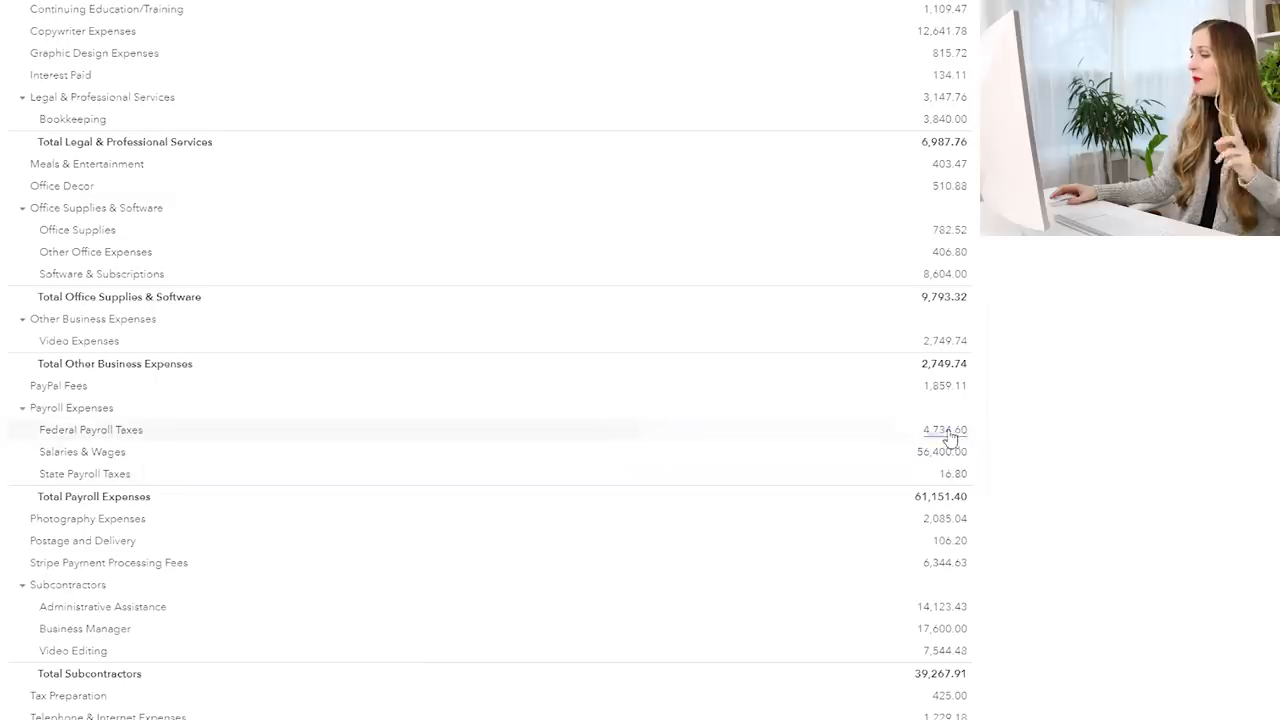
{"action": "mouse_move", "coordinate": [1012, 448]}
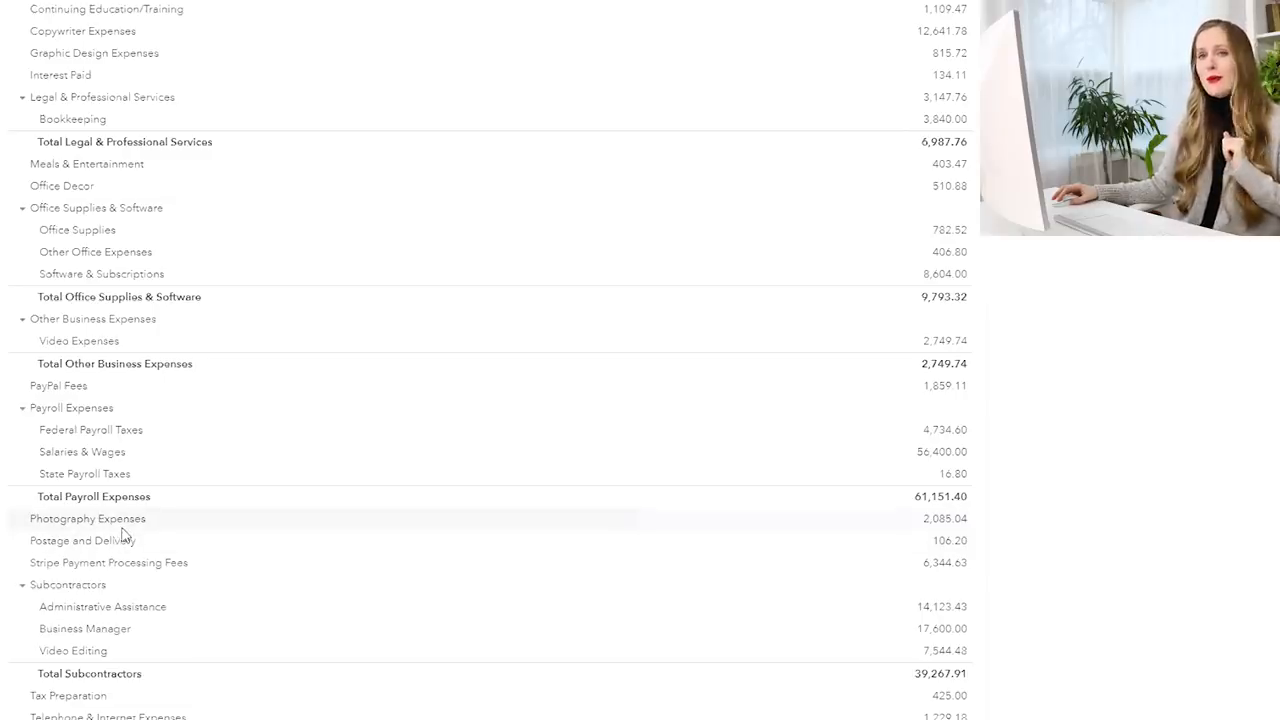
{"action": "mouse_move", "coordinate": [188, 562]}
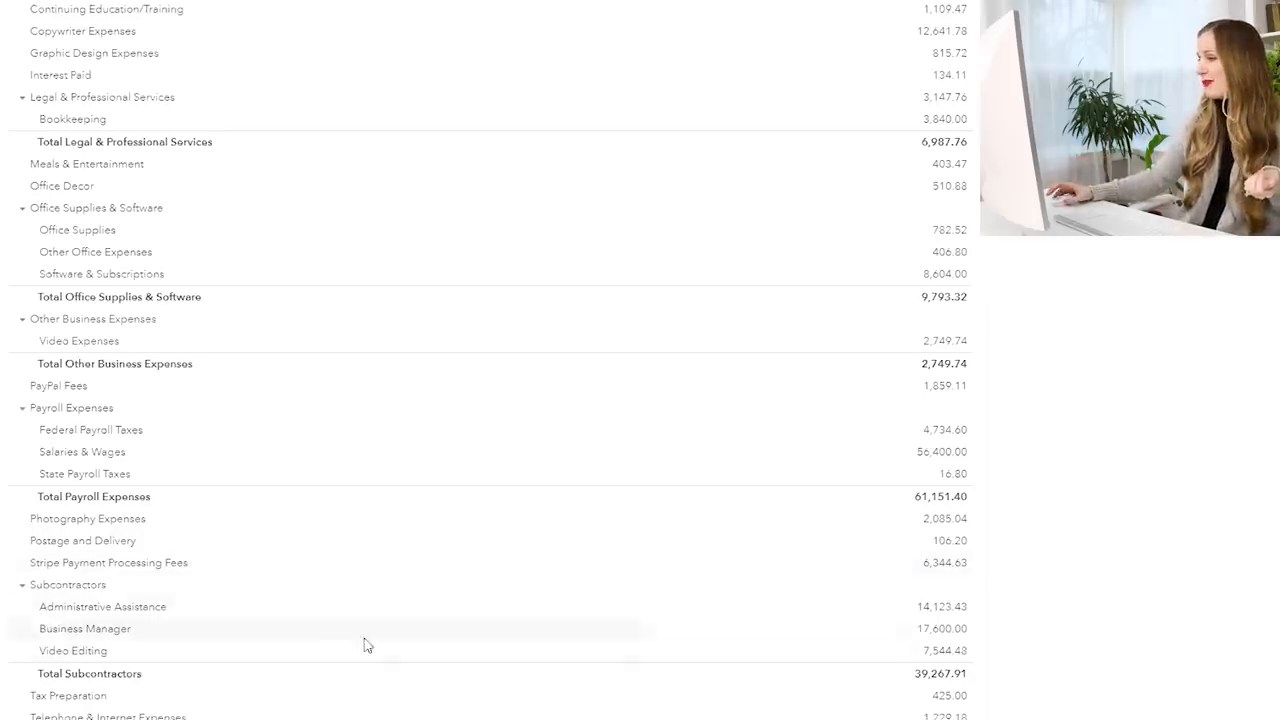
{"action": "mouse_move", "coordinate": [940, 568]}
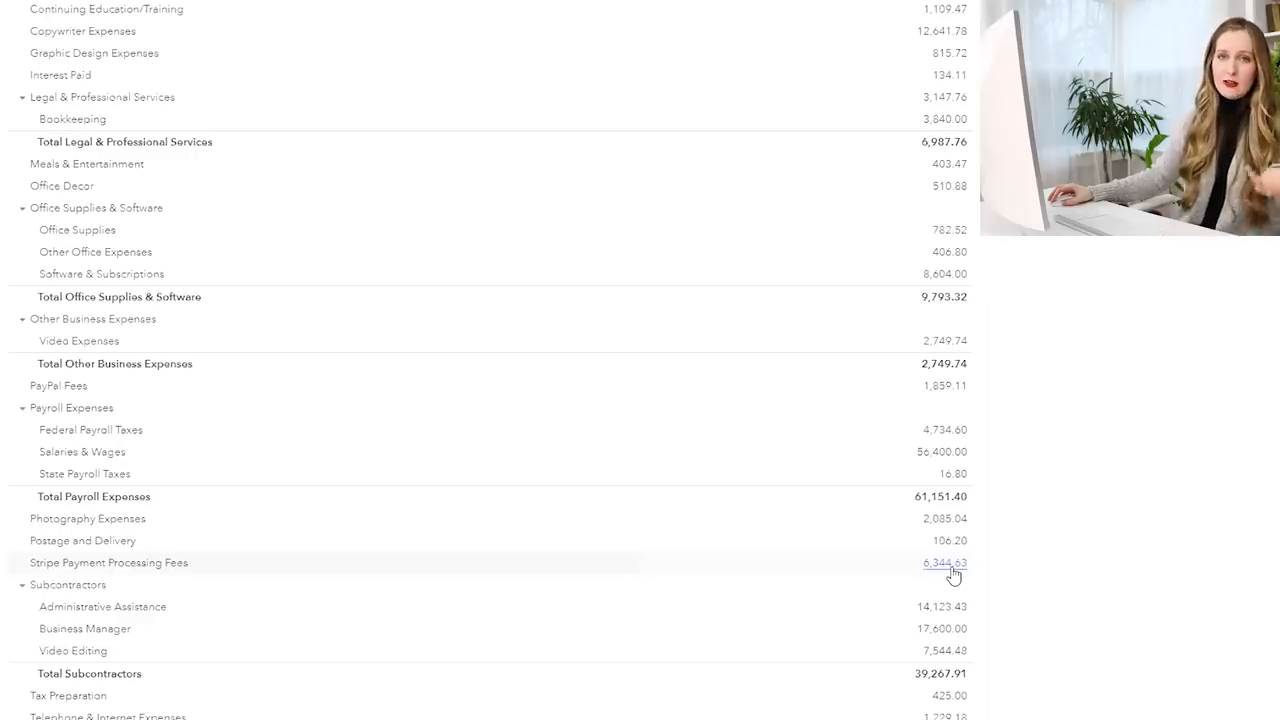
{"action": "mouse_move", "coordinate": [976, 600]}
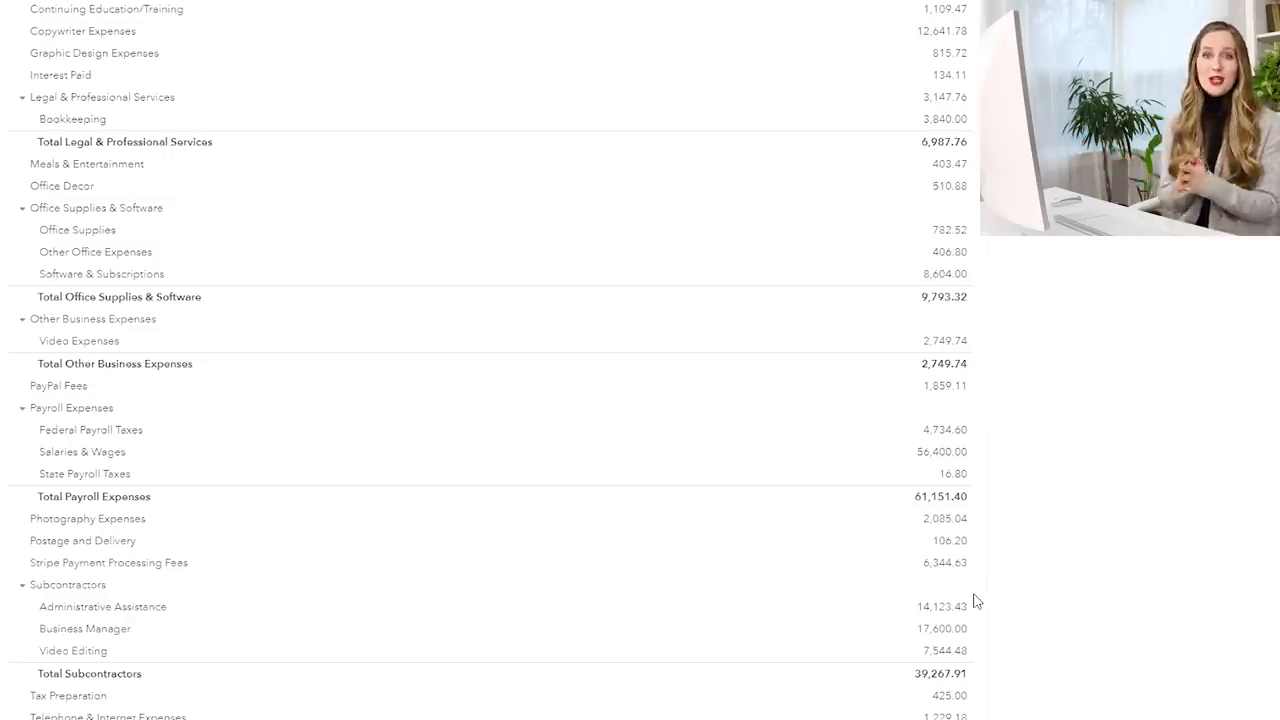
{"action": "mouse_move", "coordinate": [852, 588]}
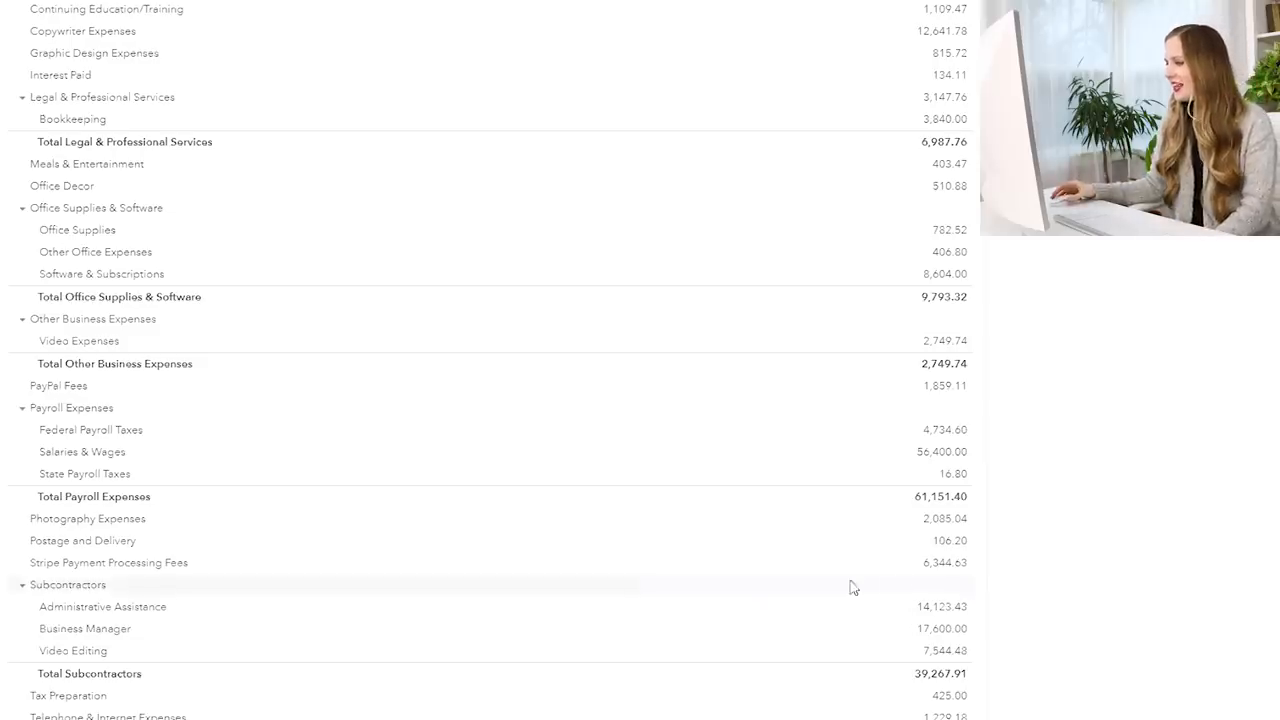
{"action": "mouse_move", "coordinate": [656, 652]}
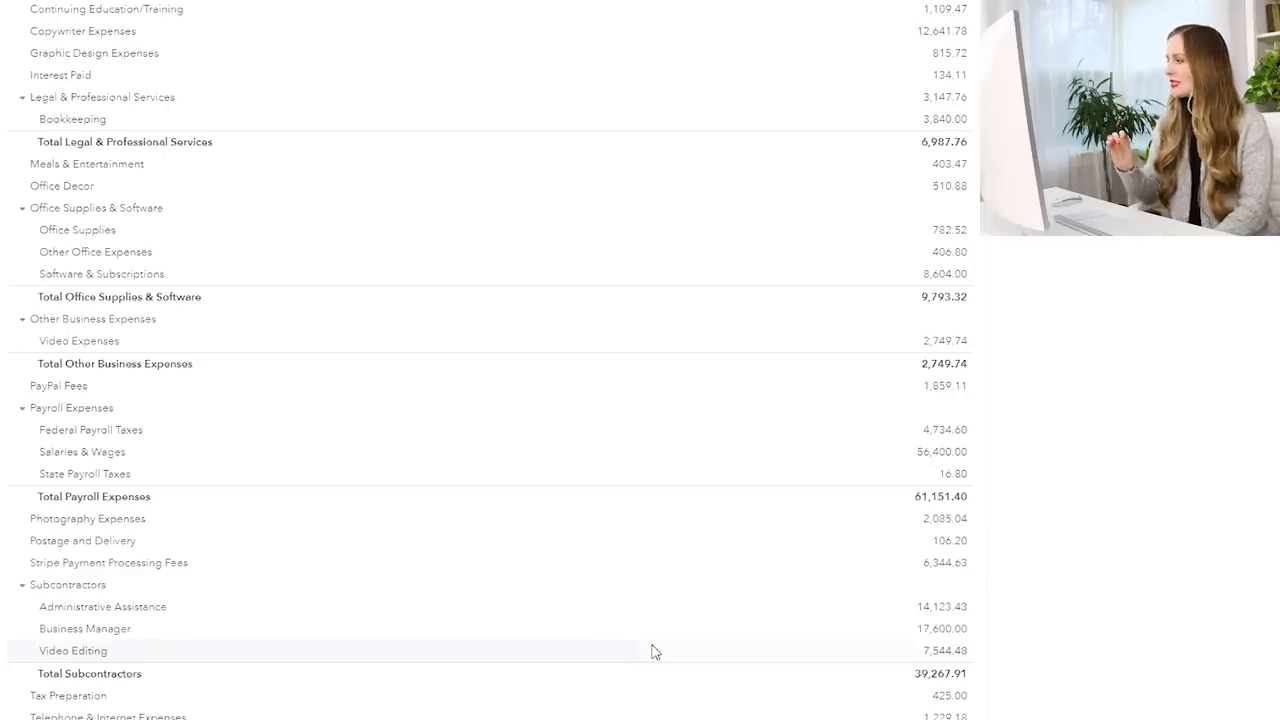
{"action": "mouse_move", "coordinate": [930, 668]}
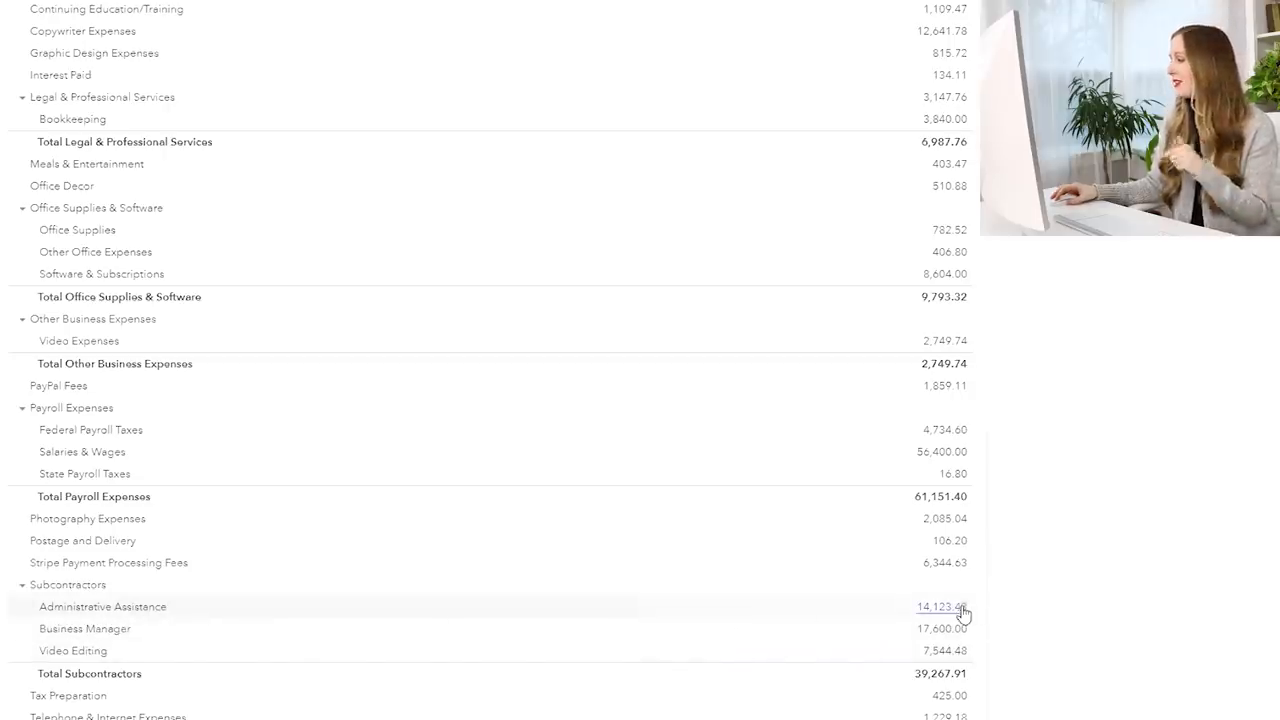
{"action": "mouse_move", "coordinate": [940, 628]}
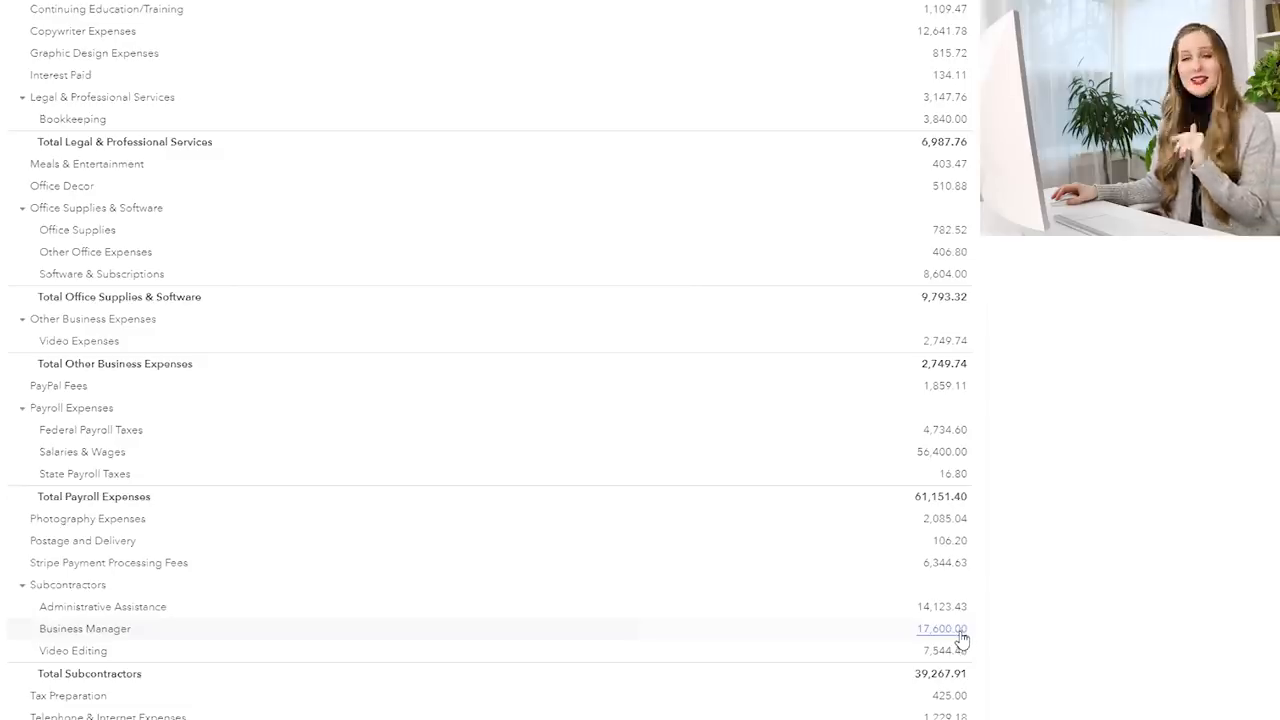
{"action": "mouse_move", "coordinate": [956, 636]}
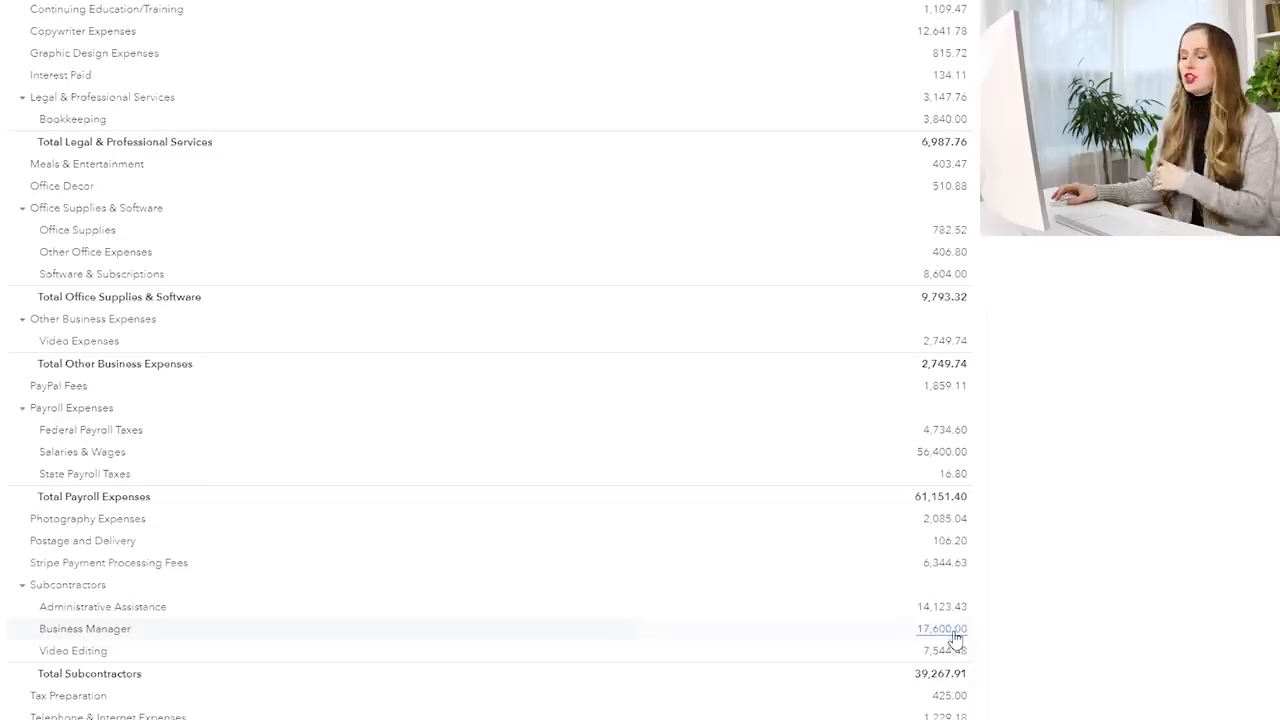
{"action": "mouse_move", "coordinate": [918, 638]}
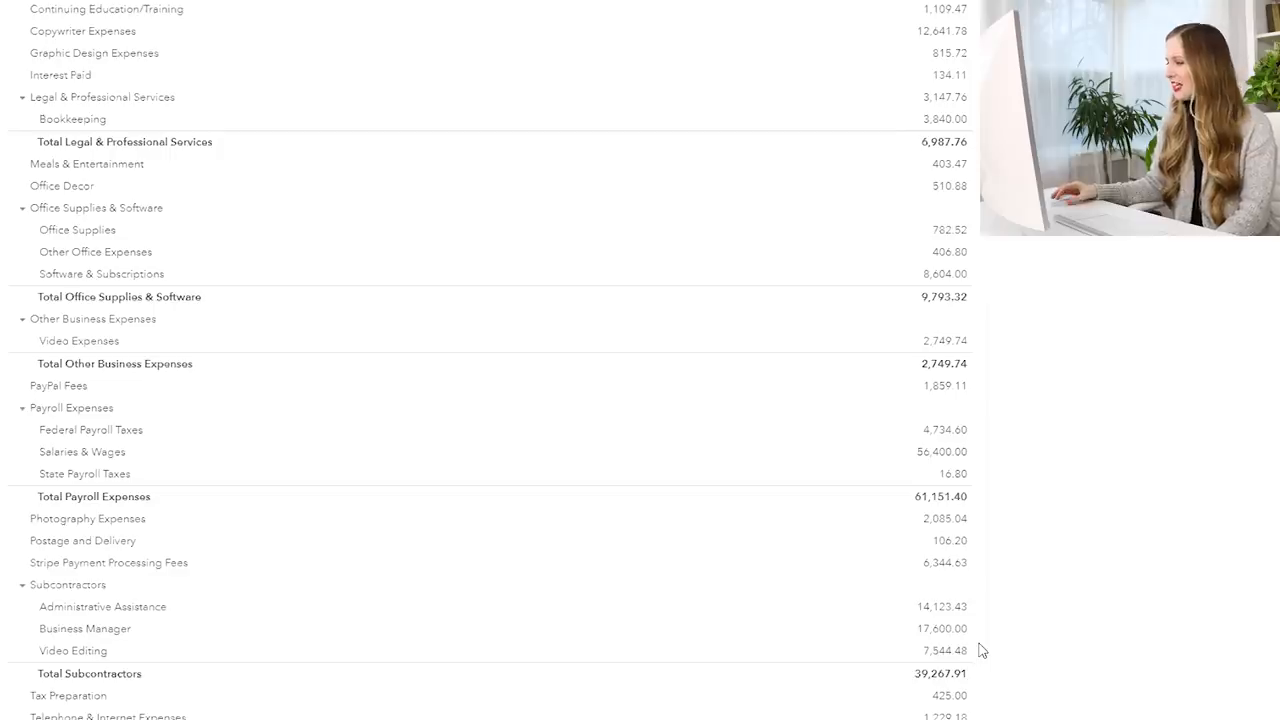
{"action": "mouse_move", "coordinate": [584, 652]}
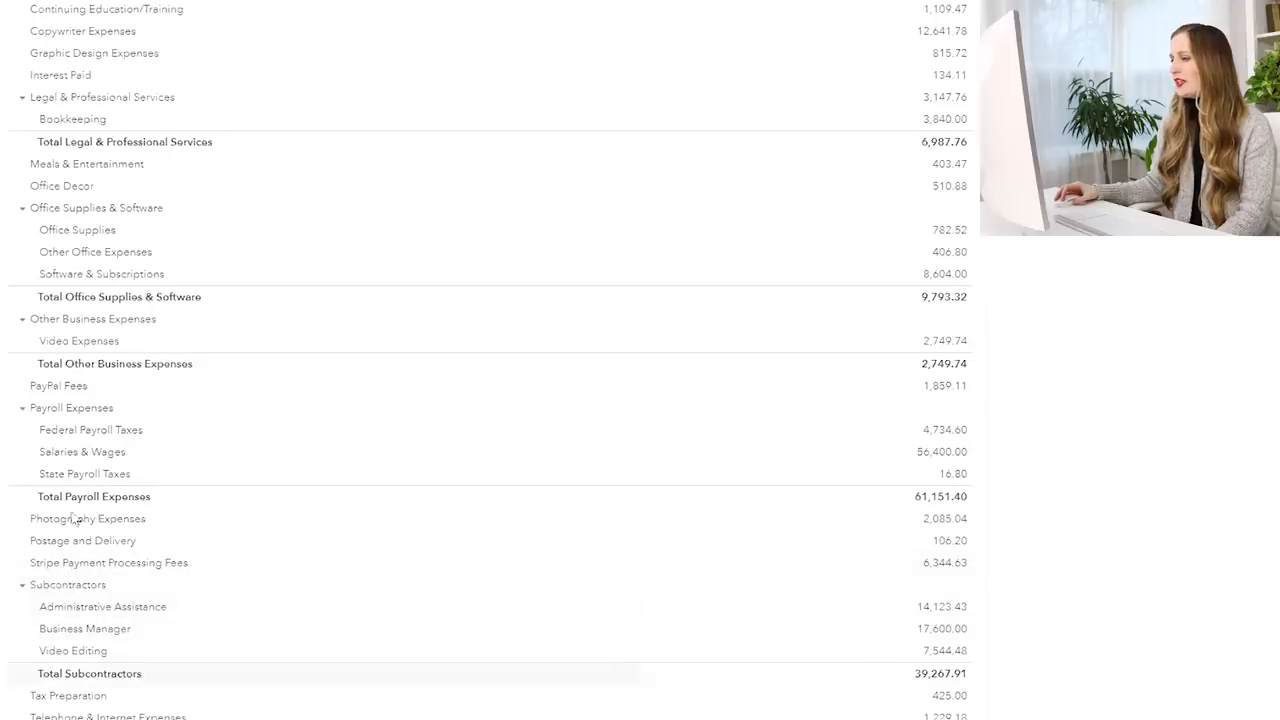
{"action": "mouse_move", "coordinate": [928, 316]}
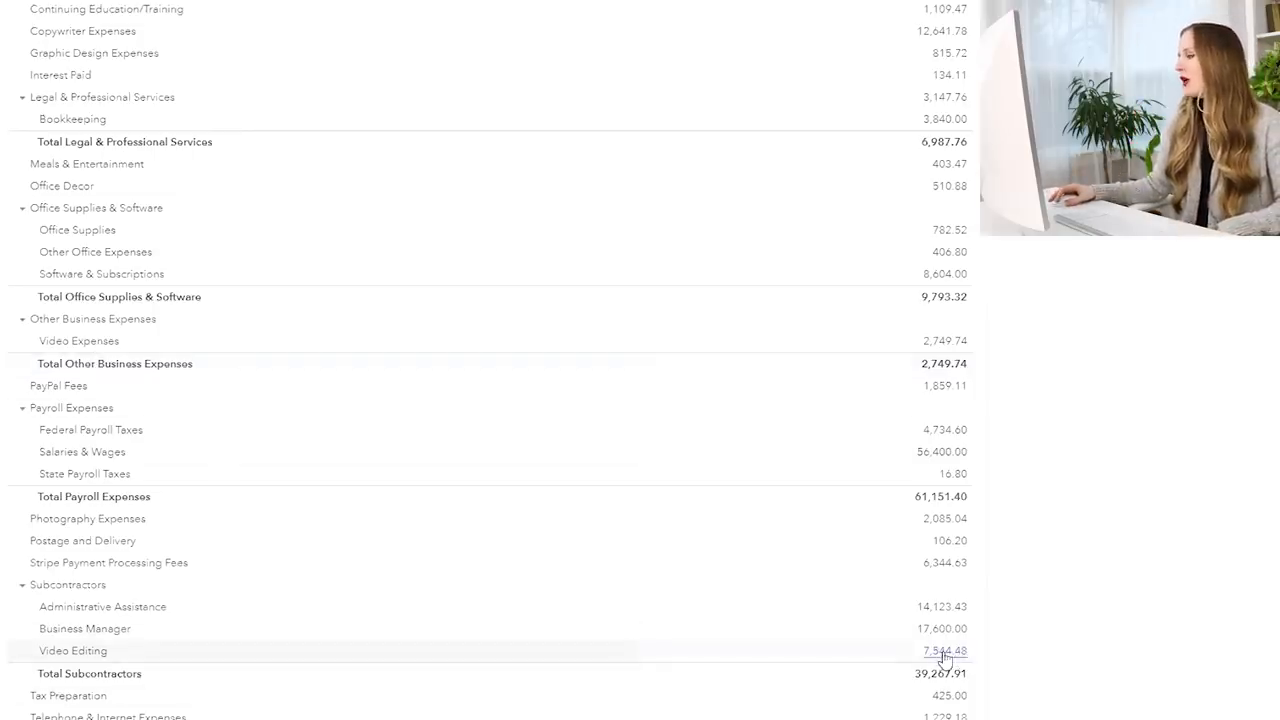
{"action": "mouse_move", "coordinate": [1080, 664]}
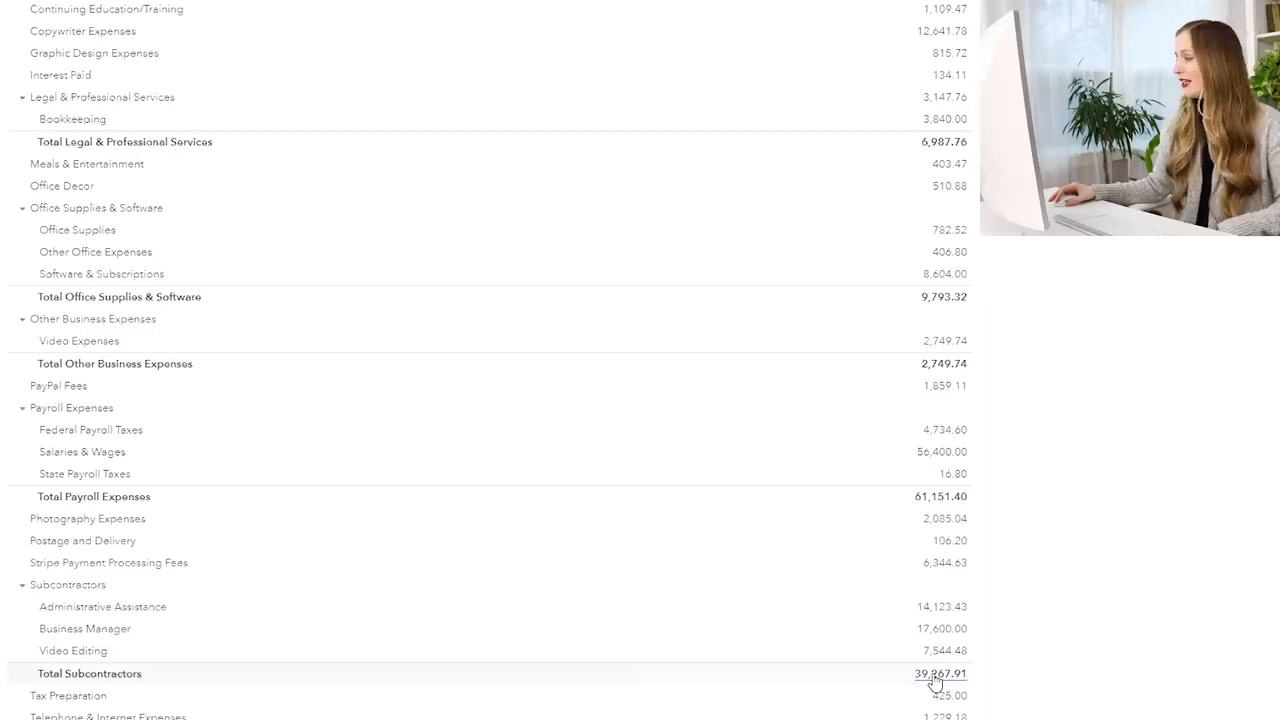
{"action": "mouse_move", "coordinate": [996, 710]}
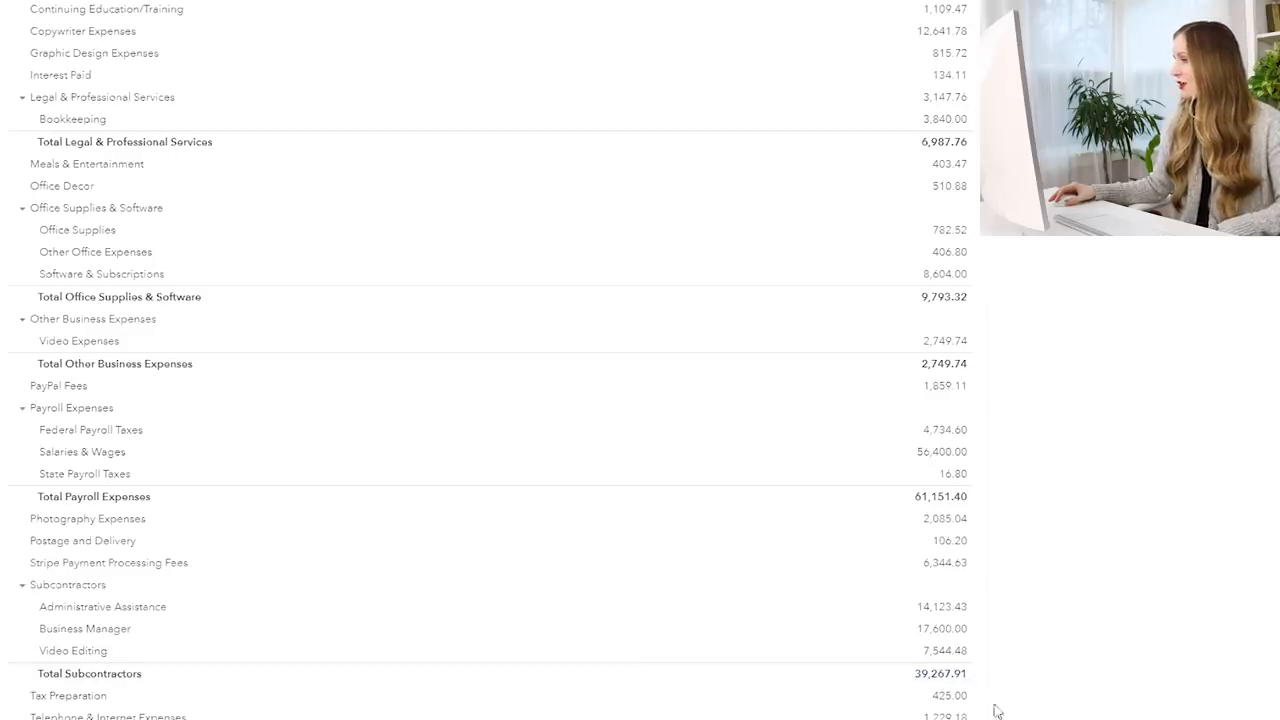
Step: Scroll to the report bottom showing total expenses $165,546.36 and net income $116,323.67
{"action": "scroll", "scroll_direction": "down", "scroll_amount": 3}
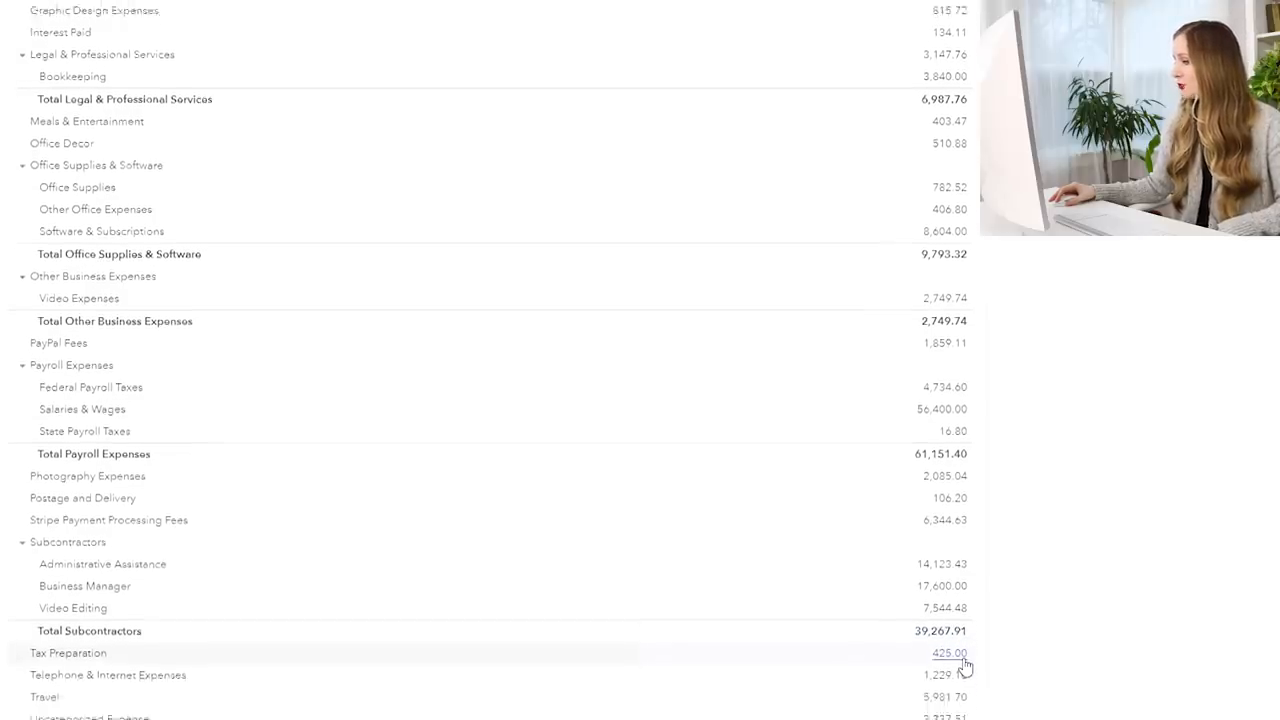
{"action": "scroll", "scroll_direction": "down", "scroll_amount": 3}
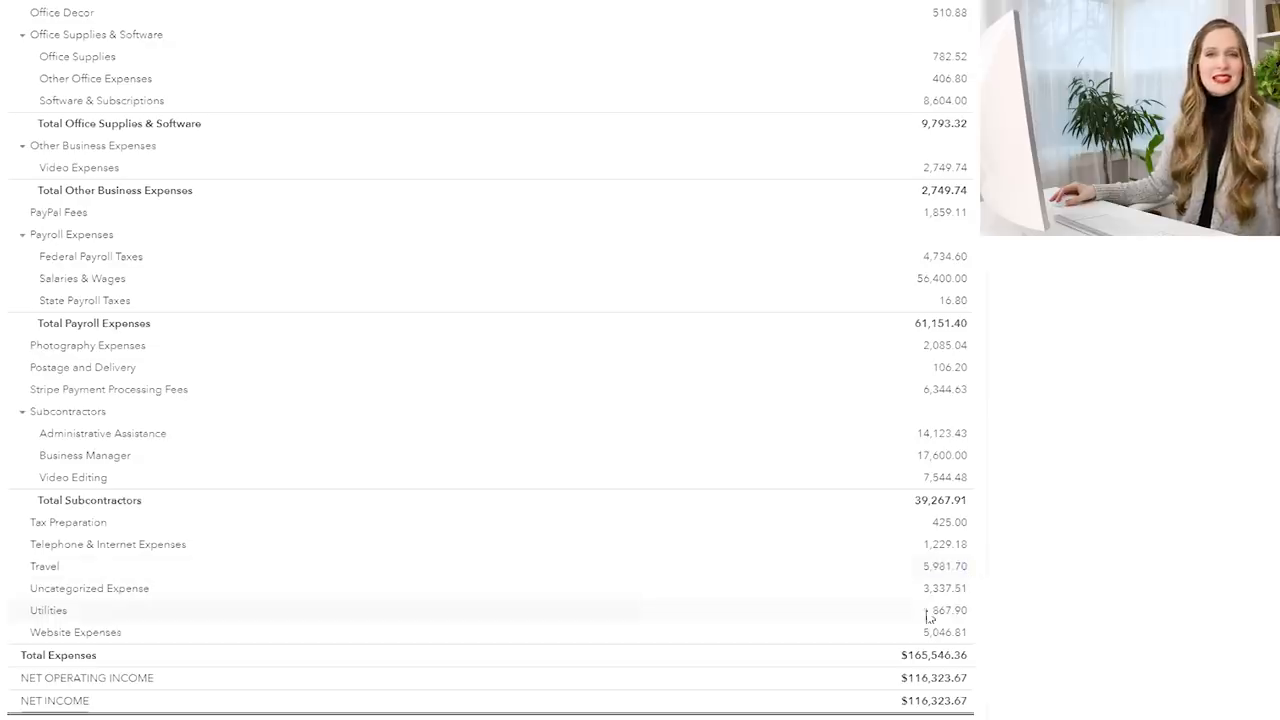
{"action": "mouse_move", "coordinate": [940, 596]}
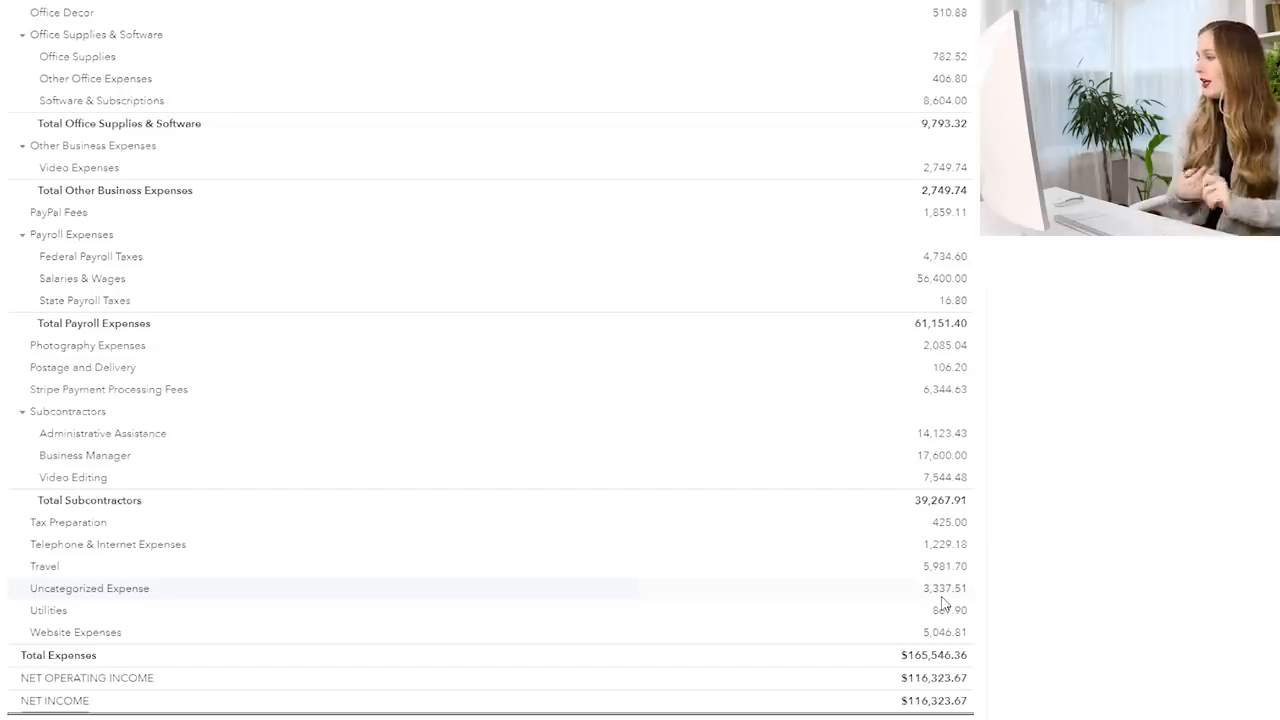
{"action": "mouse_move", "coordinate": [936, 610]}
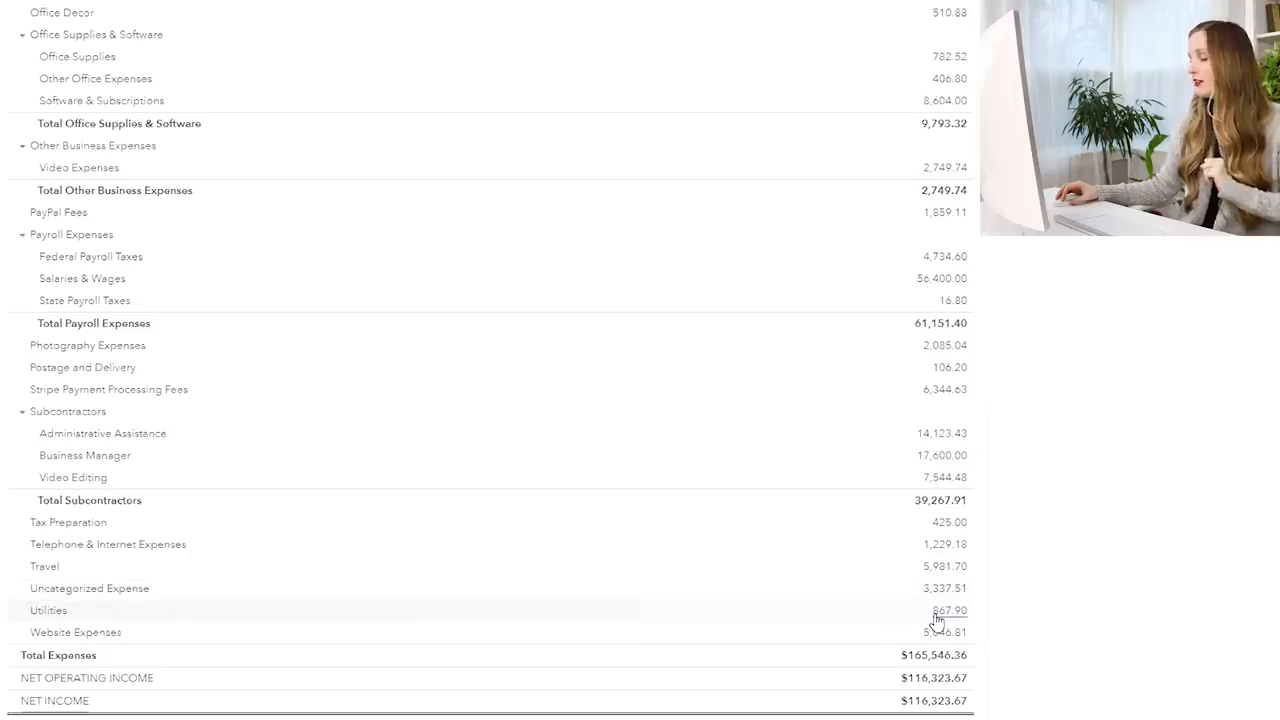
{"action": "mouse_move", "coordinate": [1056, 652]}
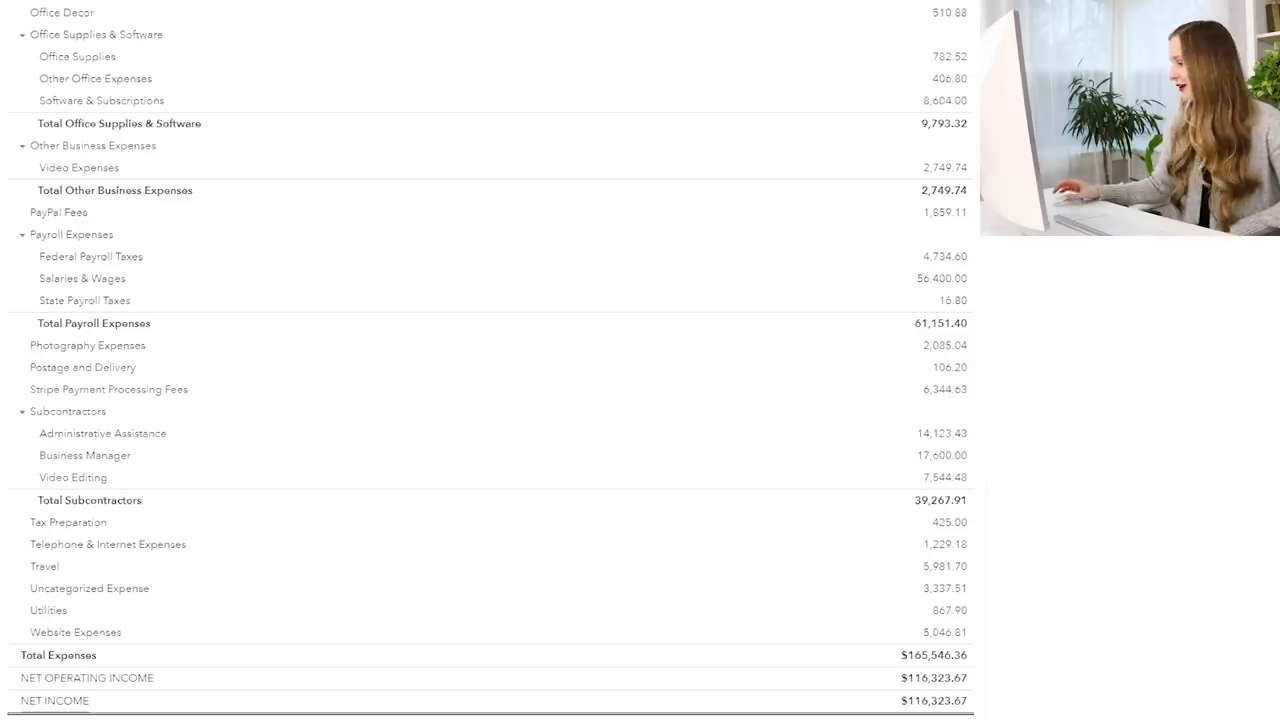
{"action": "mouse_move", "coordinate": [944, 632]}
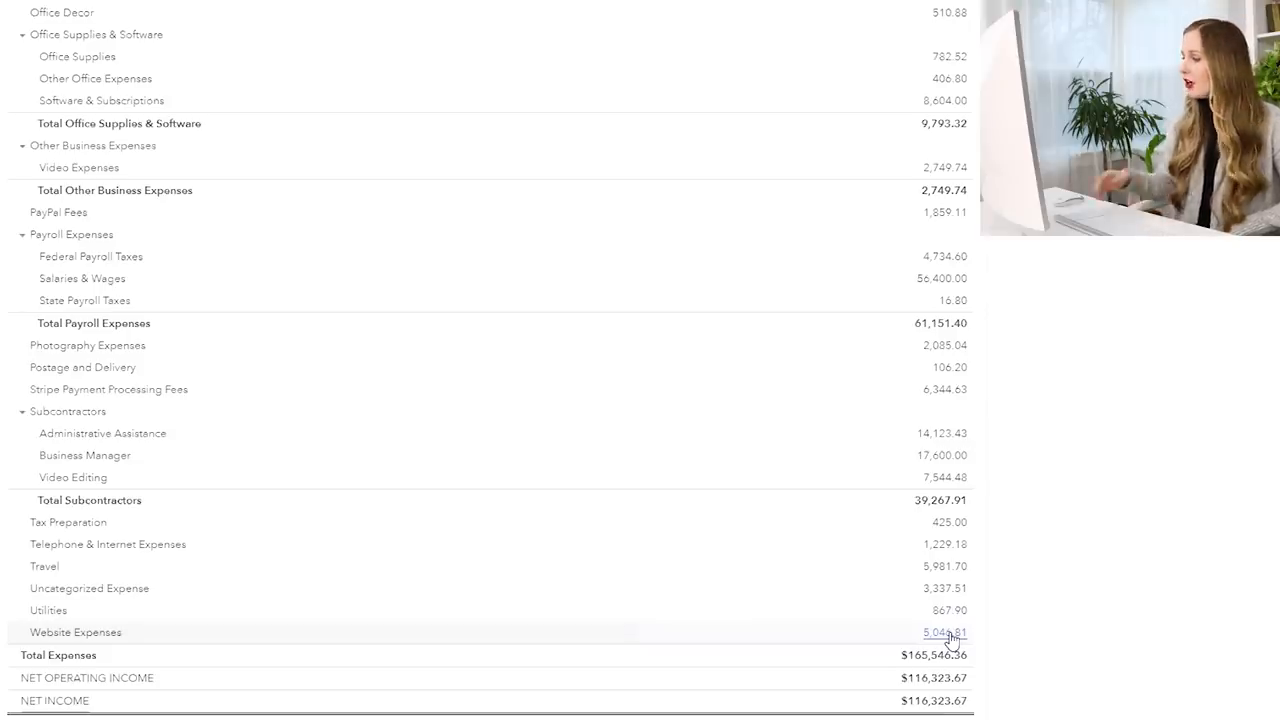
{"action": "mouse_move", "coordinate": [1248, 664]}
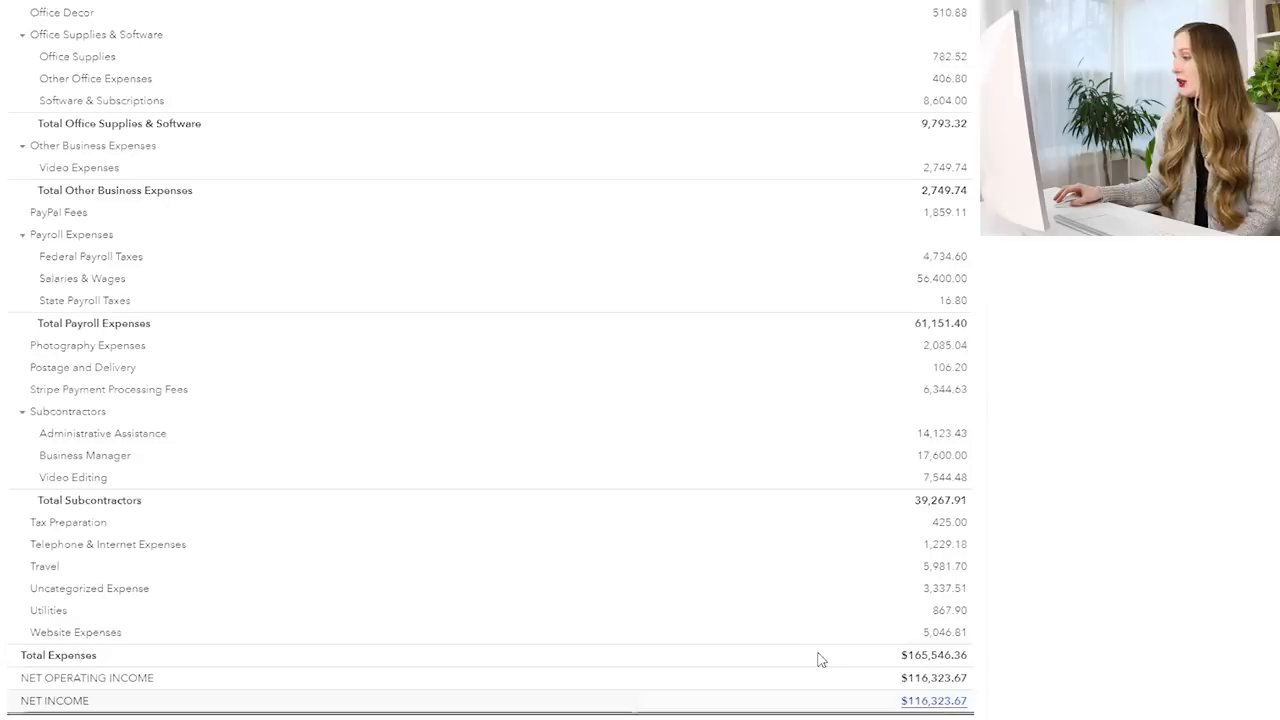
{"action": "mouse_move", "coordinate": [1036, 672]}
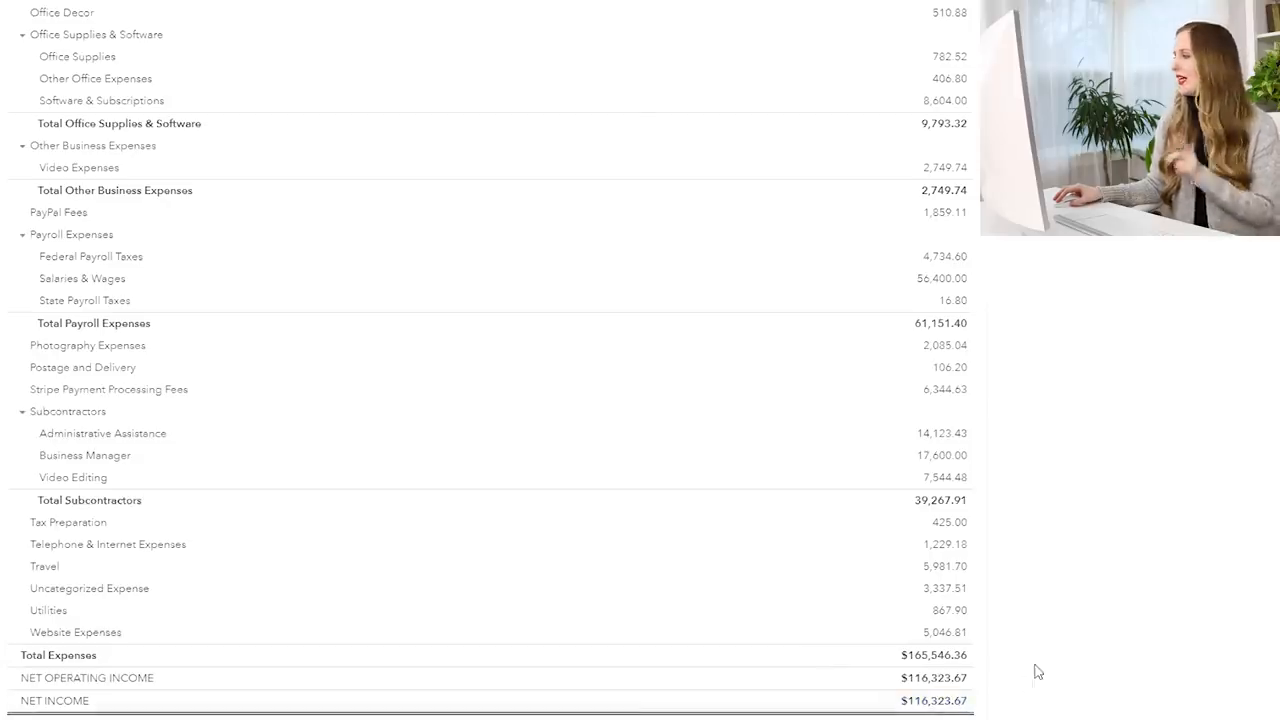
{"action": "mouse_move", "coordinate": [1132, 382]}
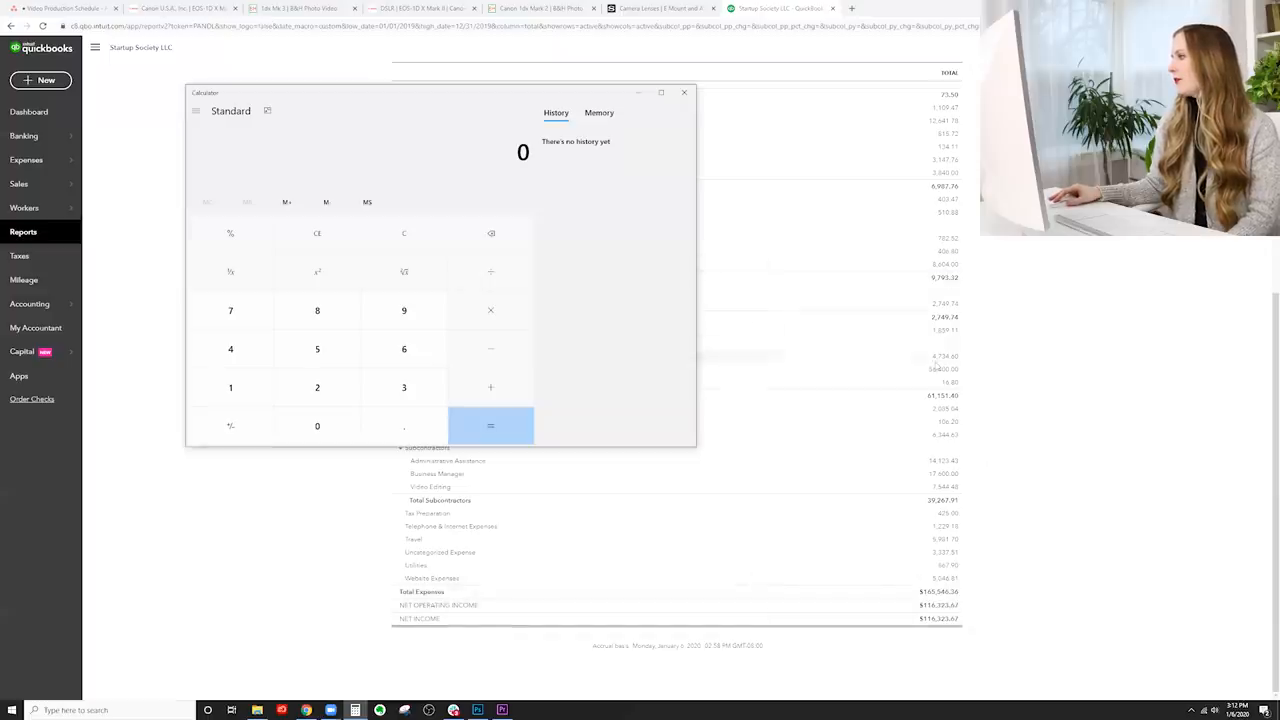
Step: Compute 165,546 minus 56,400 salaries, giving adjusted expenses of 109,146
{"action": "left_click", "coordinate": [230, 388]}
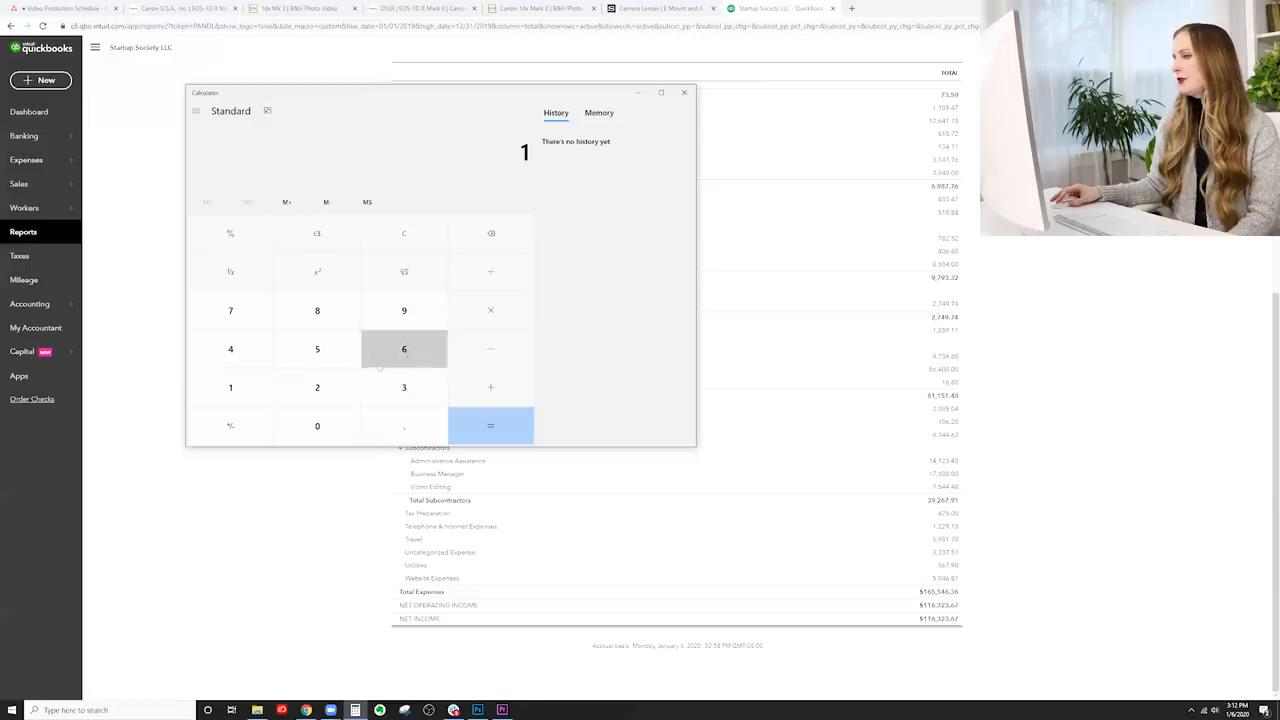
{"action": "left_click", "coordinate": [230, 348]}
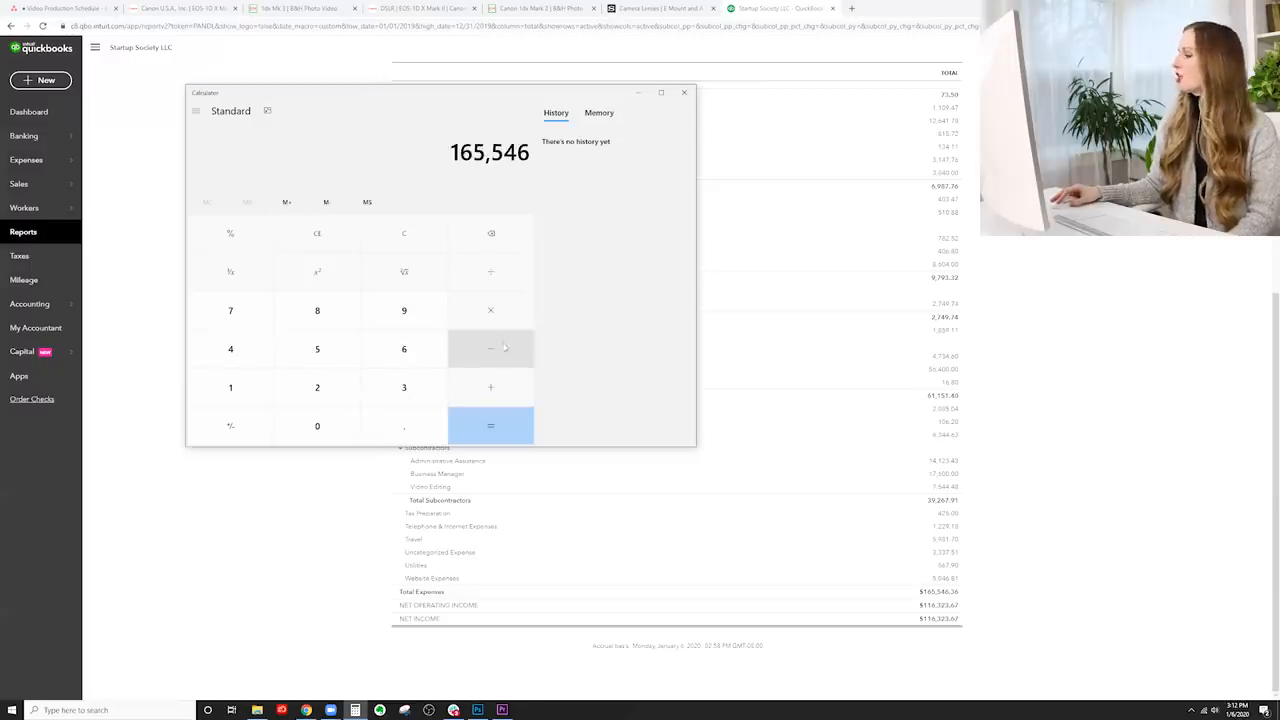
{"action": "left_click", "coordinate": [490, 348]}
{"action": "type", "text": "564"}
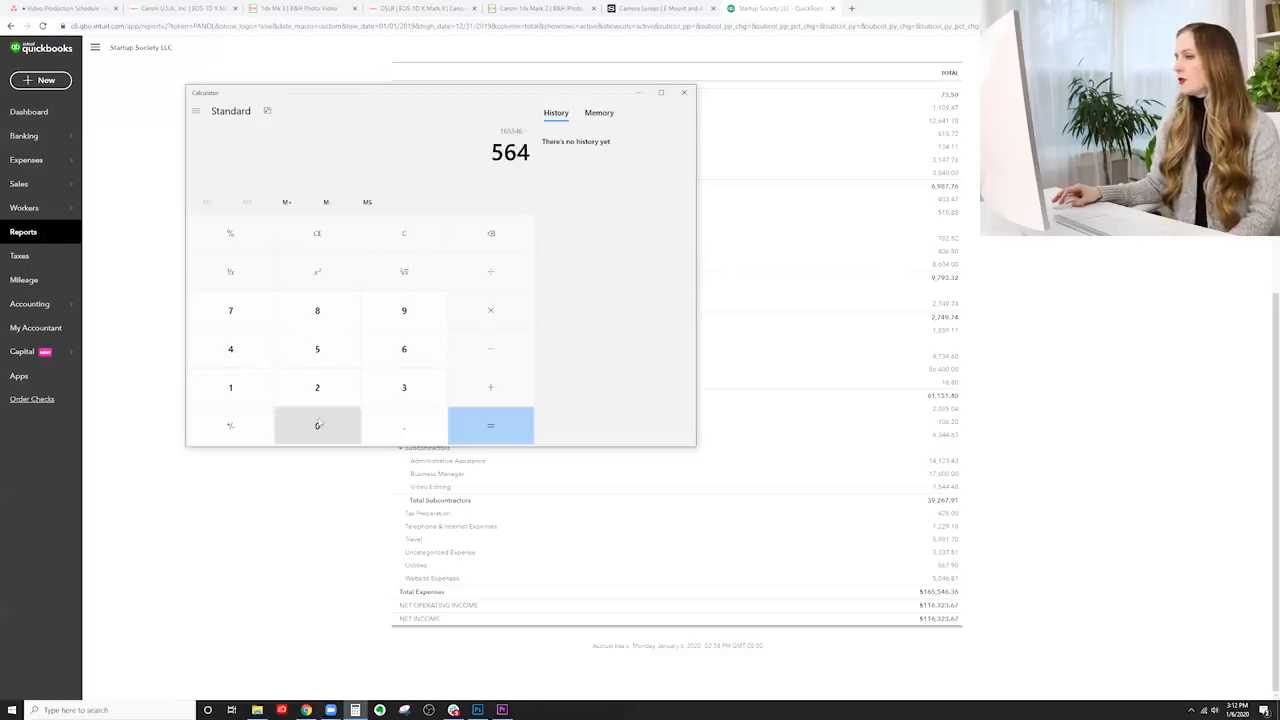
{"action": "left_click", "coordinate": [490, 424]}
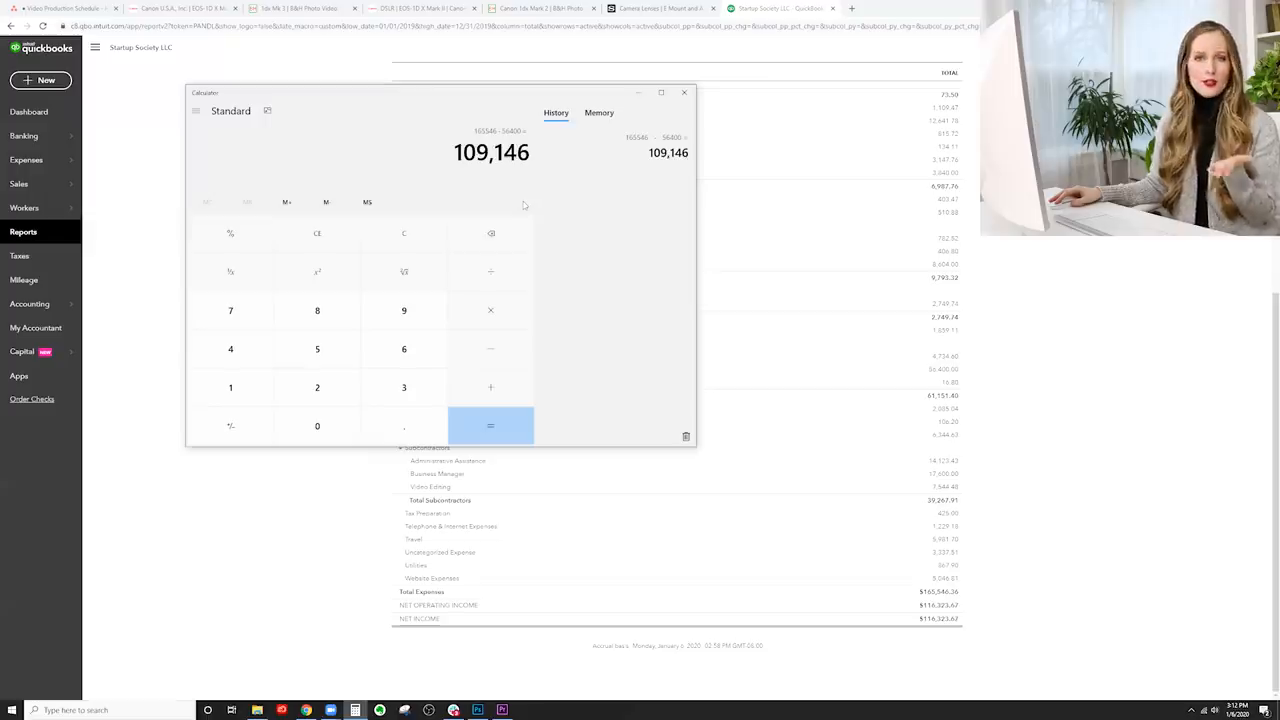
{"action": "mouse_move", "coordinate": [518, 198]}
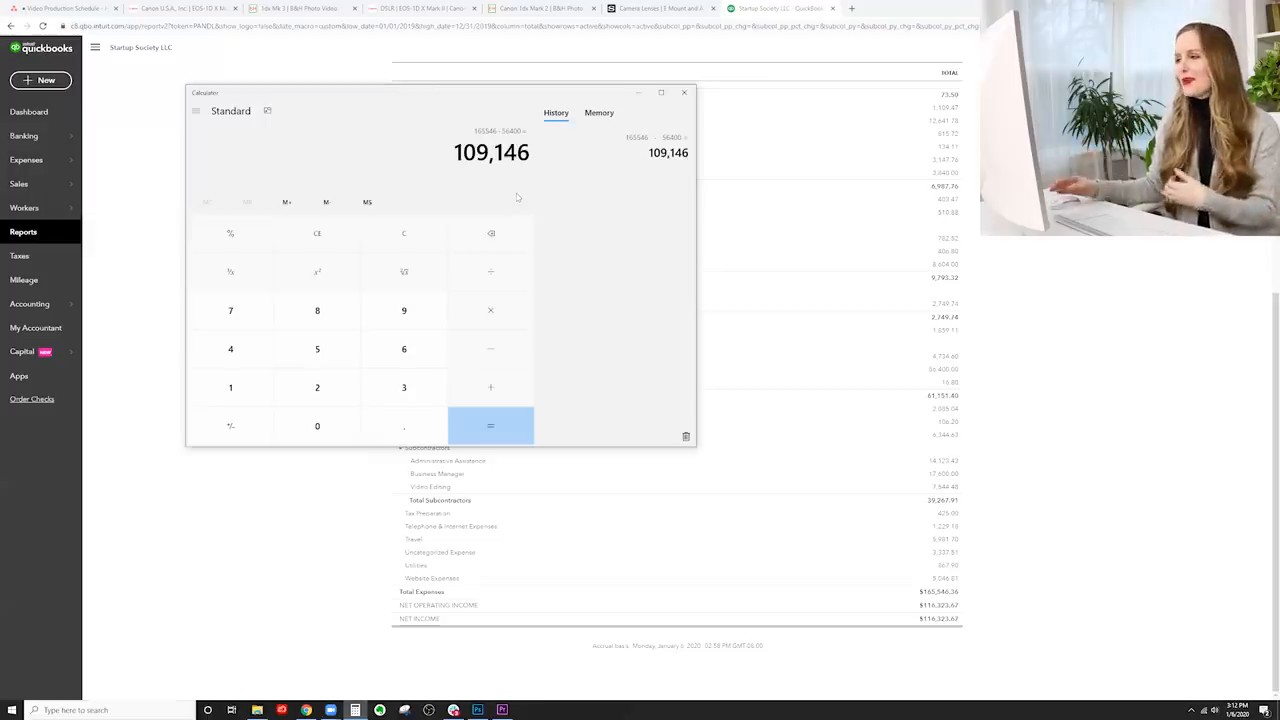
{"action": "mouse_move", "coordinate": [230, 388]}
{"action": "type", "text": "116"}
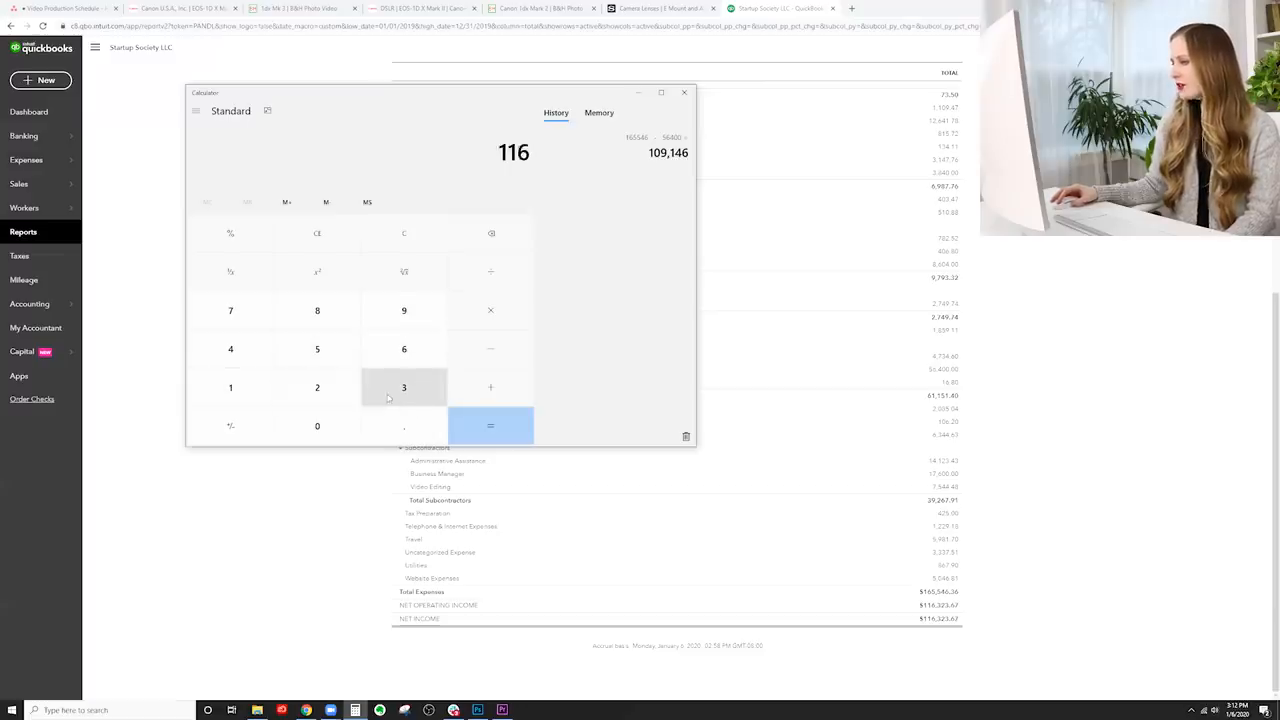
Step: Compute 116,323 plus 56,400, giving owner profit of 172,723
{"action": "left_click", "coordinate": [404, 388]}
{"action": "type", "text": "564"}
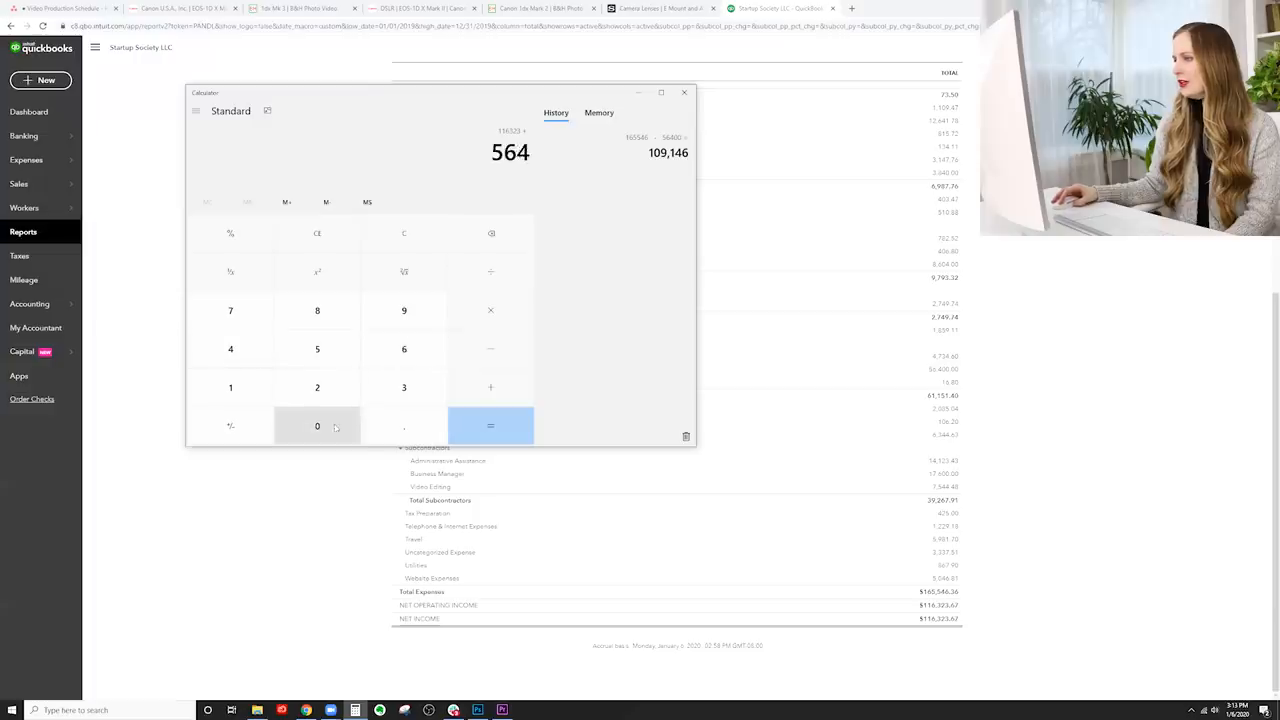
{"action": "left_click", "coordinate": [490, 426]}
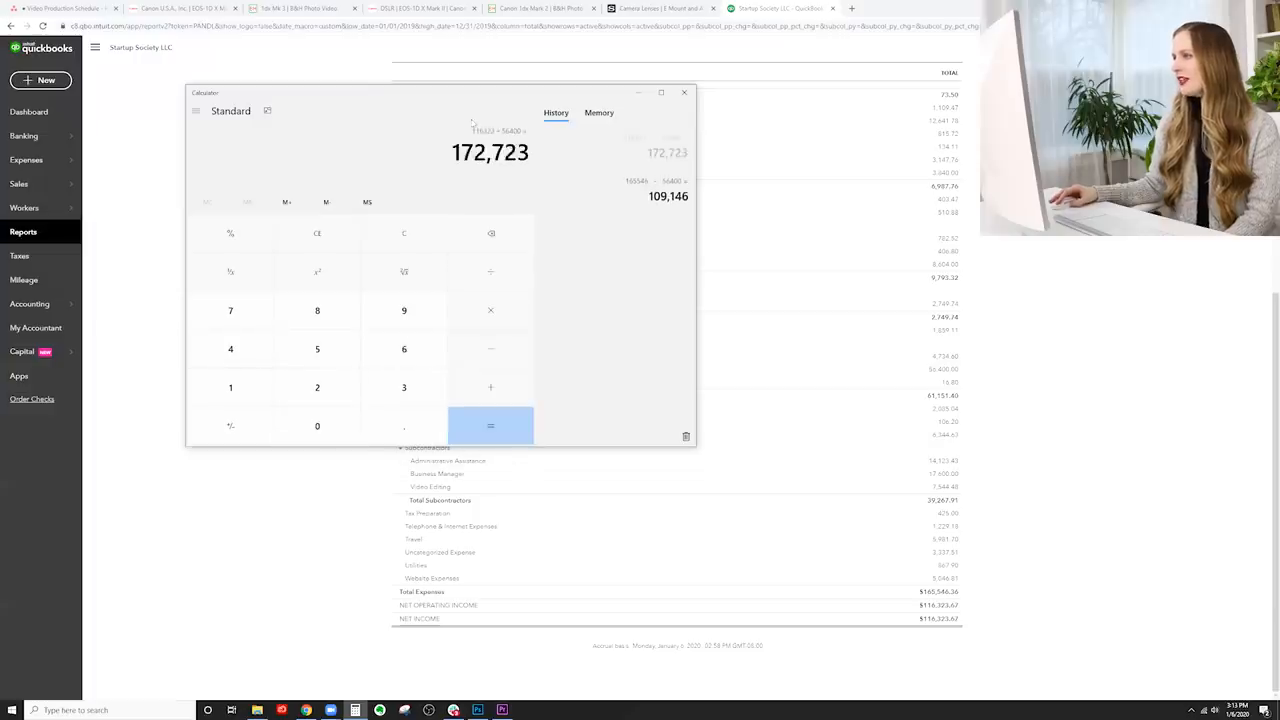